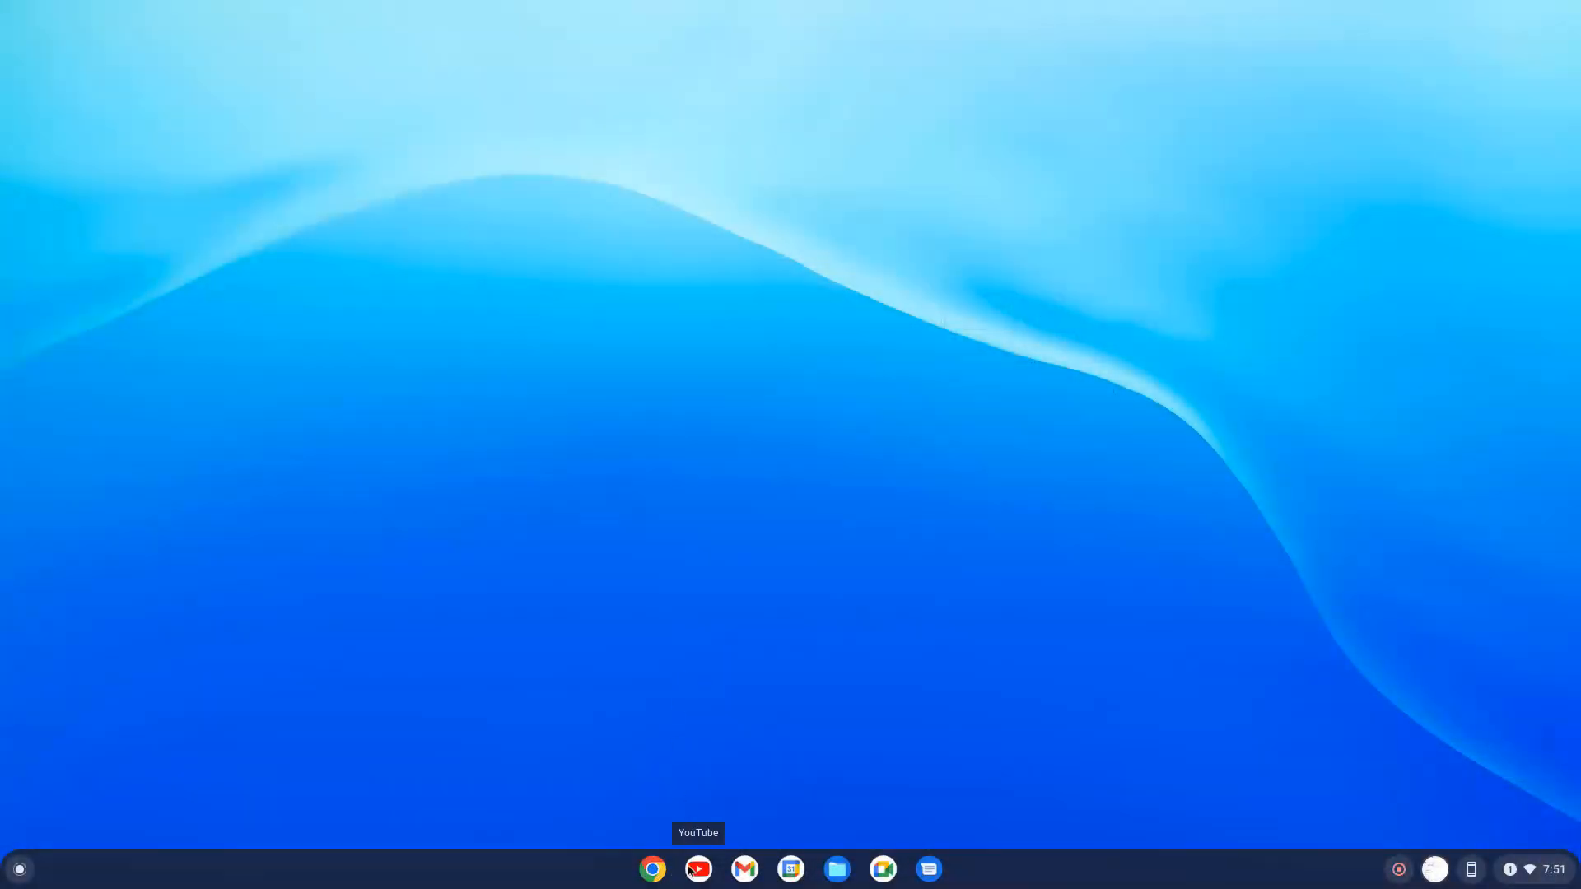
# Browse the installed apps in the launcher, then choose Set wallpaper from the desktop menu.
pyautogui.click(18, 868)
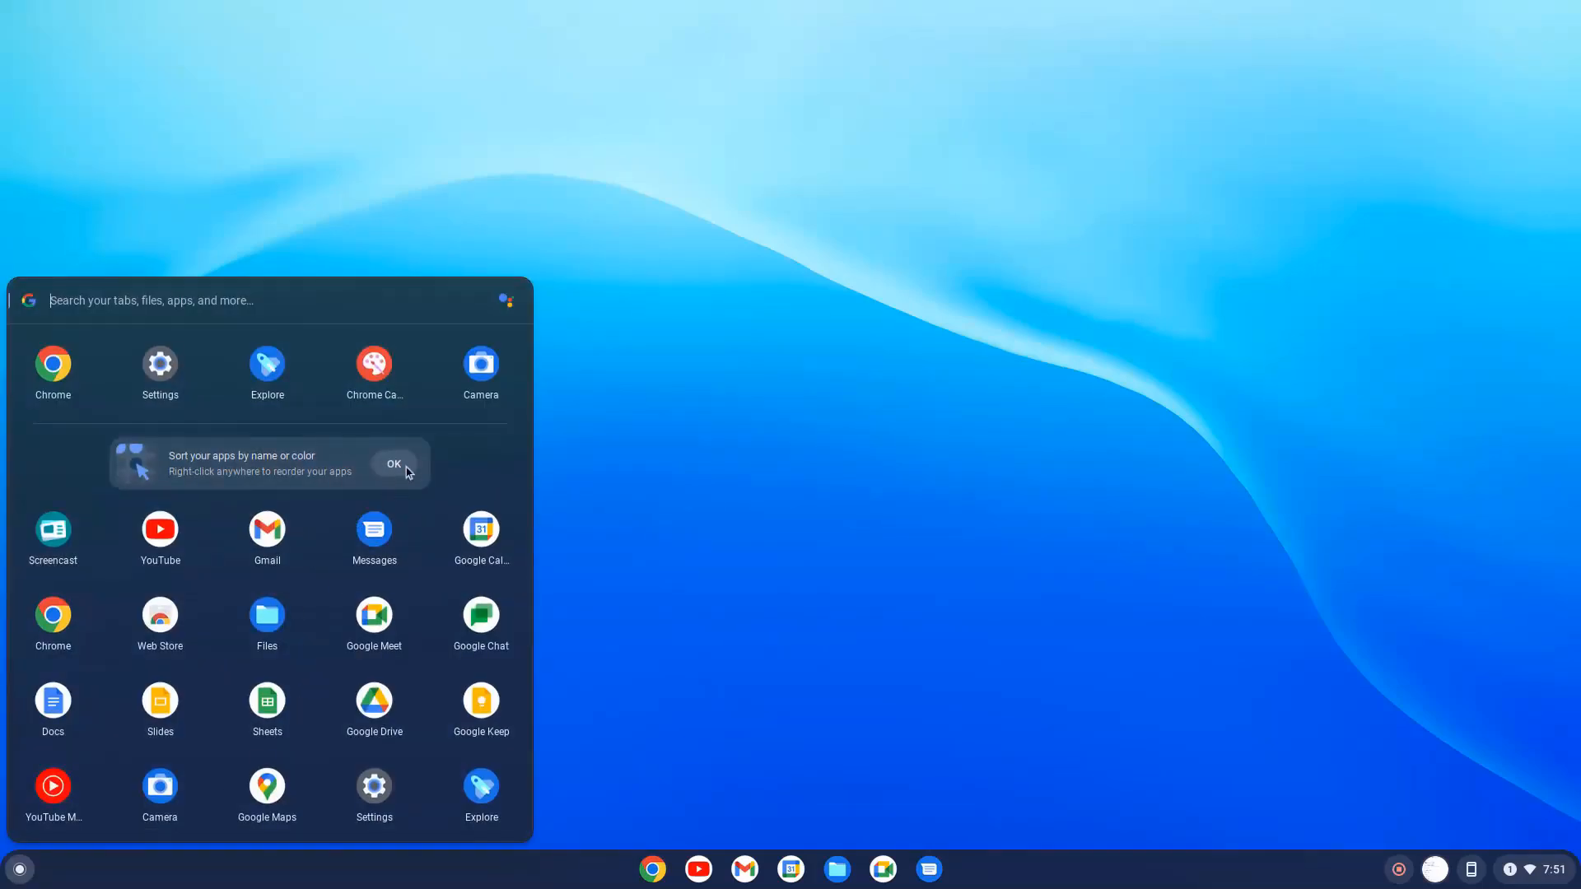
pyautogui.moveTo(393, 463)
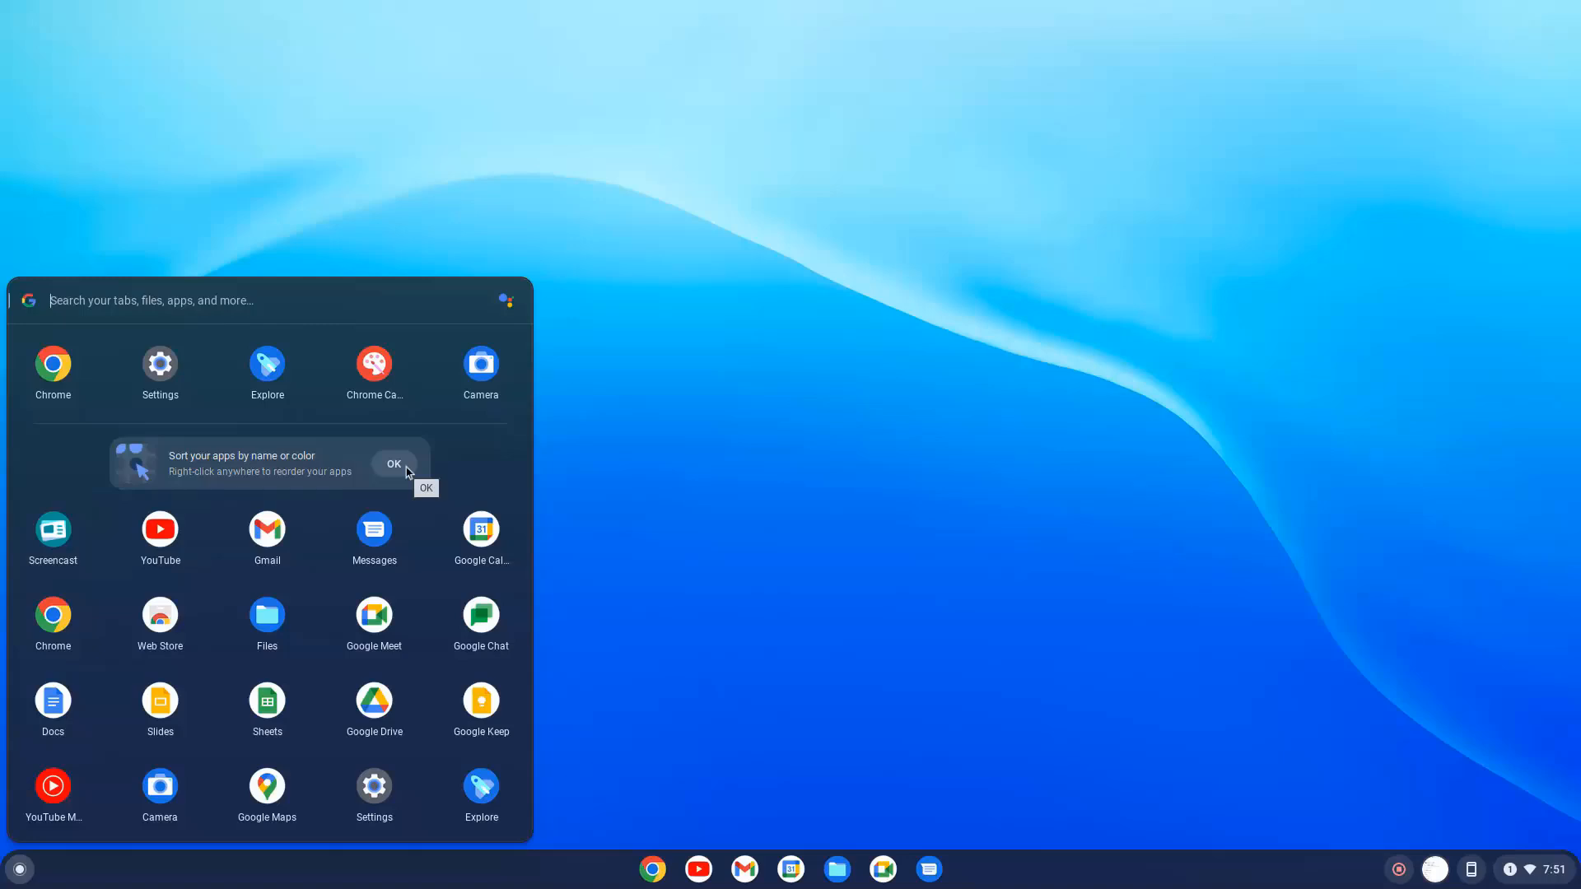
pyautogui.click(393, 463)
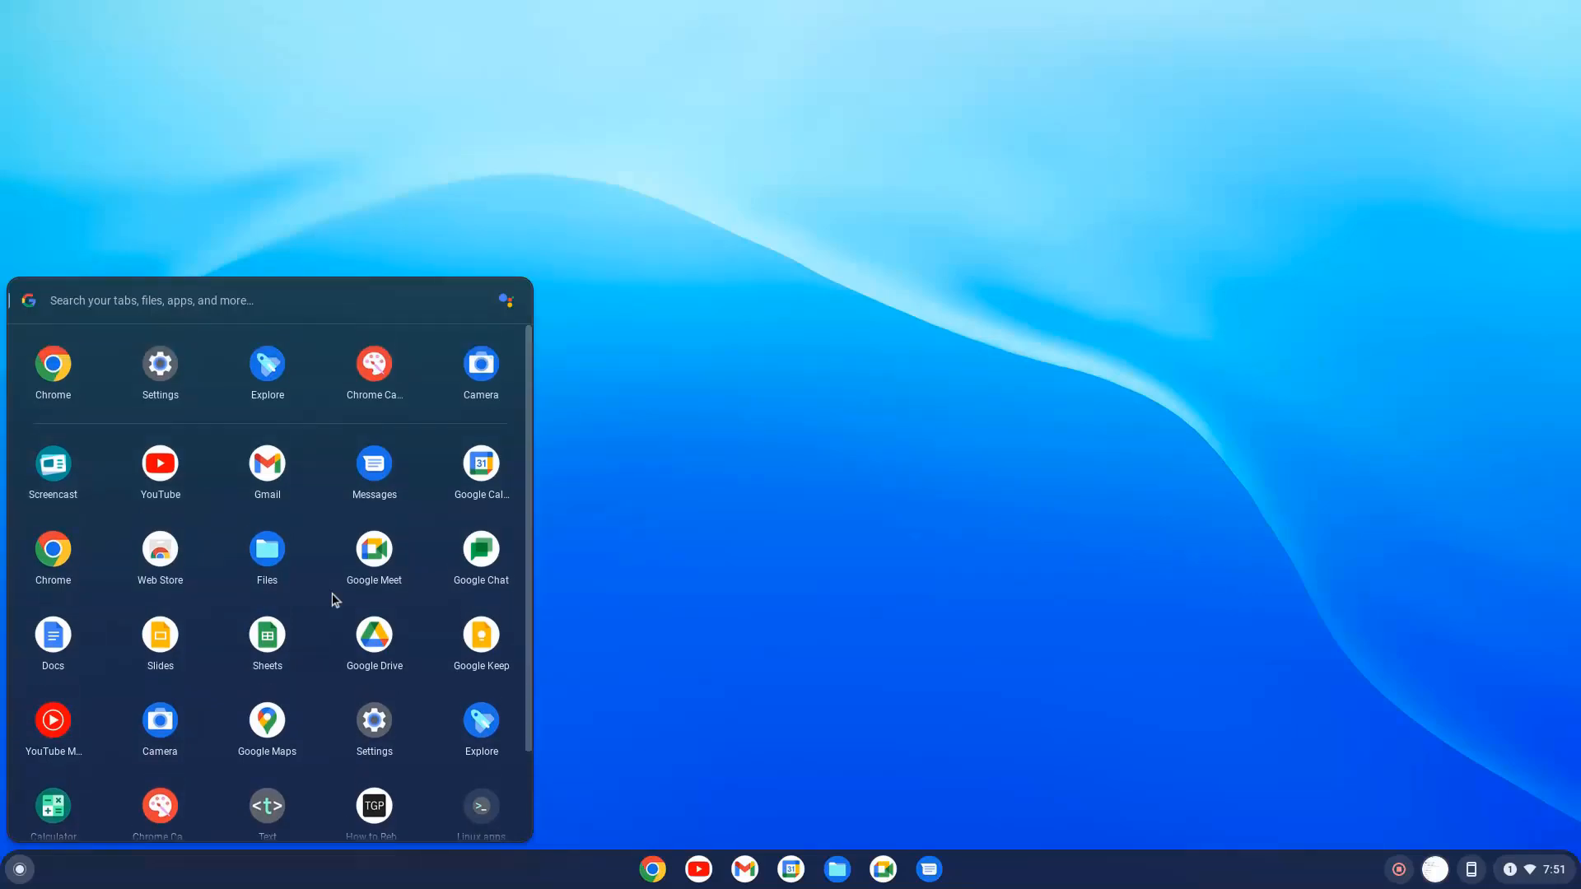
pyautogui.scroll(-3)
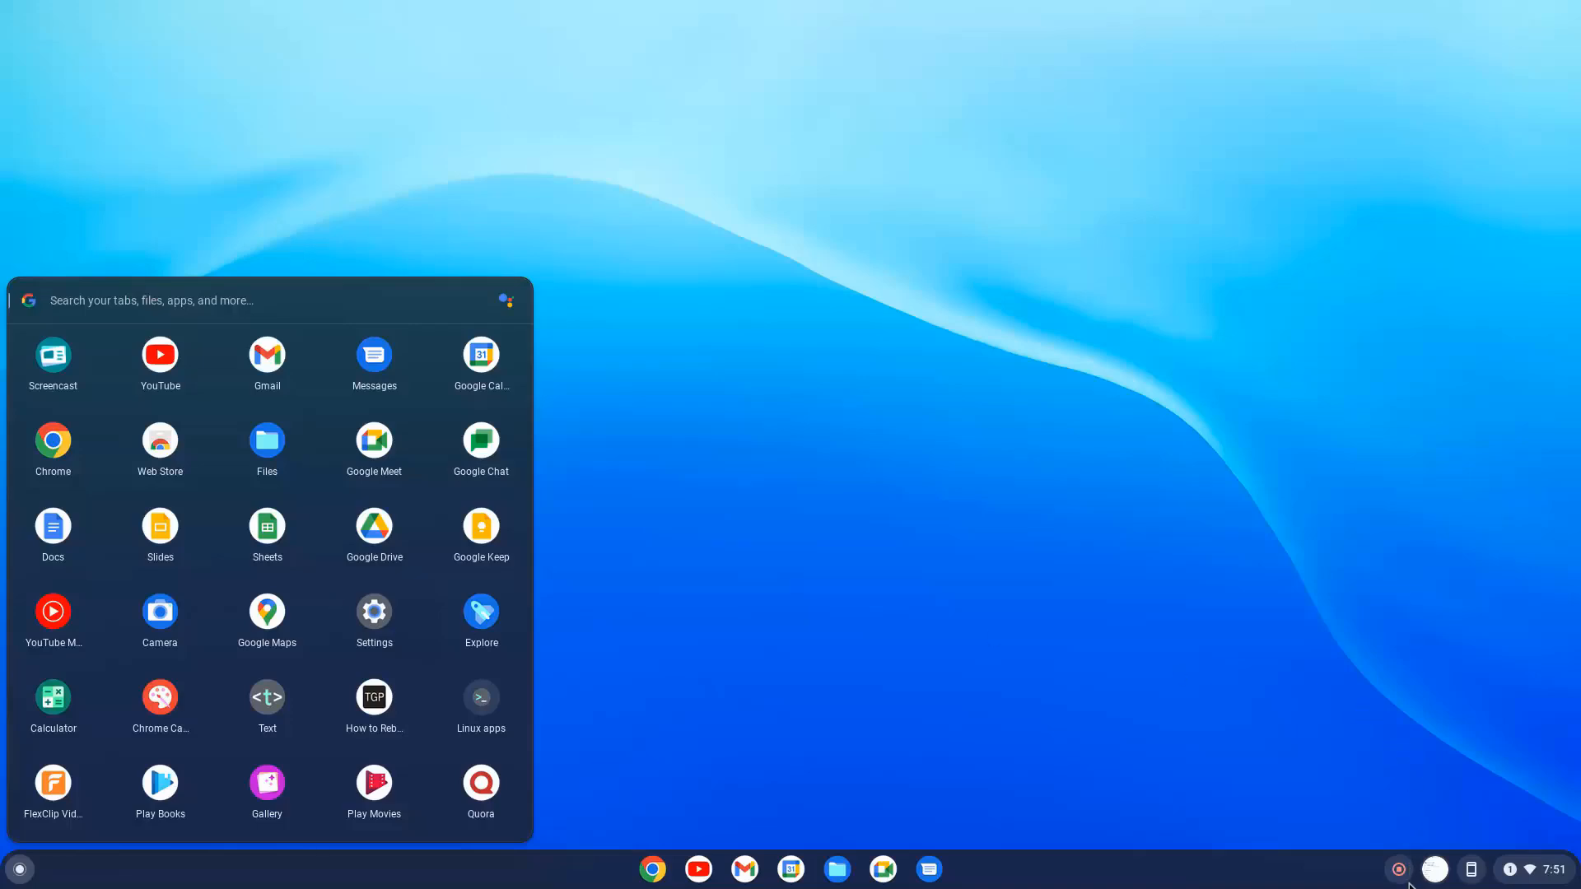
pyautogui.click(733, 404)
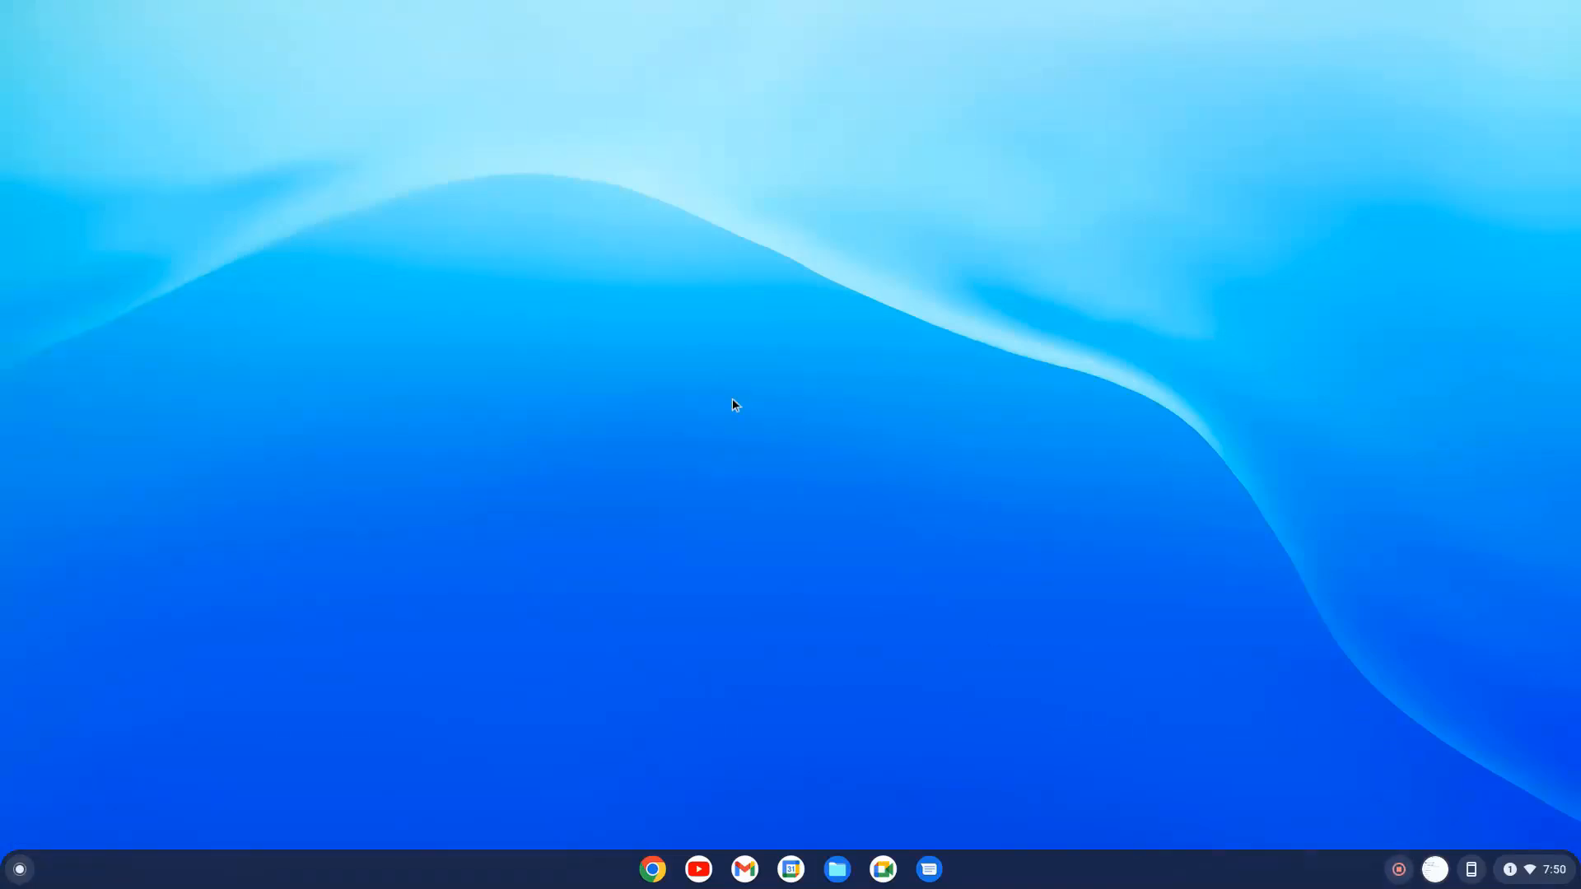
pyautogui.rightClick(734, 404)
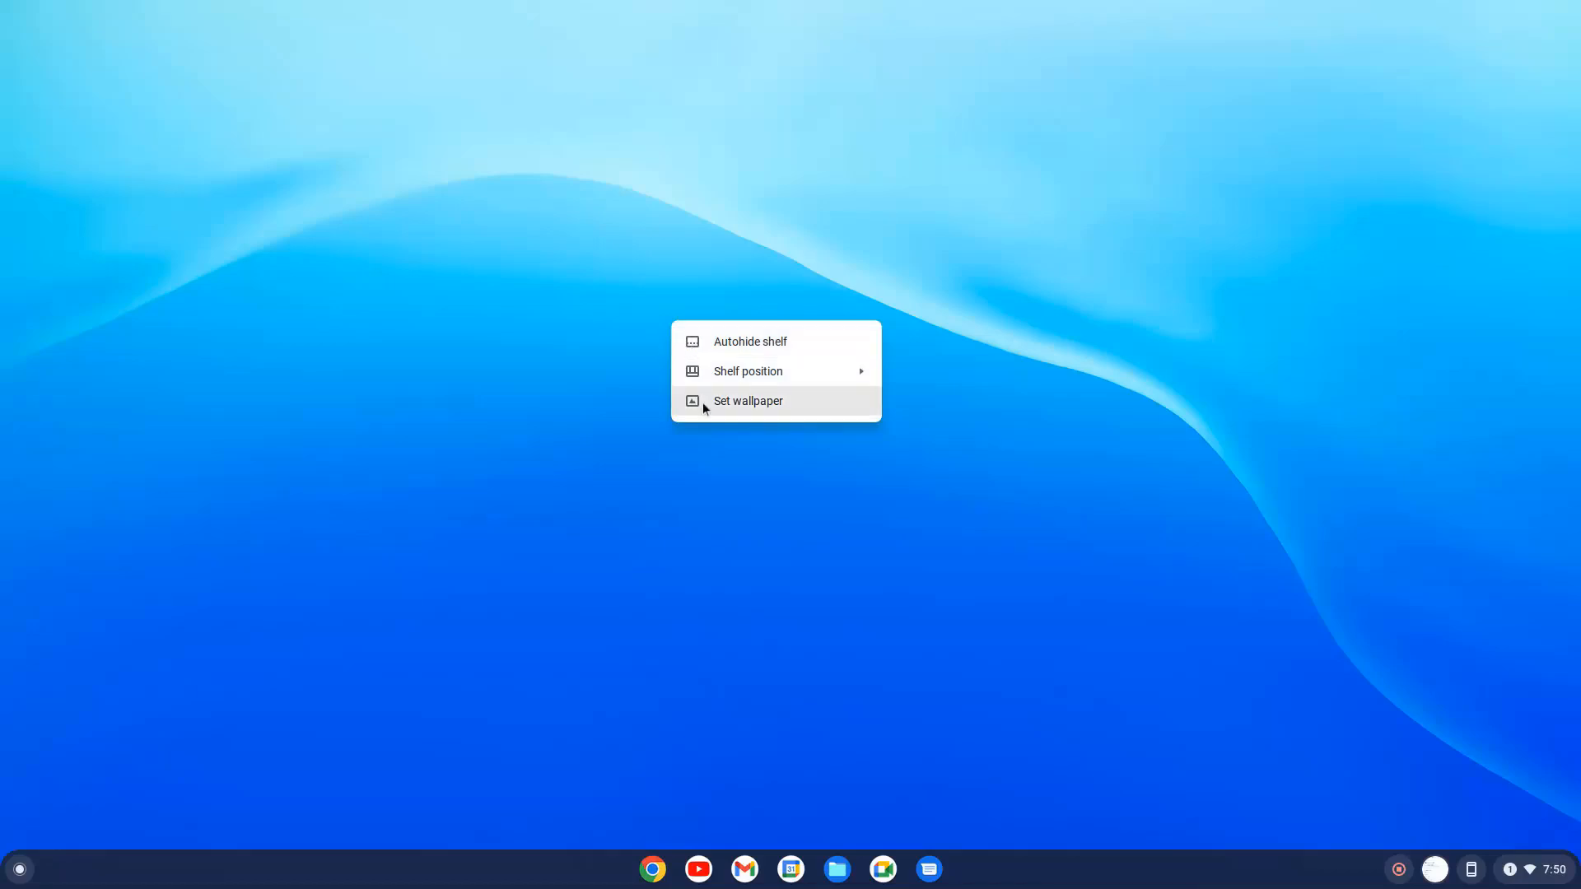
pyautogui.click(746, 400)
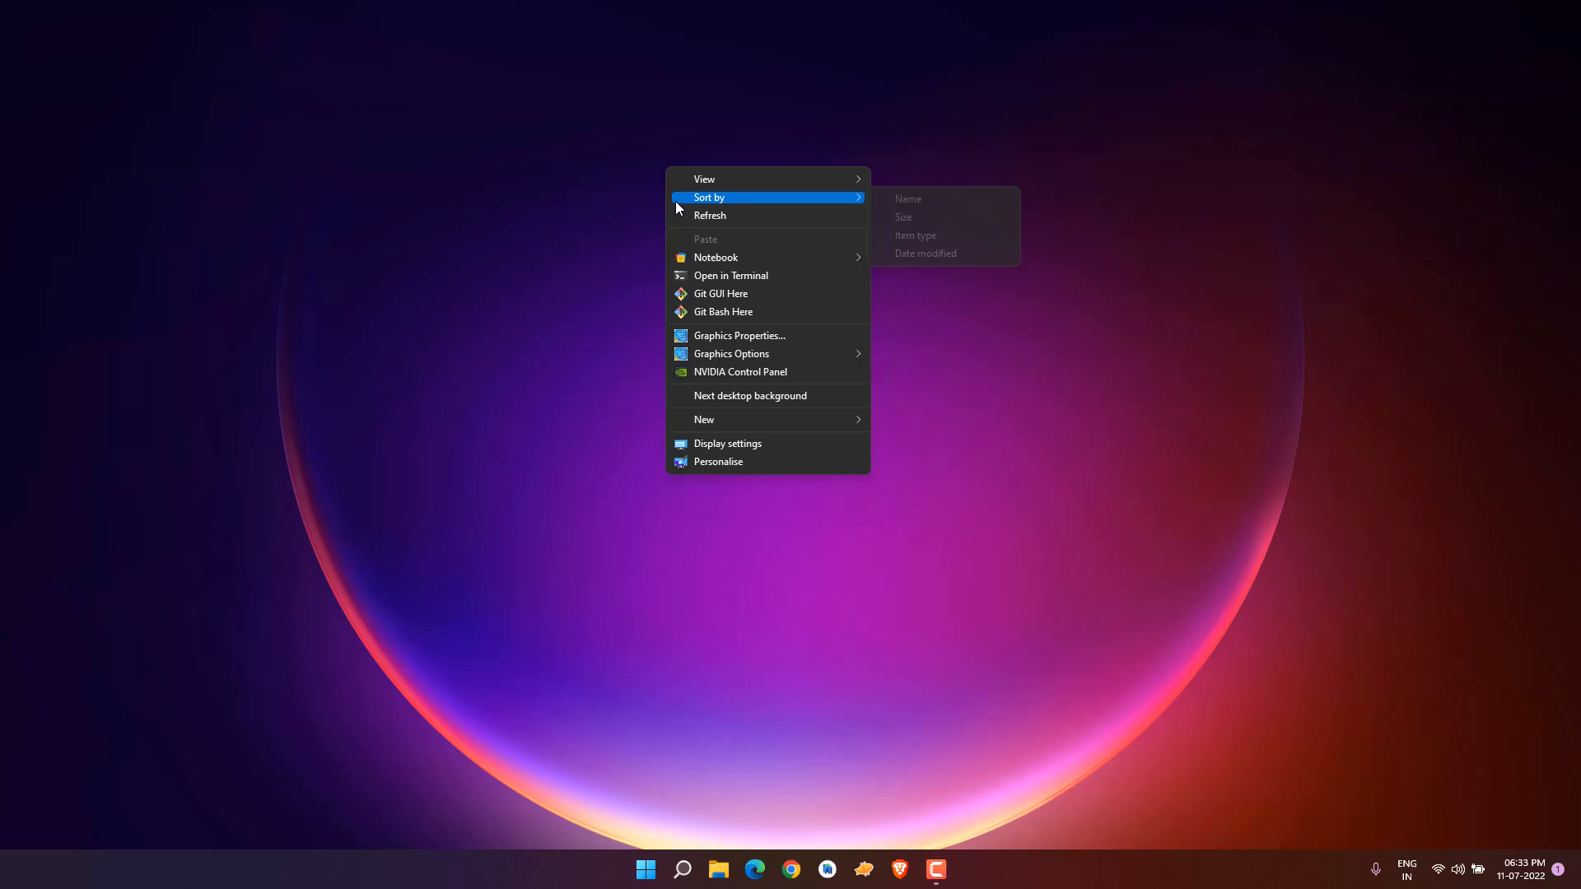
# Search 'chrome os flex extension' in Chrome and add Chromebook Recovery Utility.
pyautogui.click(643, 869)
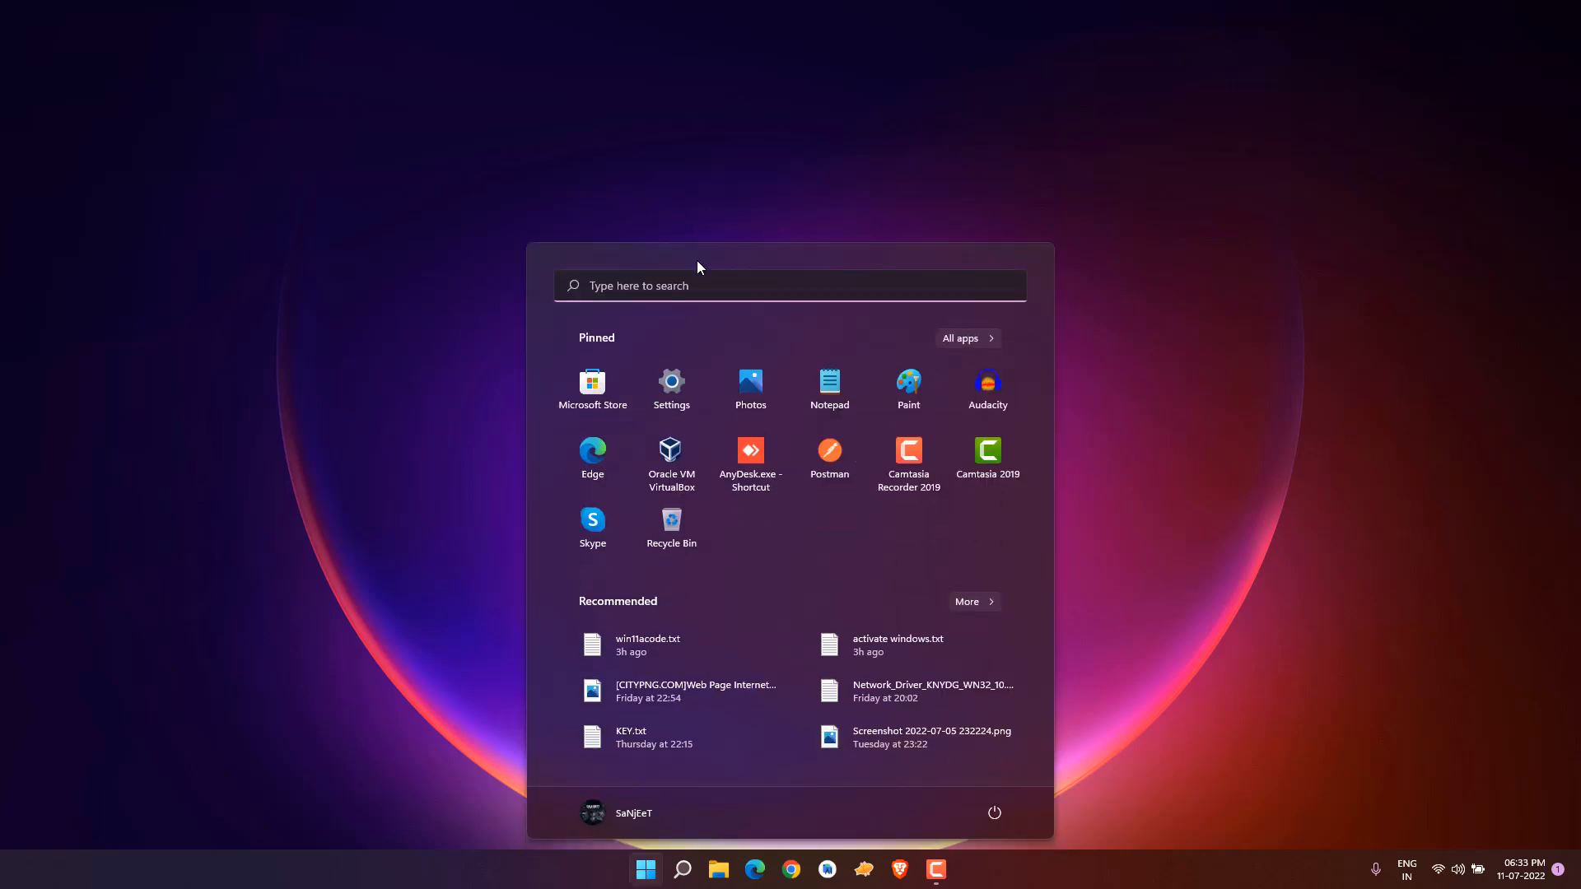
pyautogui.click(789, 869)
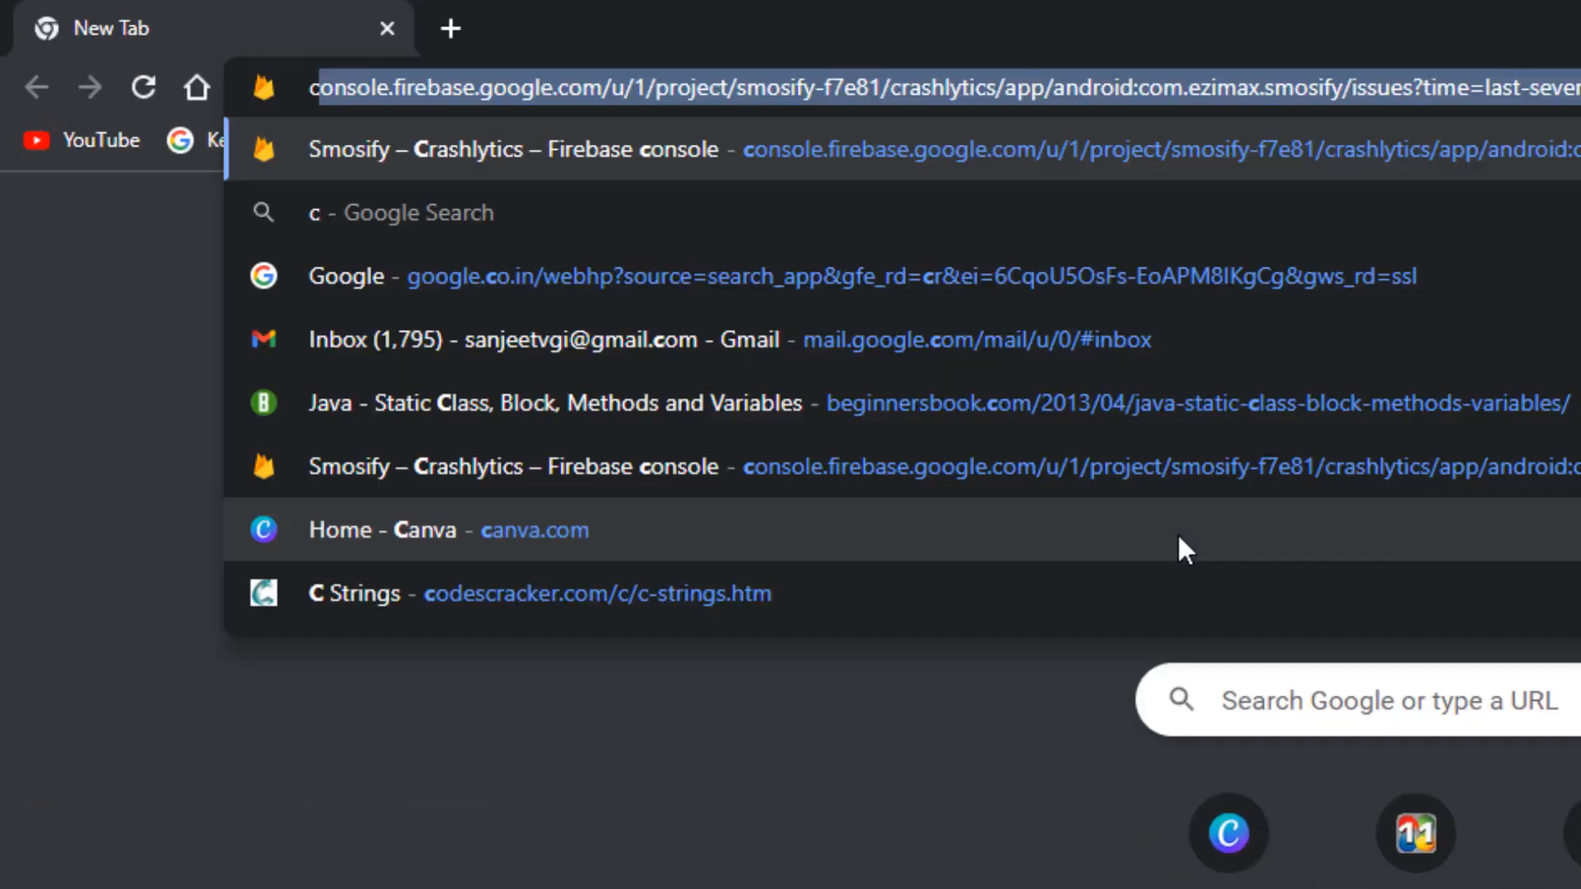
pyautogui.write('chrome os flex extension')
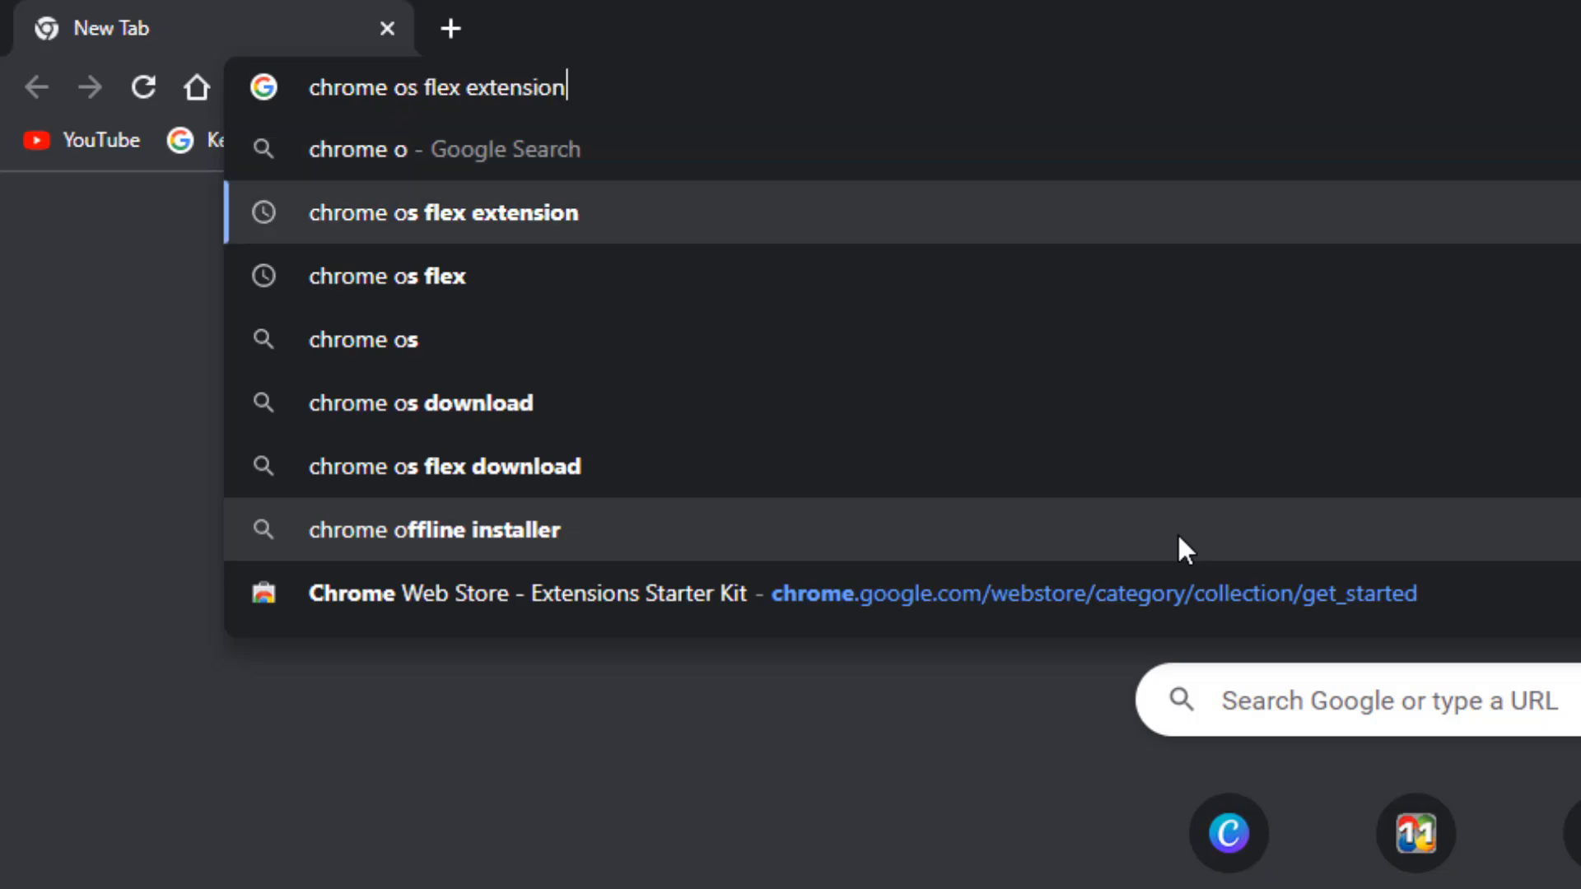
pyautogui.press('Return')
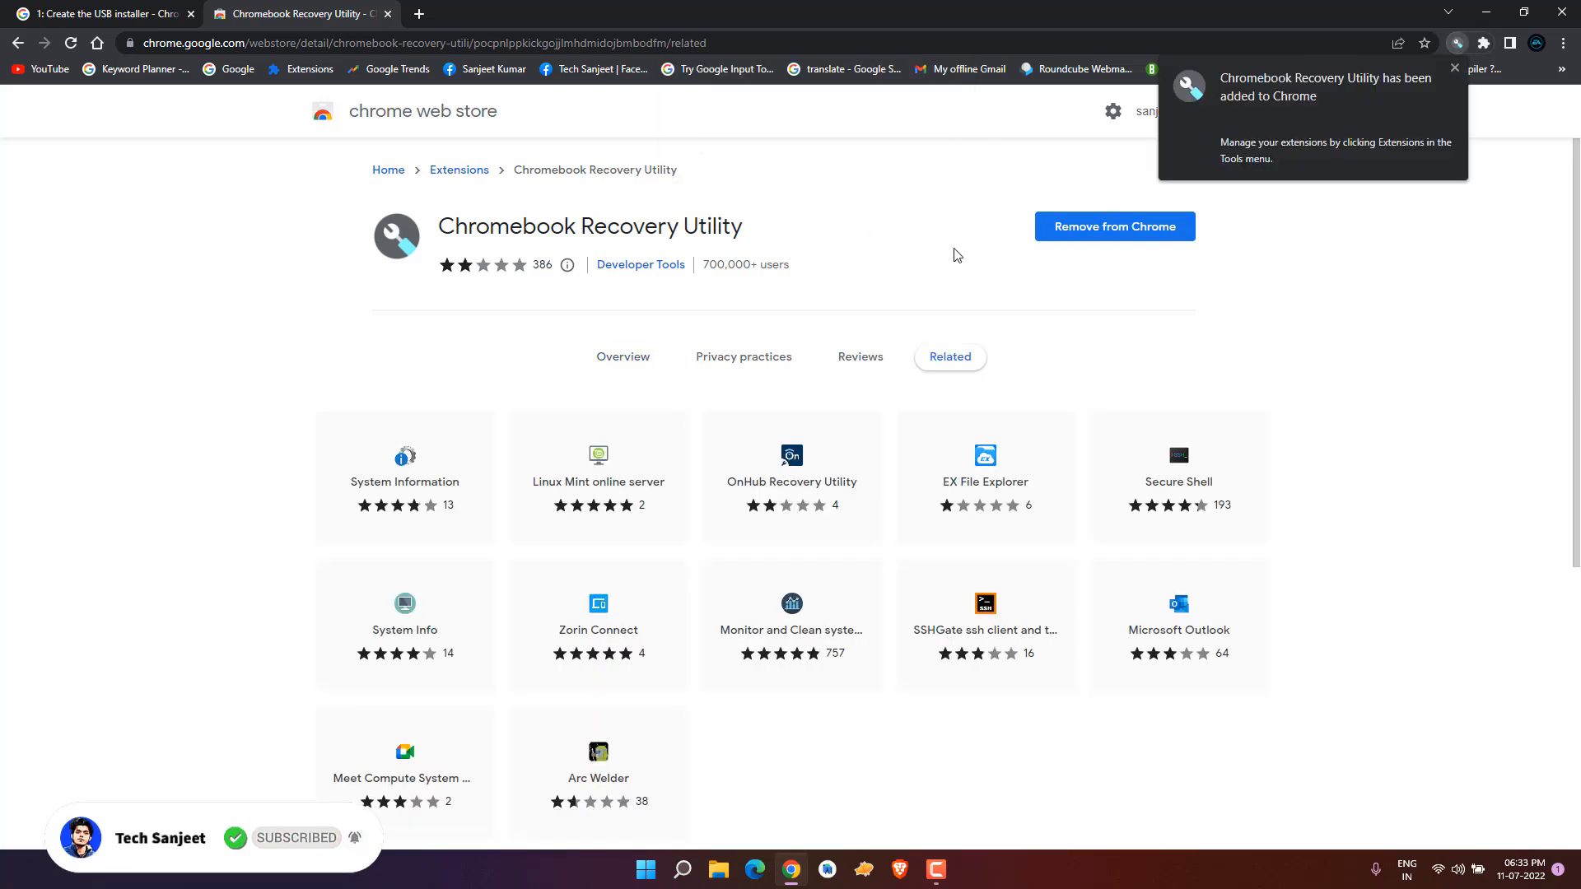
pyautogui.click(717, 869)
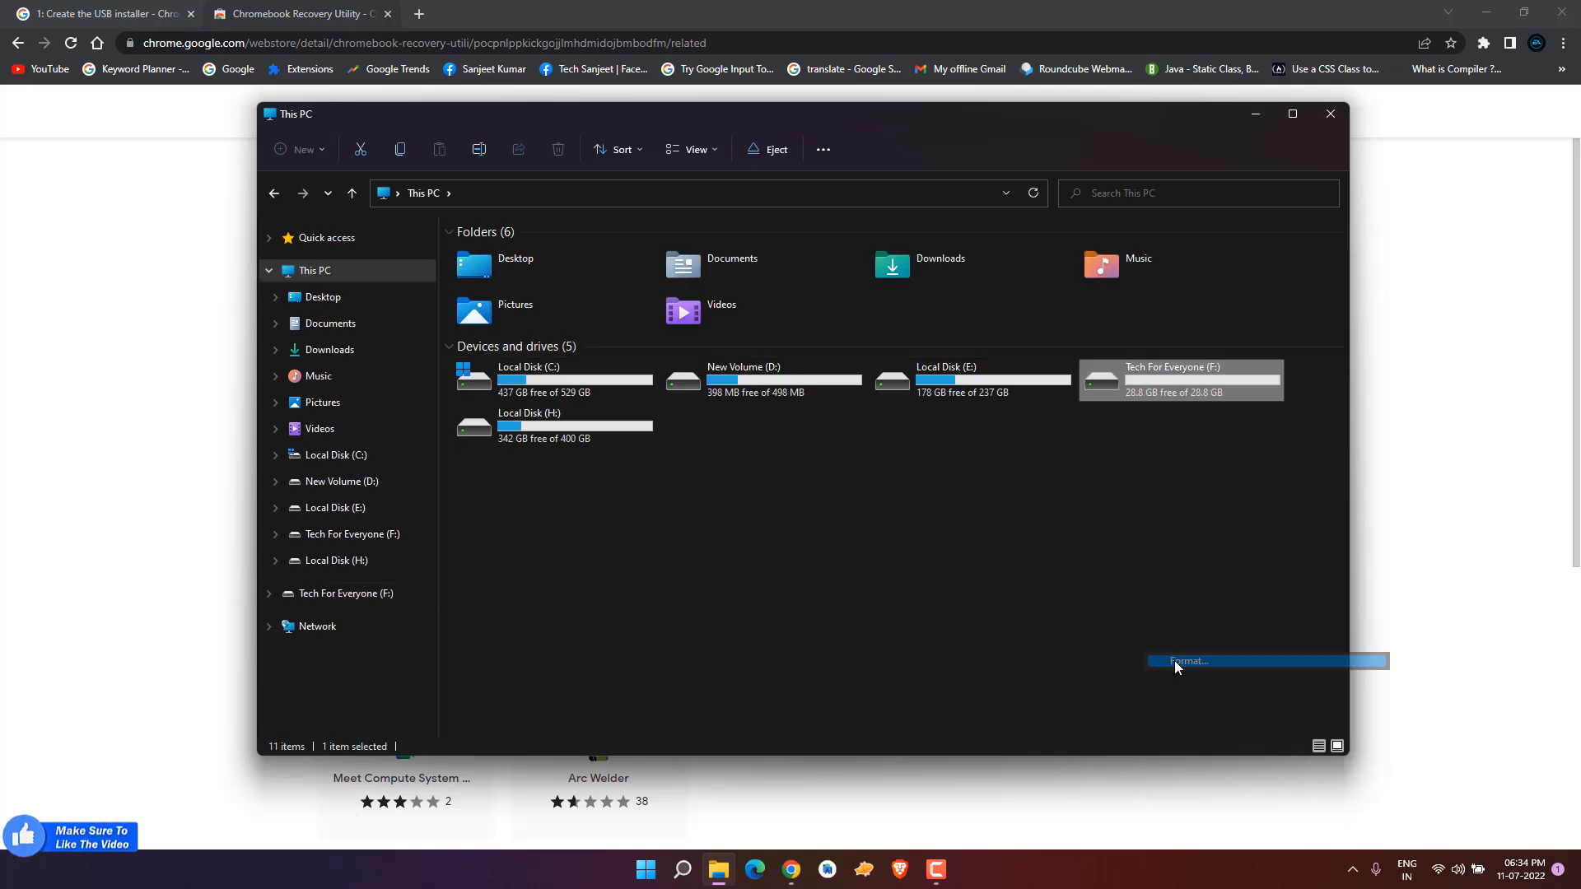
# Quick-format the Tech For Everyone (F:) drive as NTFS, accepting the data-erase warning.
pyautogui.click(1189, 660)
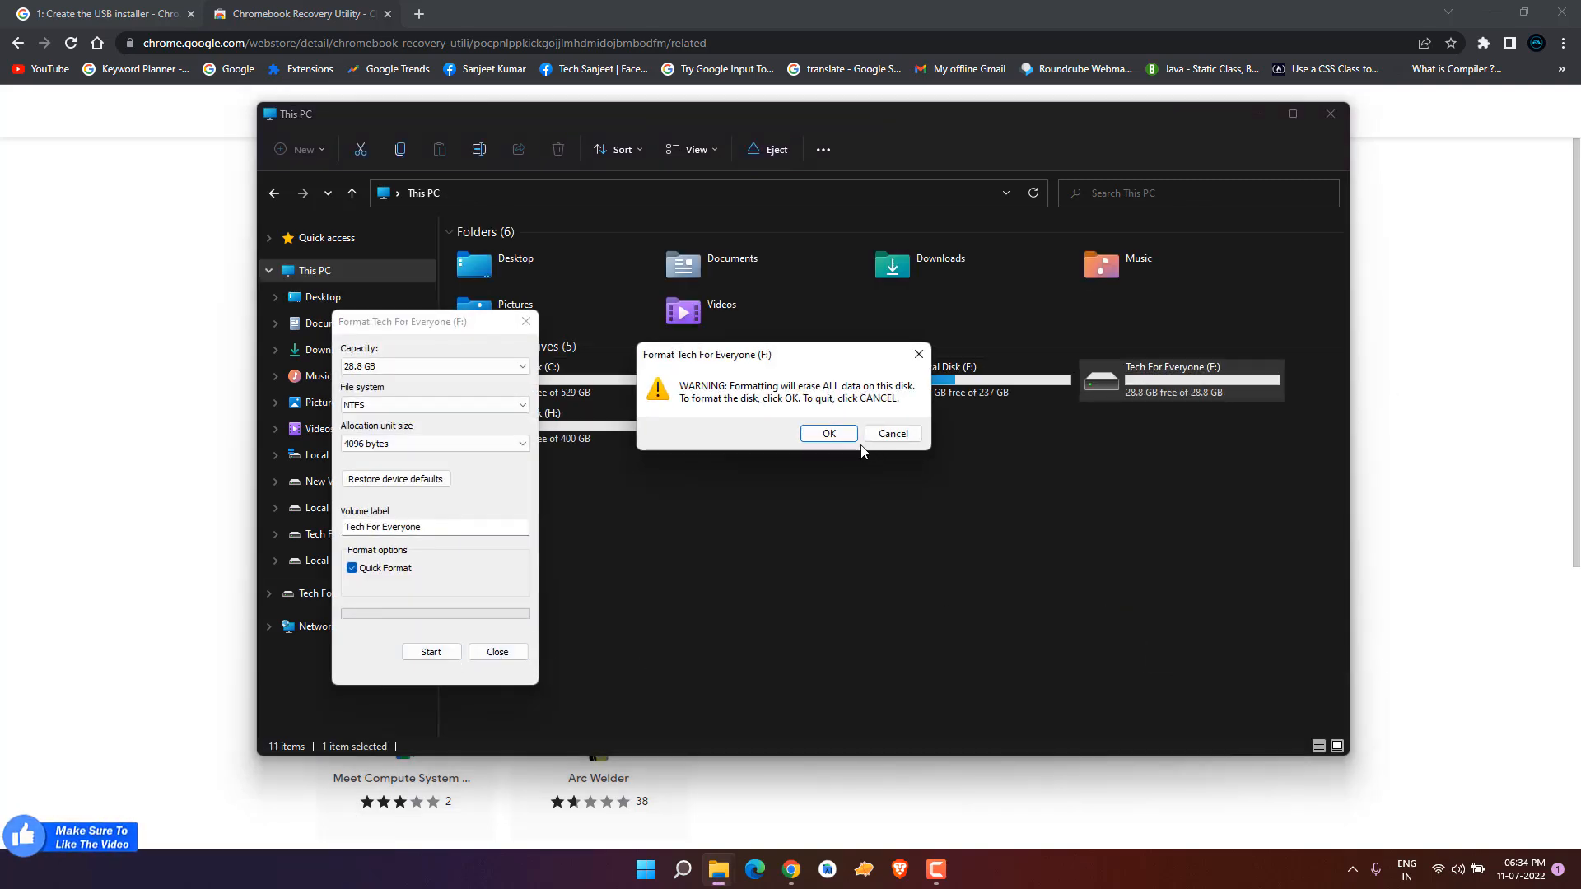
pyautogui.click(829, 433)
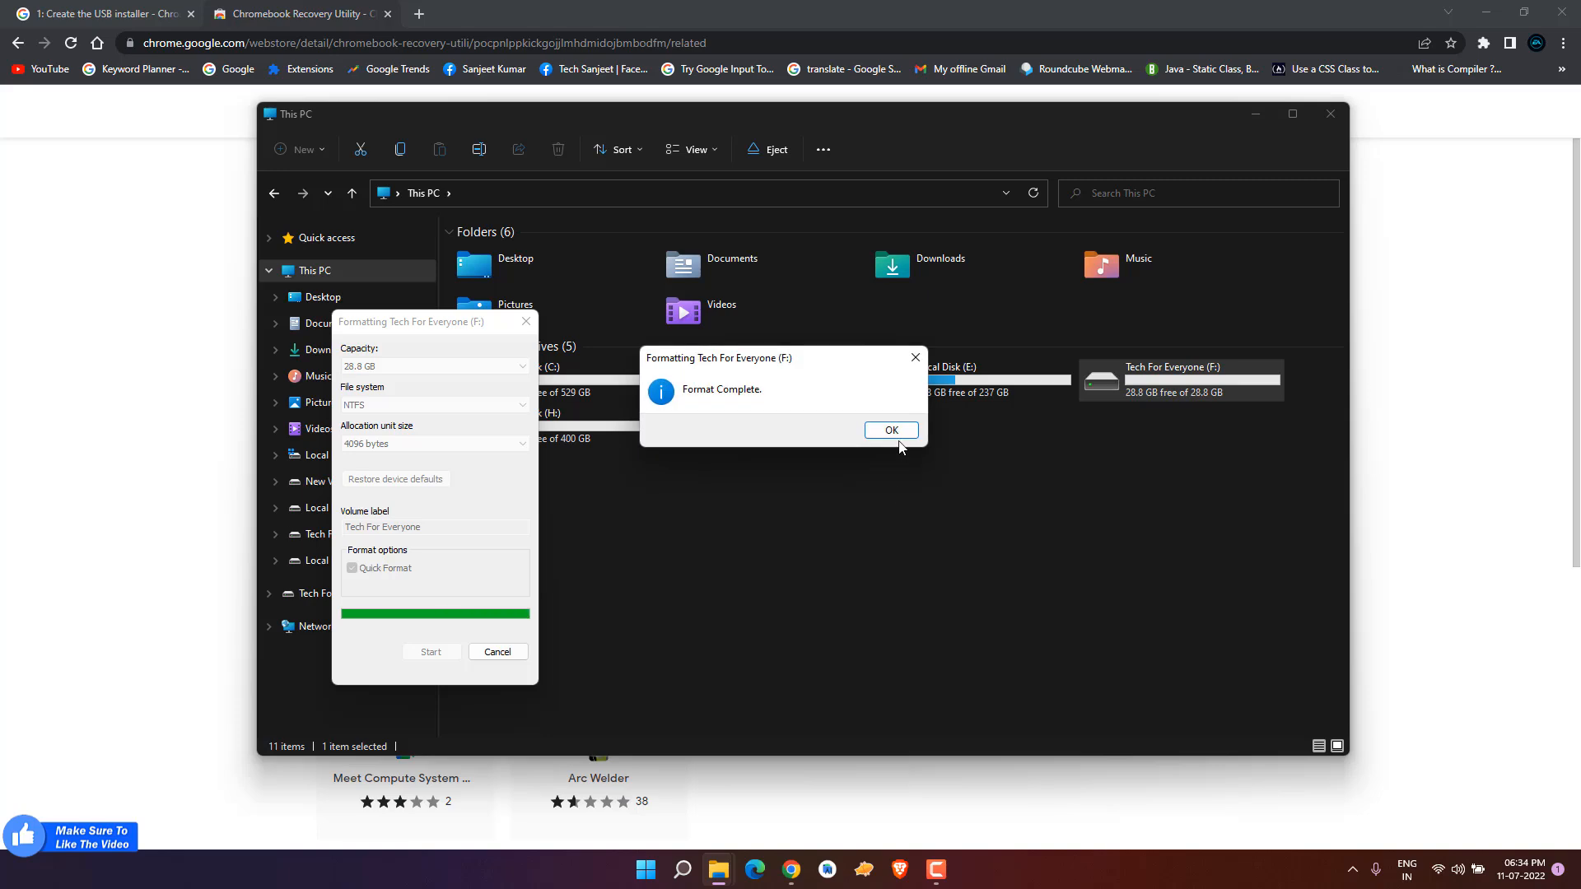
pyautogui.click(889, 430)
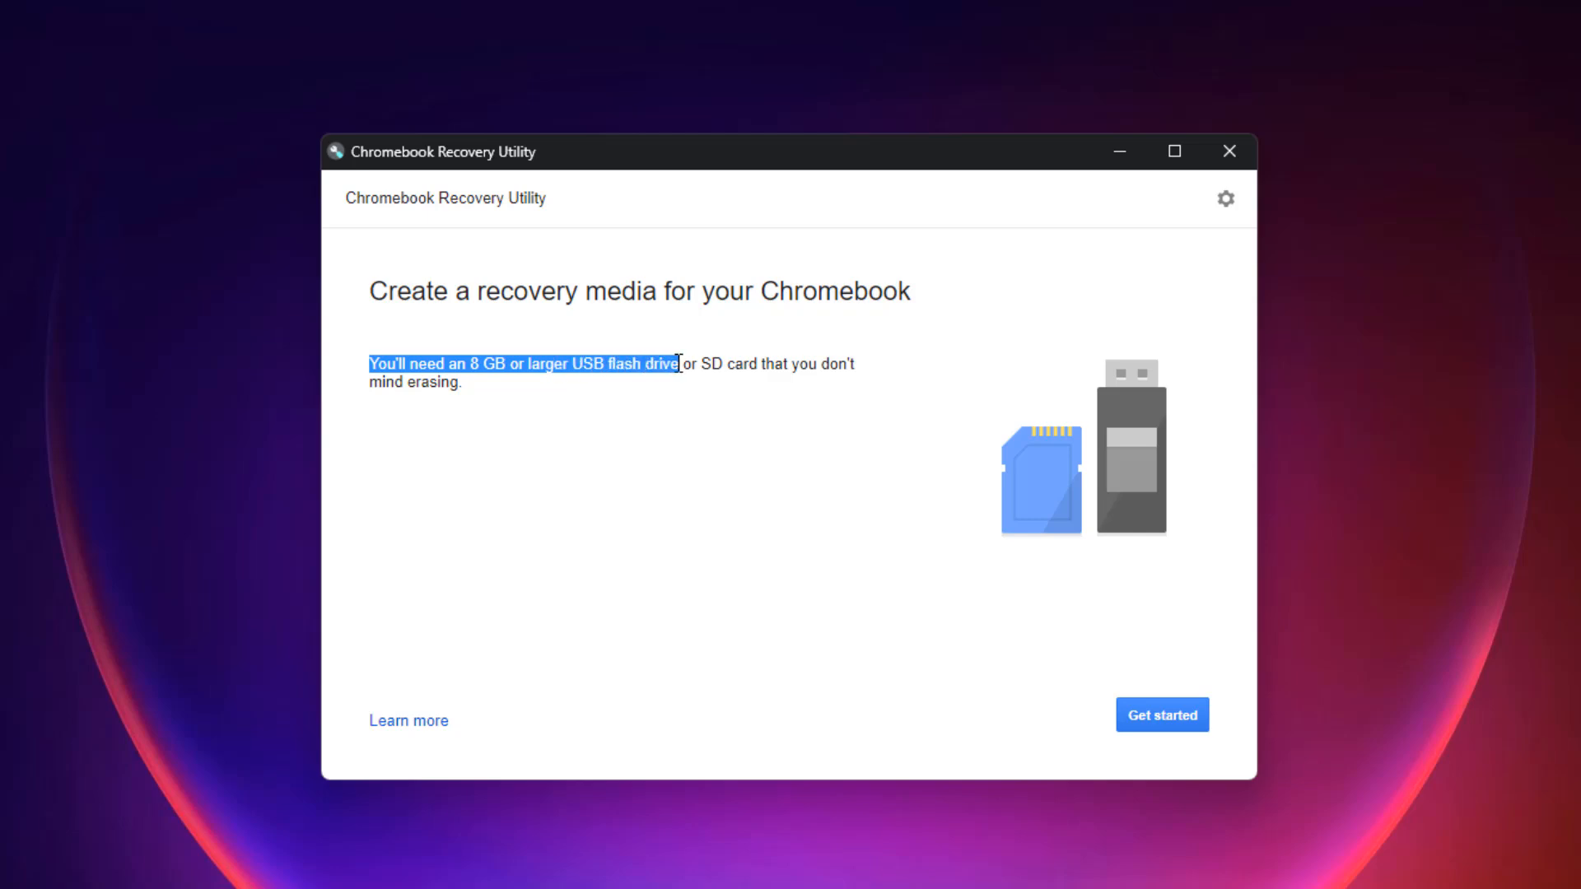
# Choose Google Chrome OS Flex, Chrome OS Flex (Developer-Unstable), and the 28.9 GB hp x740w drive.
pyautogui.click(1160, 714)
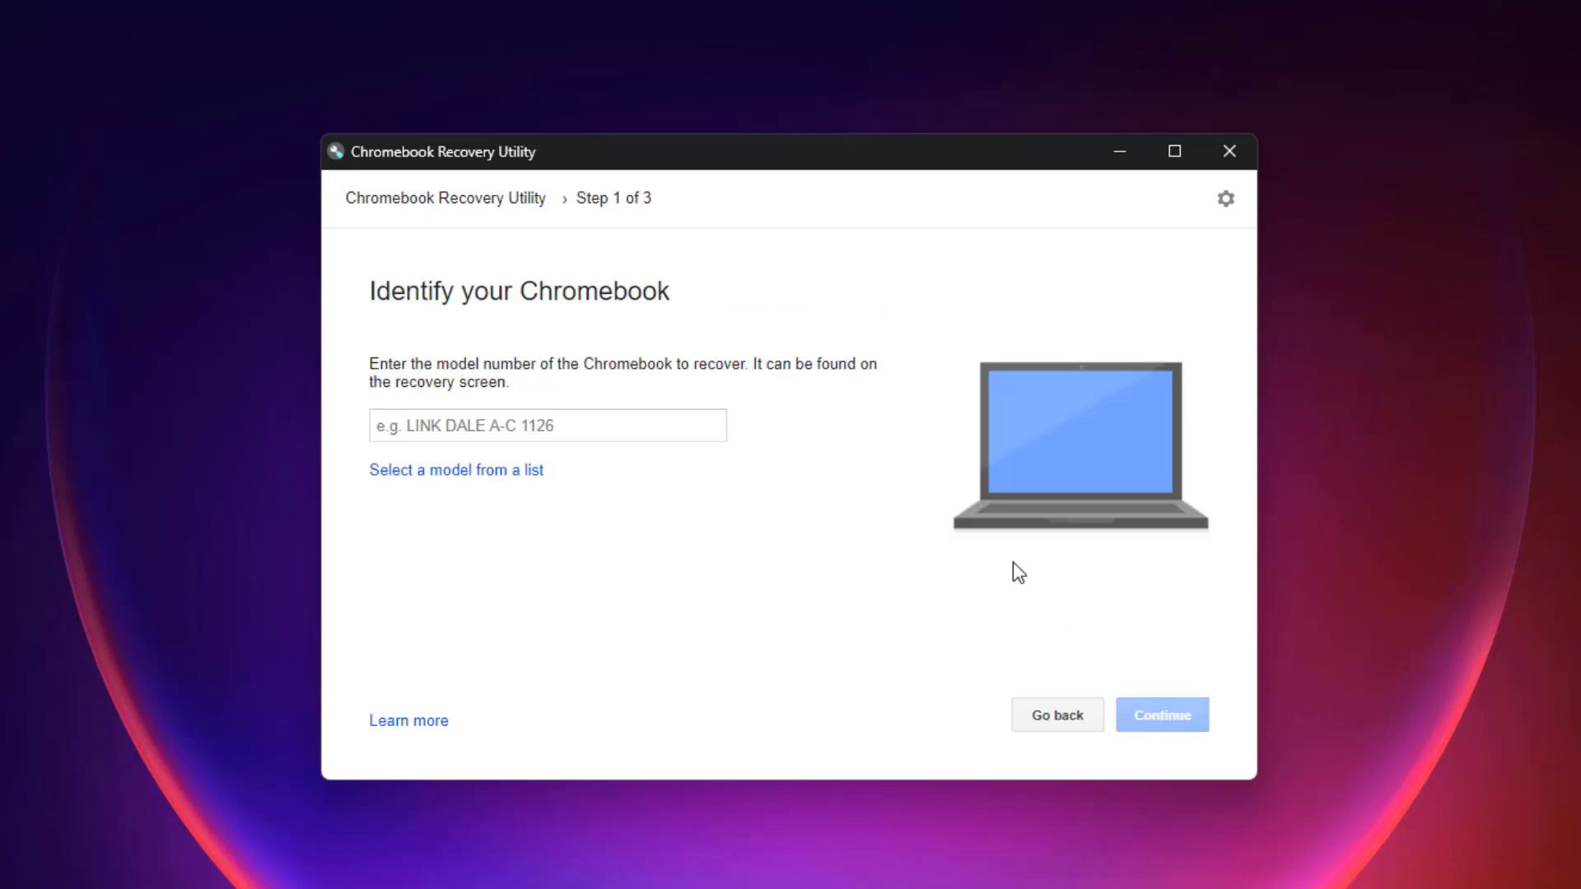
pyautogui.click(455, 470)
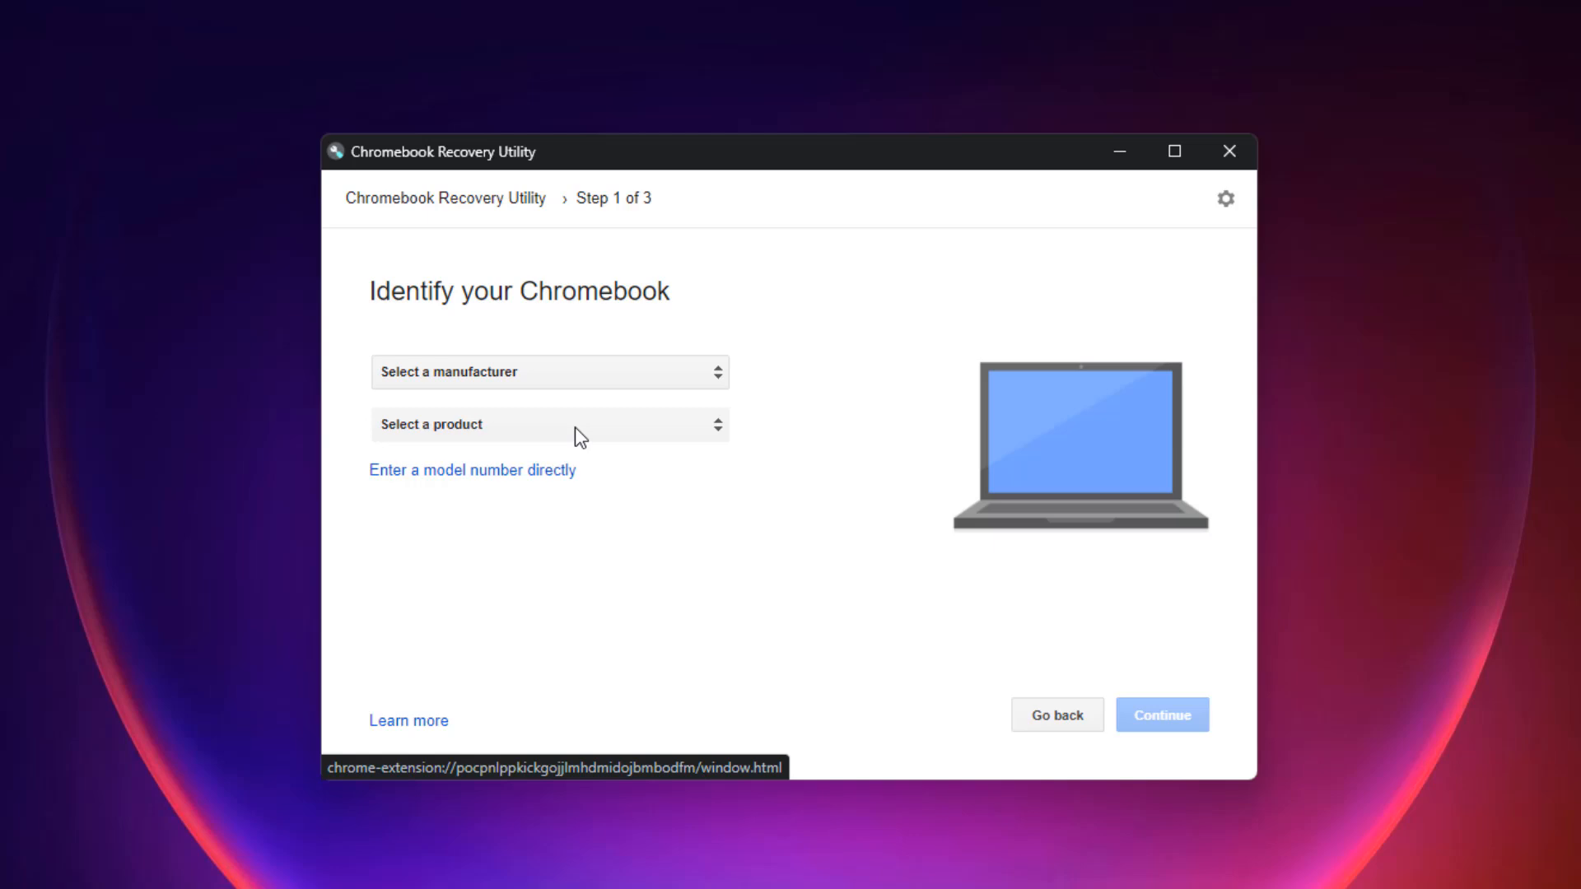
pyautogui.click(549, 372)
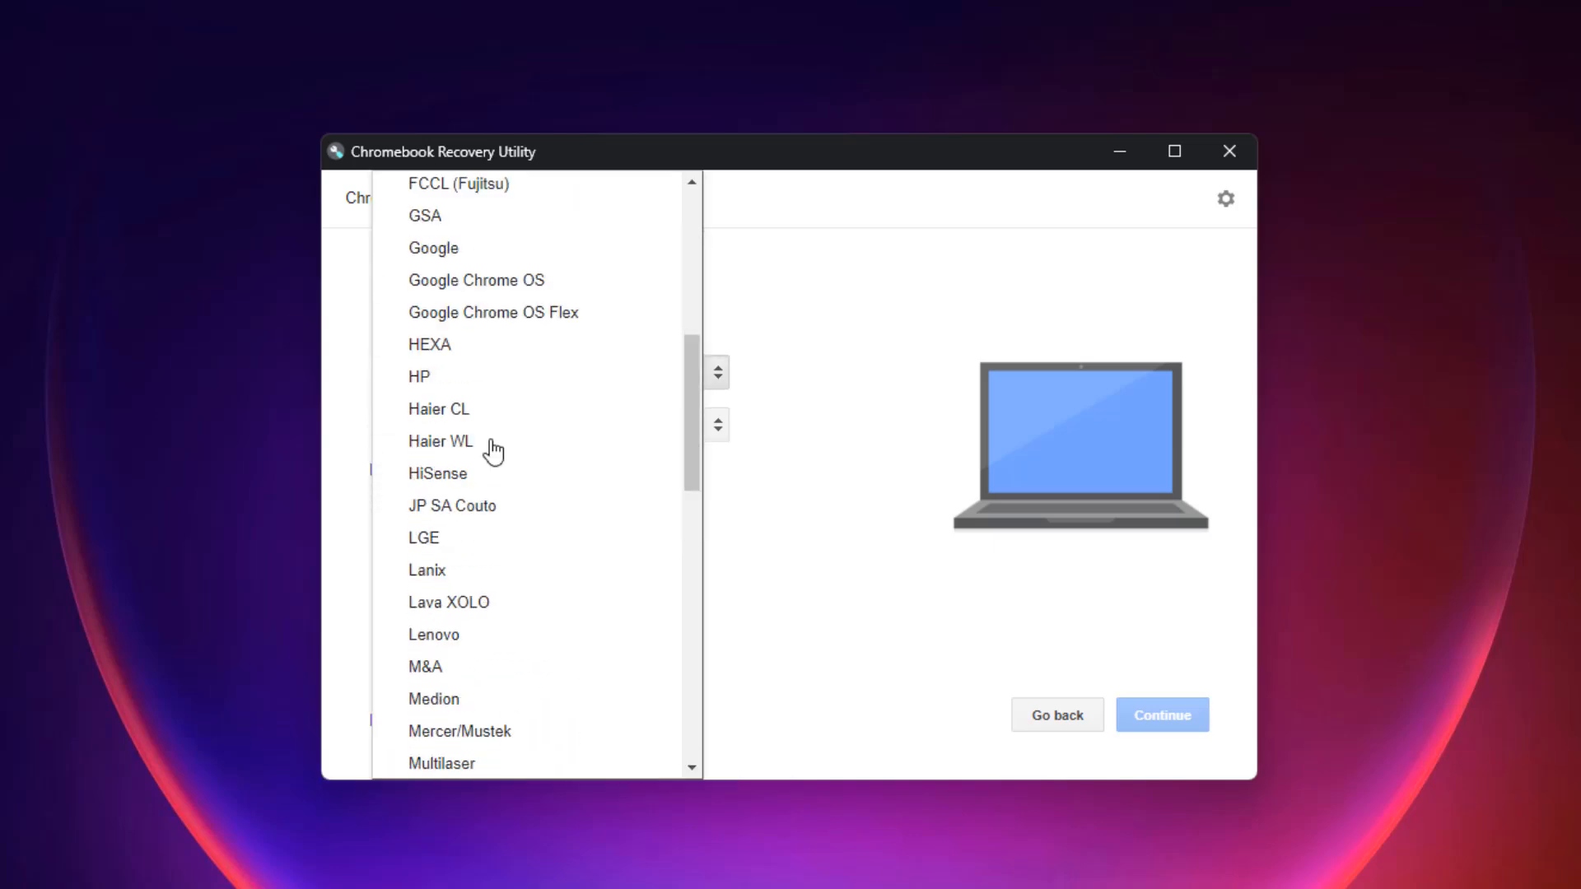
pyautogui.click(493, 311)
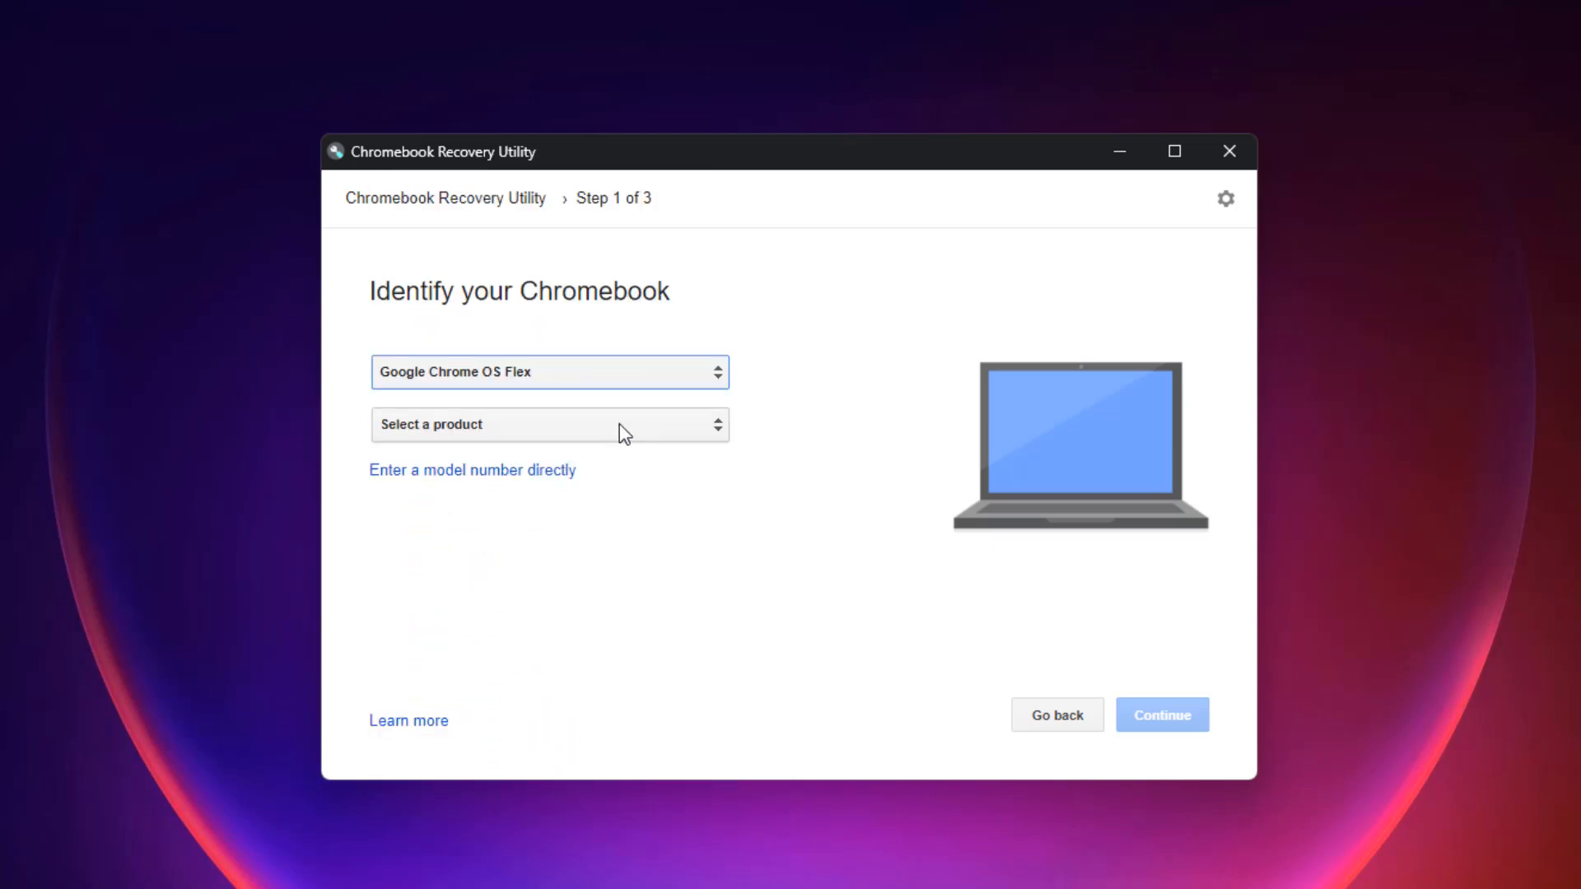
pyautogui.click(549, 423)
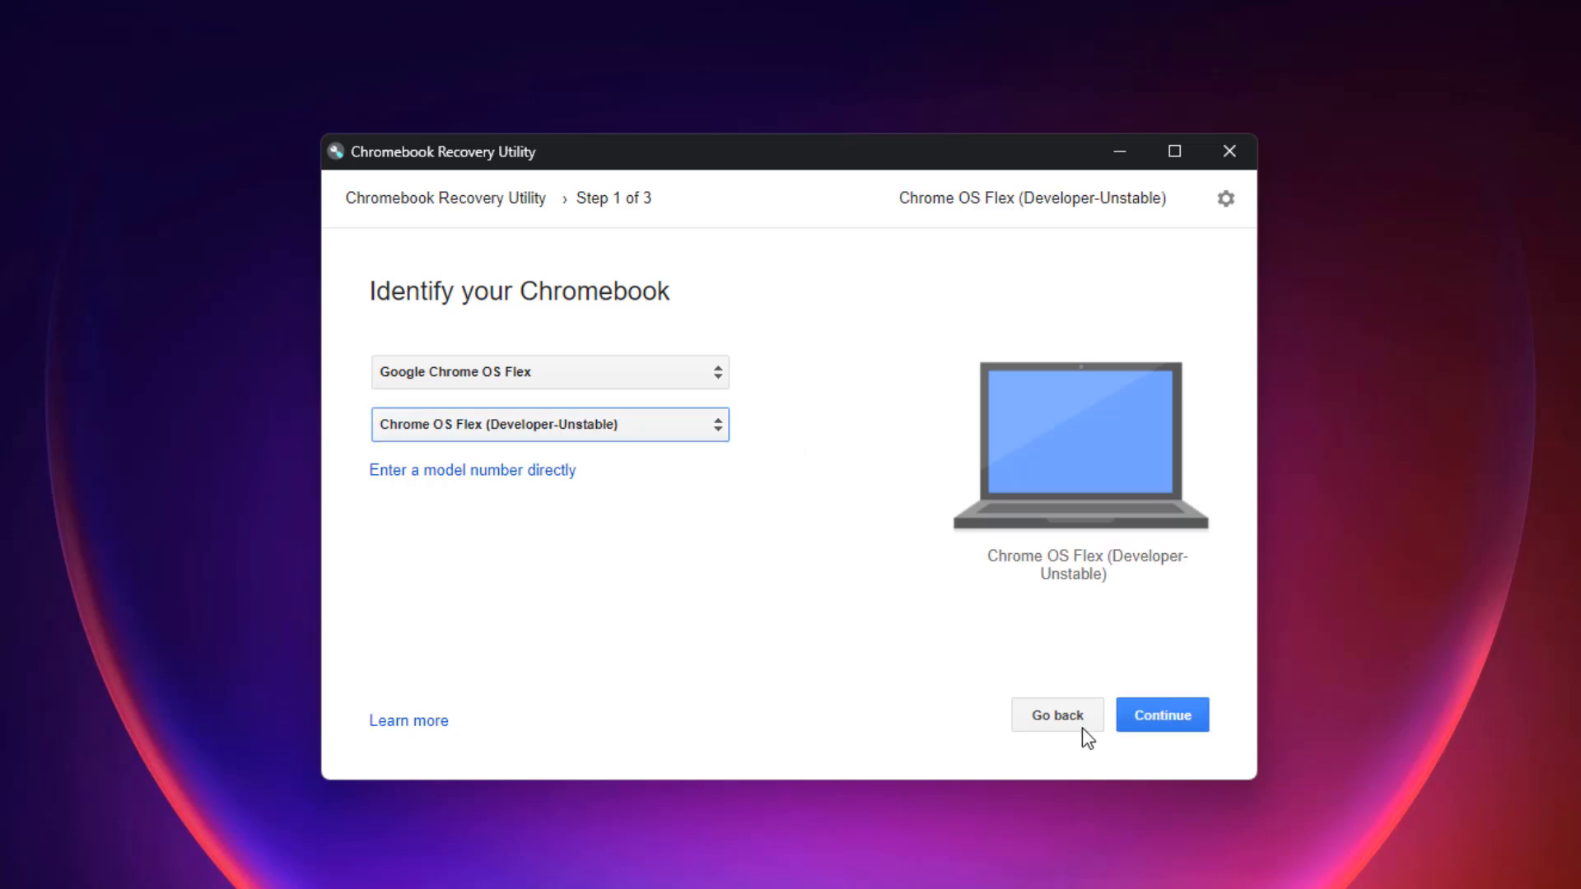
pyautogui.click(1160, 715)
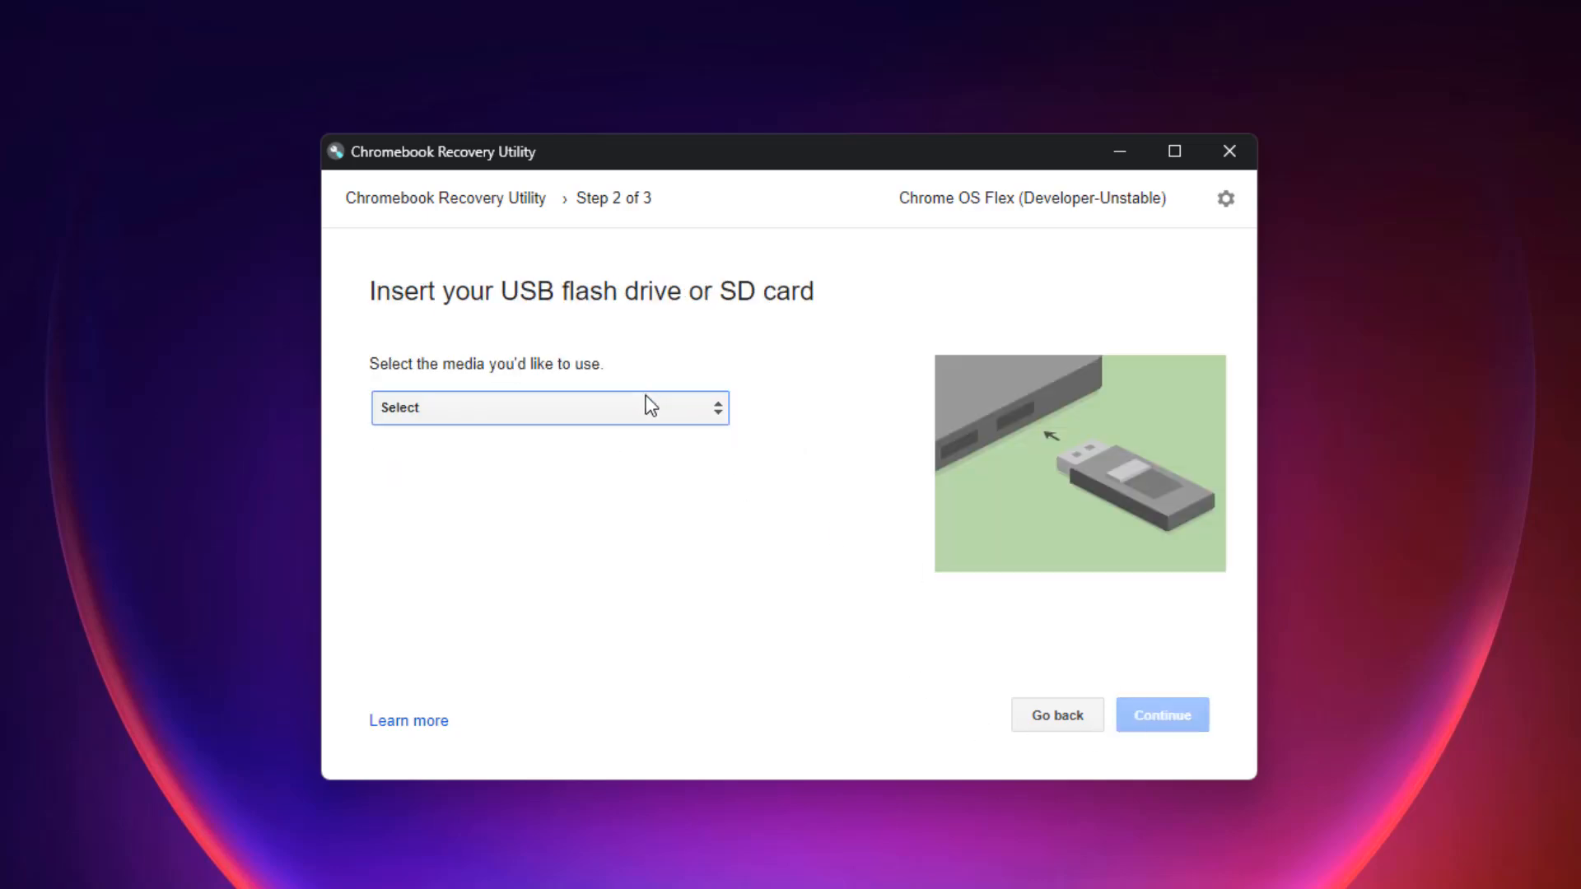
pyautogui.click(549, 407)
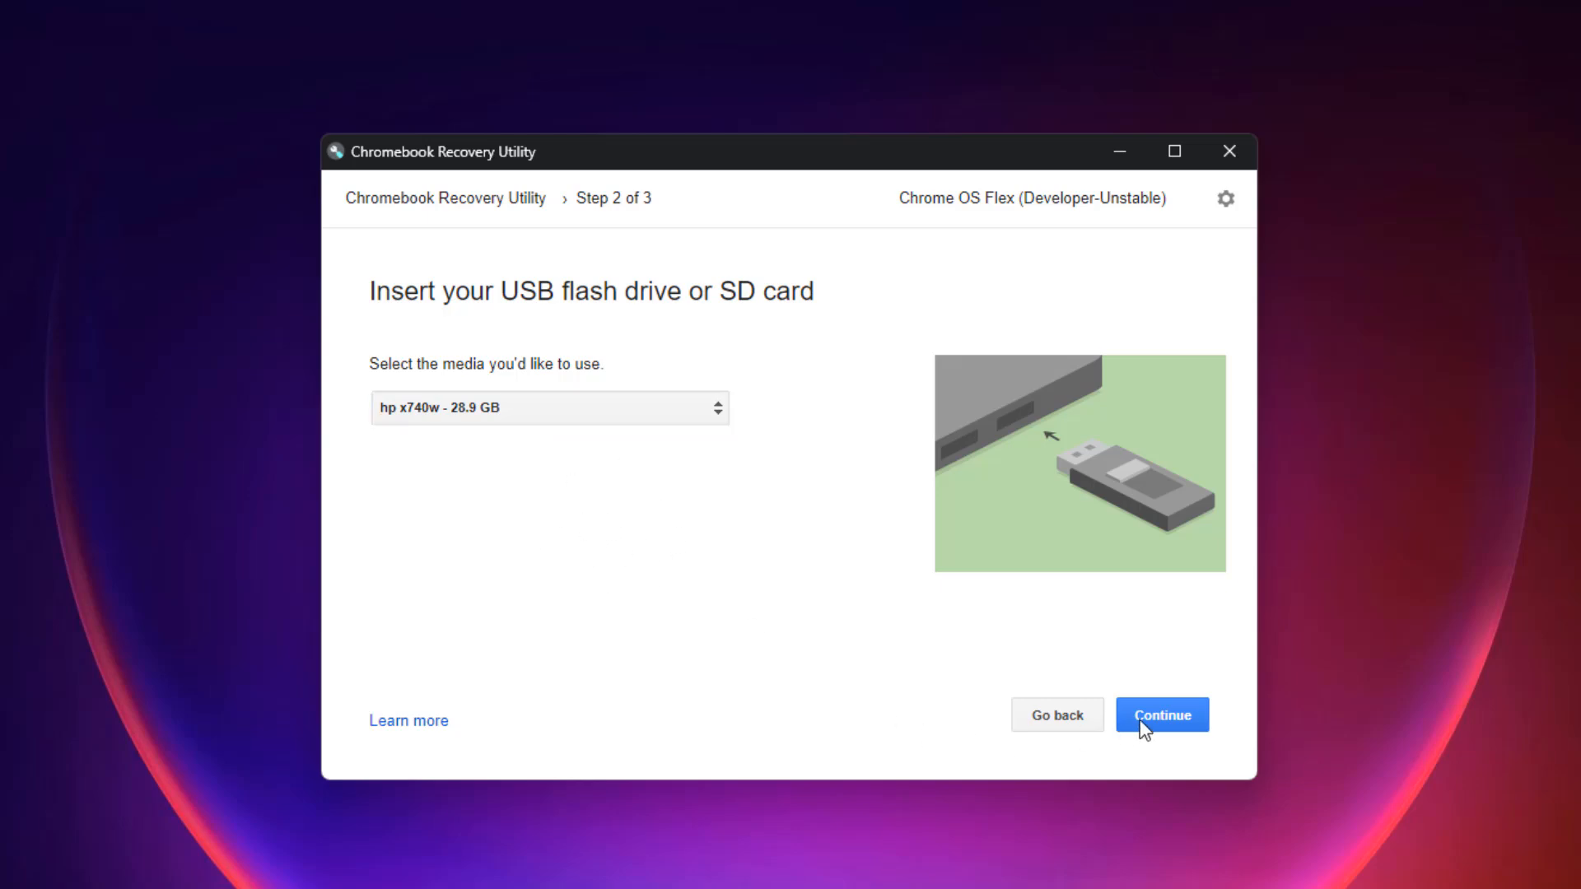
# Set the recovery channel to Dev, build the 14794.0.0 image, and finish the utility.
pyautogui.click(1162, 714)
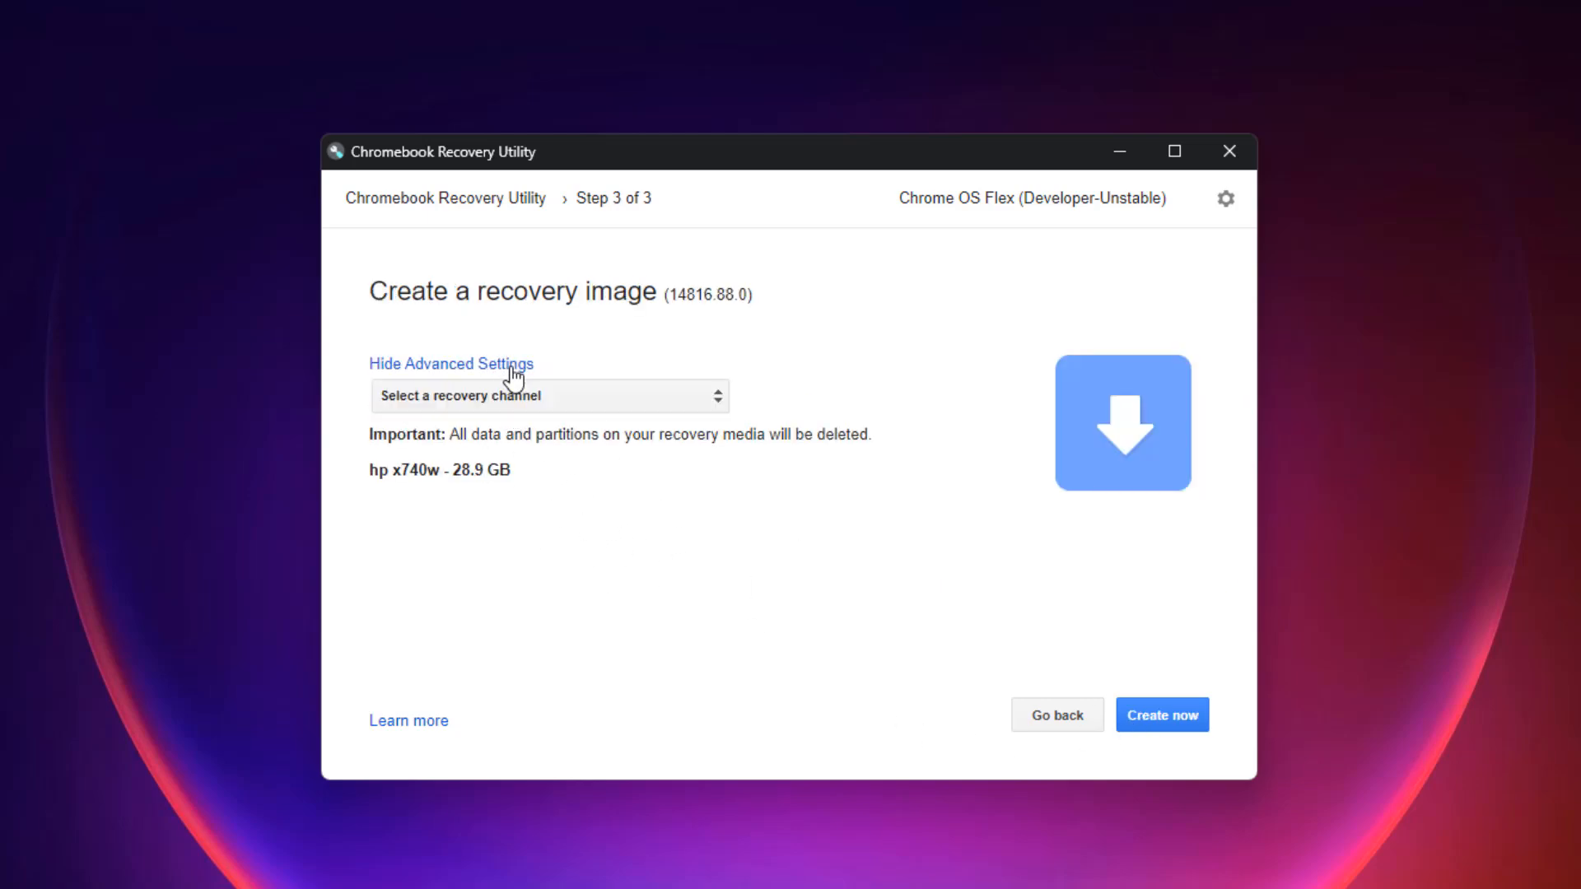
pyautogui.click(549, 395)
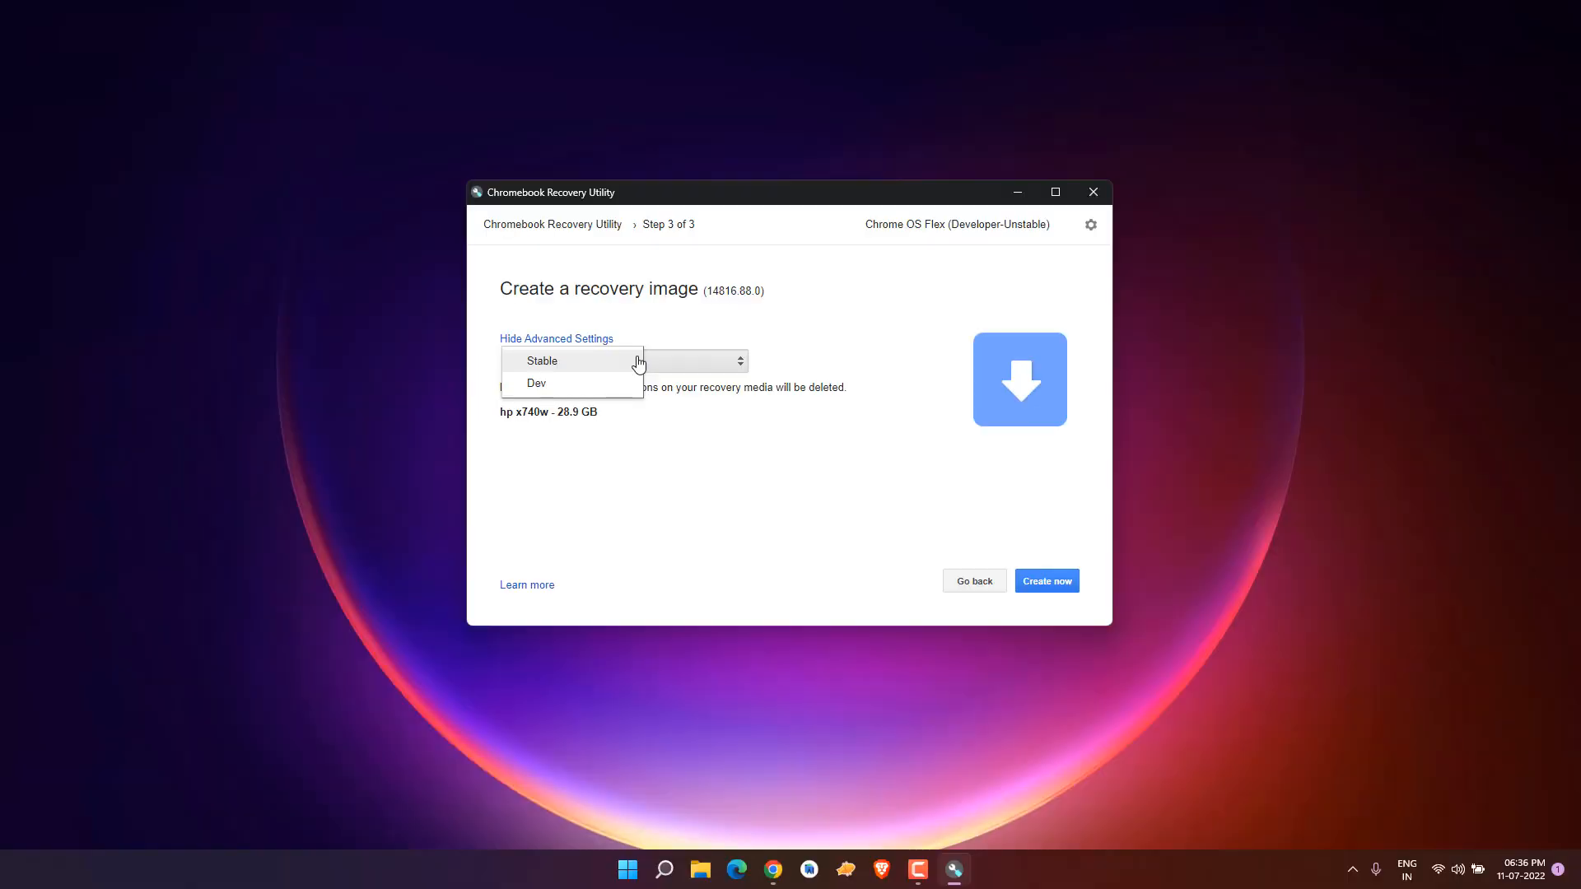
pyautogui.moveTo(611, 378)
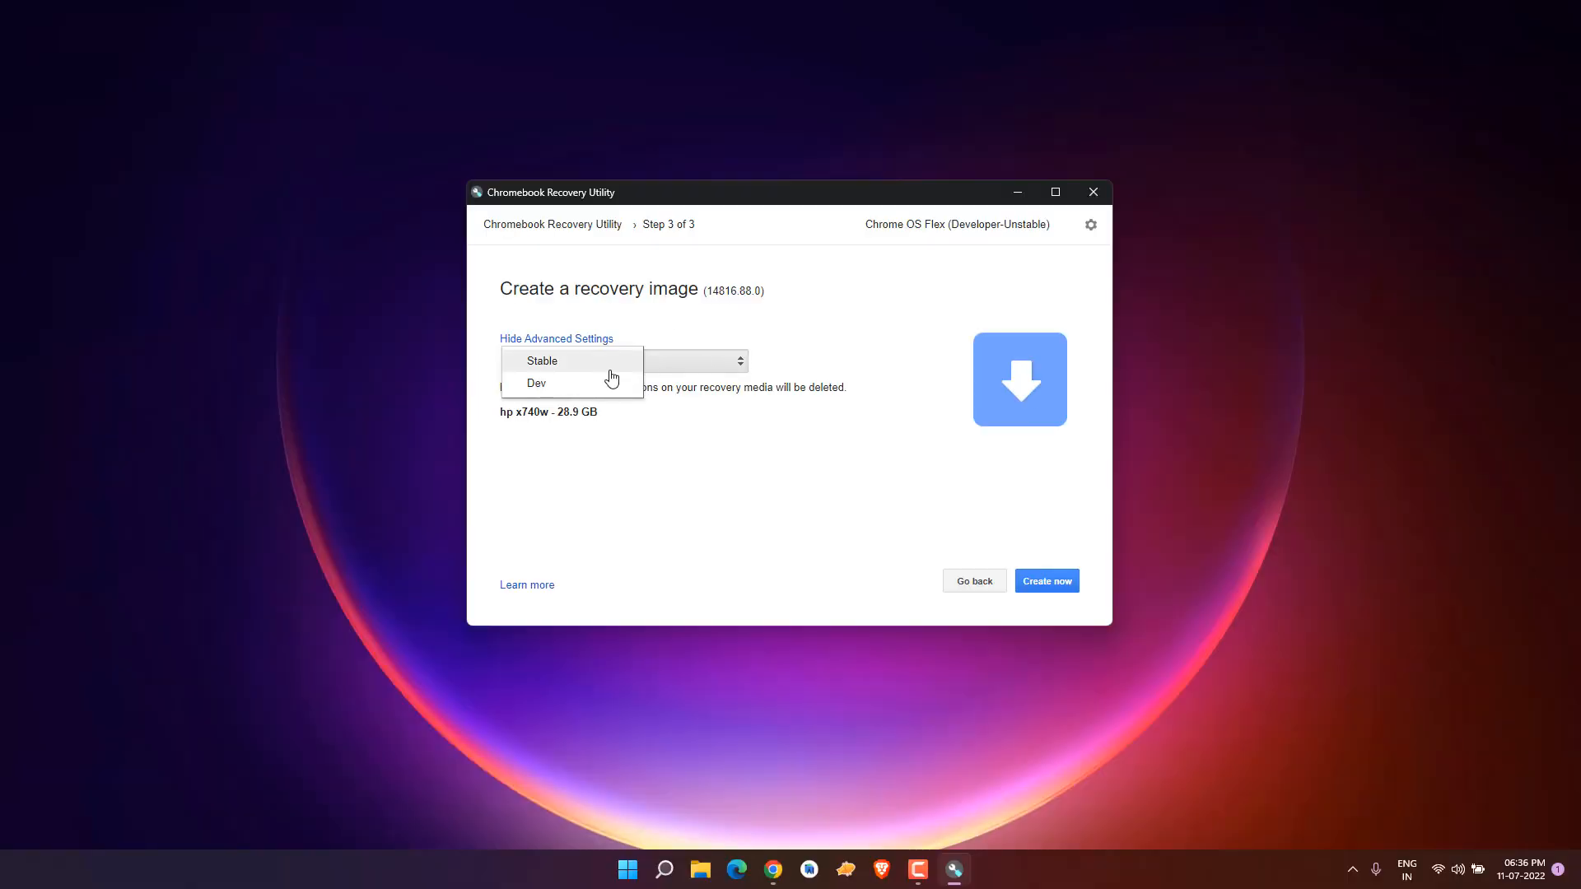
pyautogui.click(535, 383)
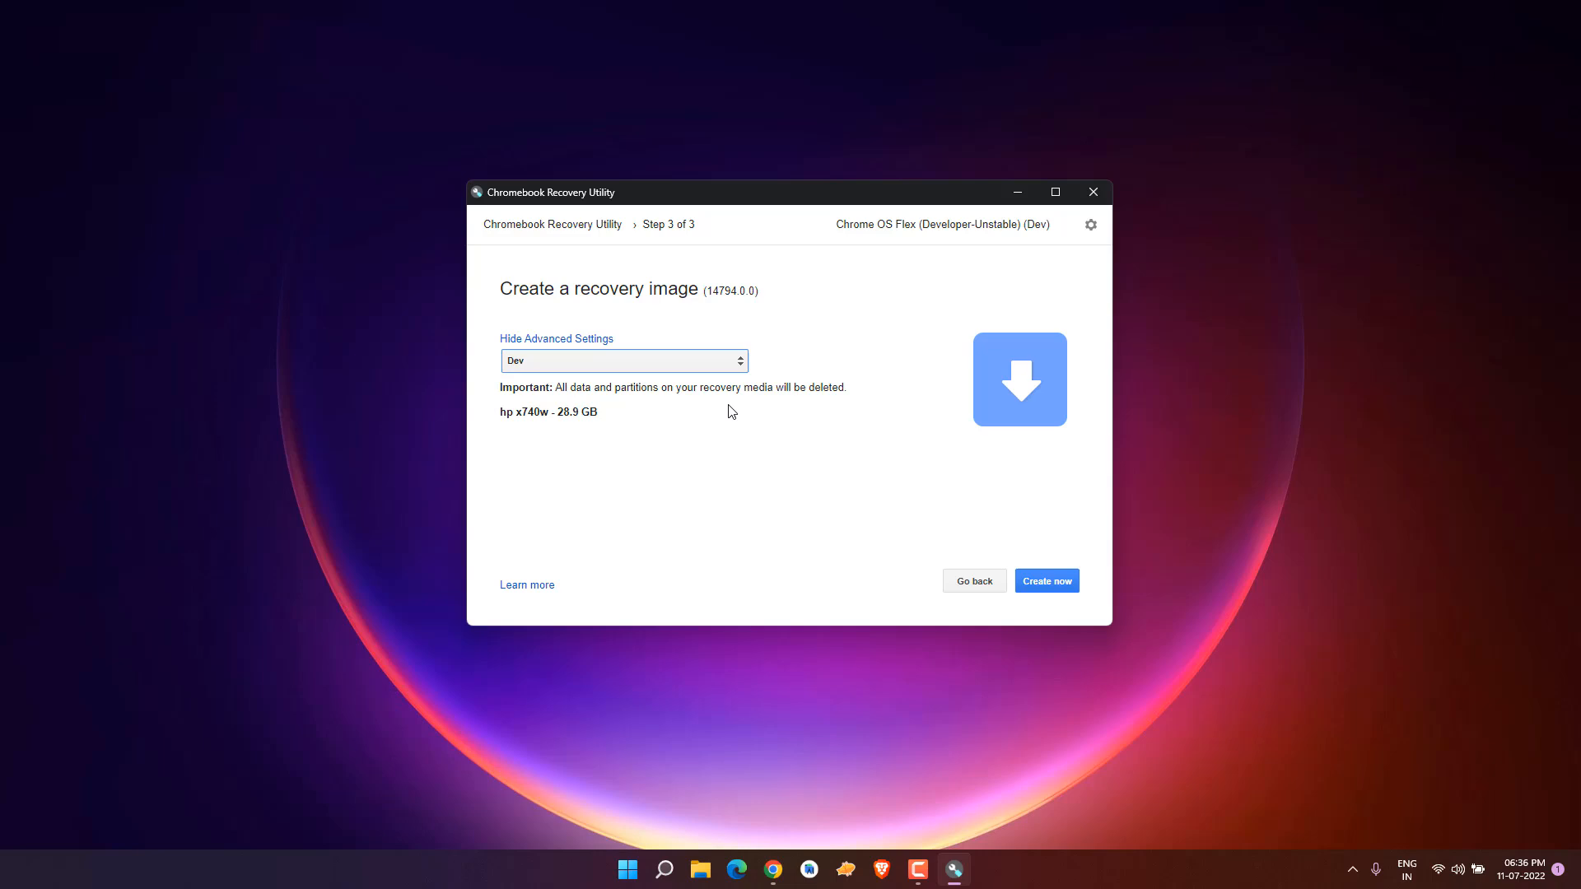
pyautogui.click(1046, 580)
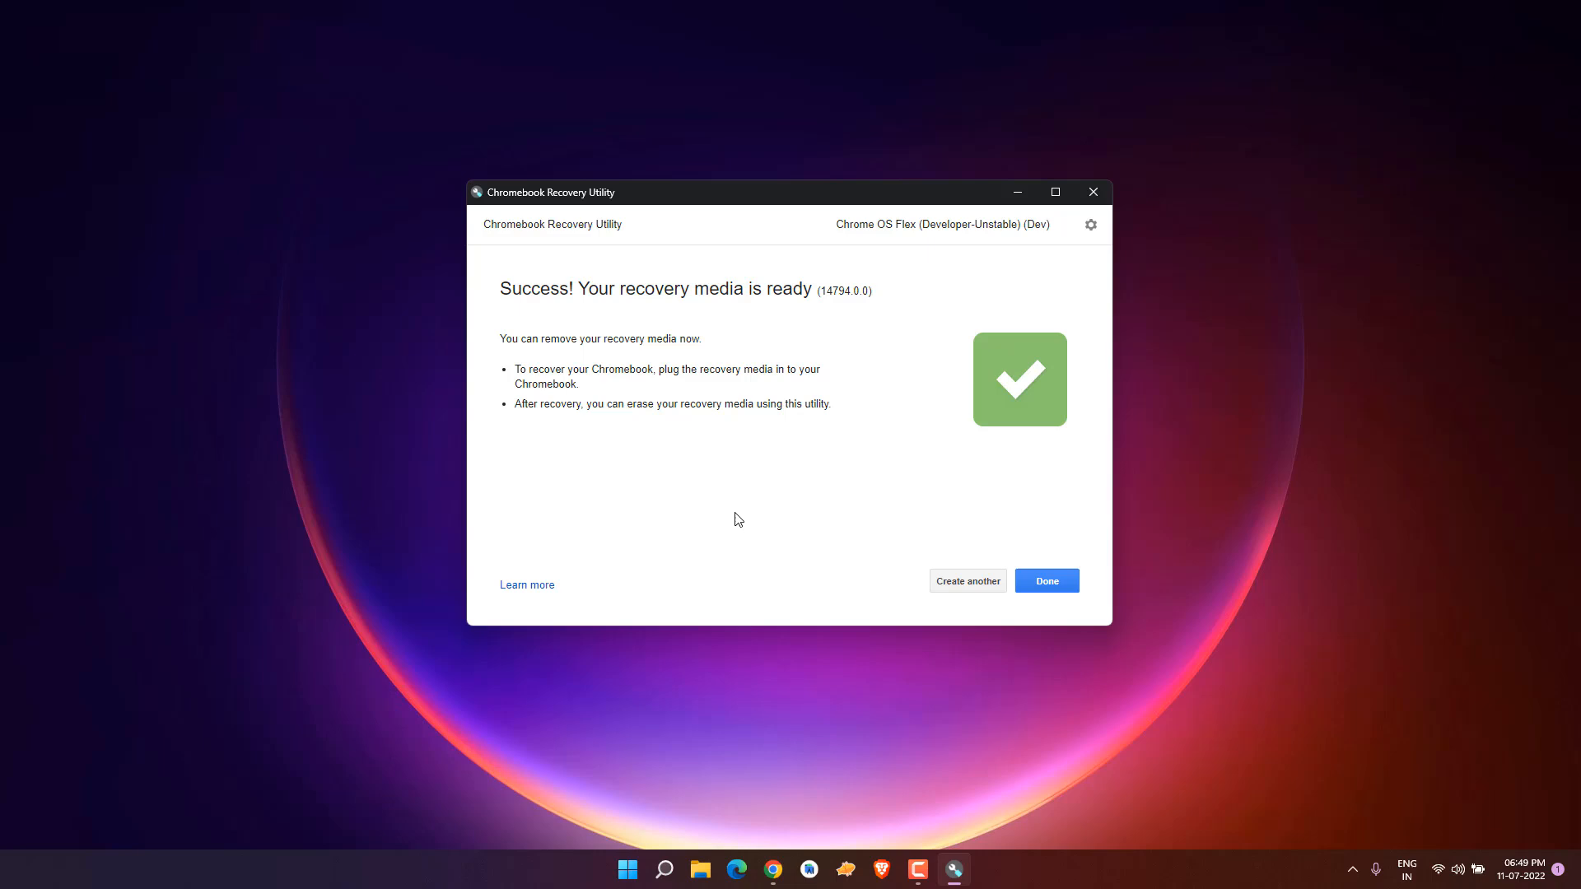
pyautogui.click(1045, 581)
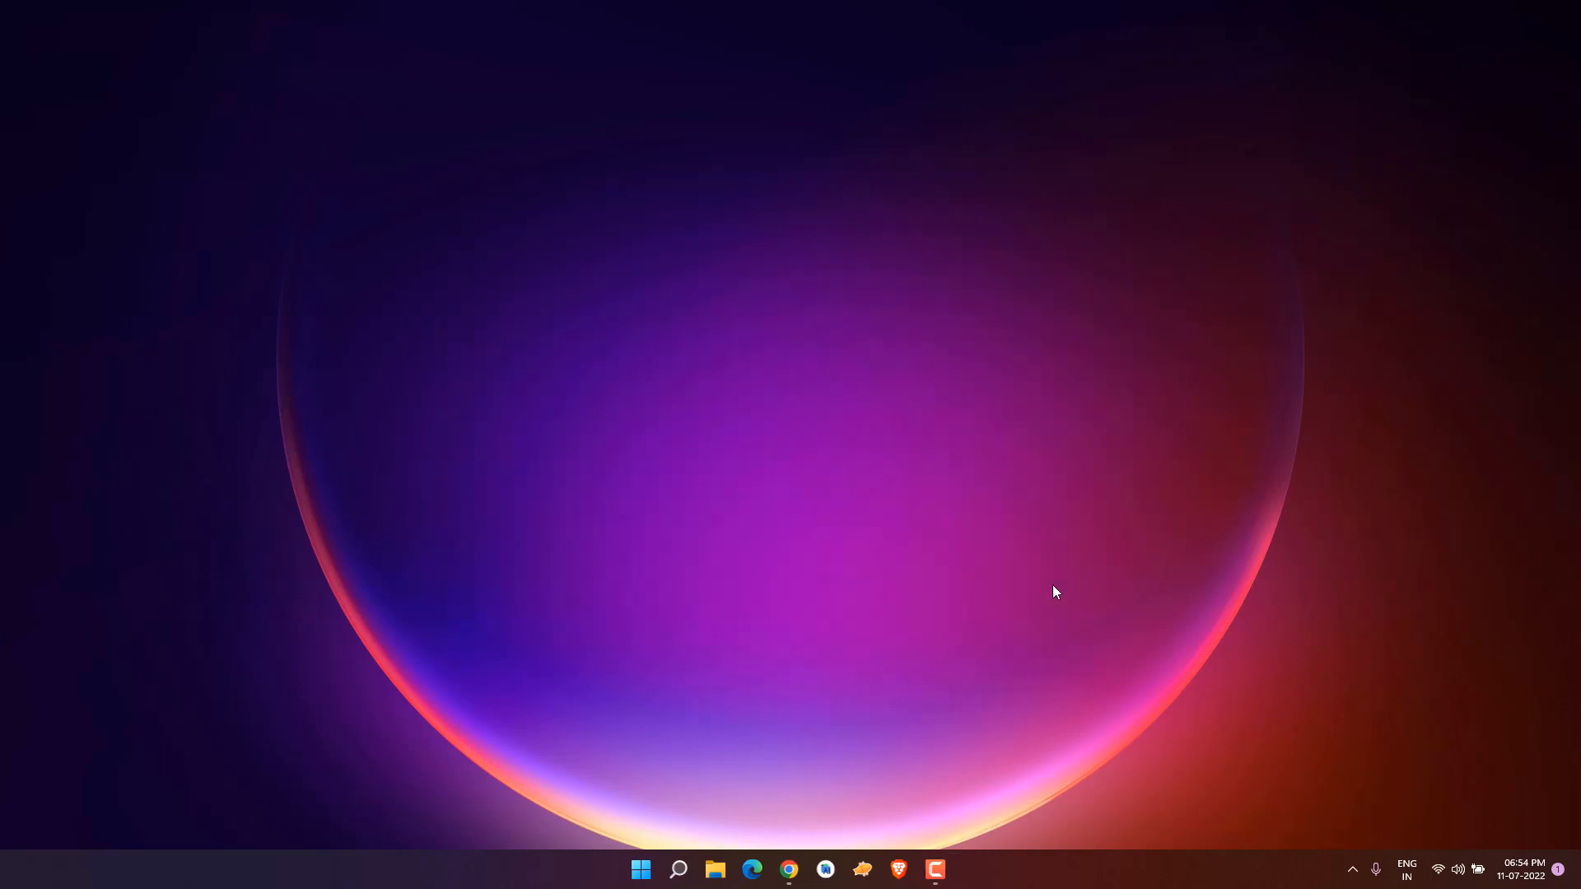
# View the EFI-SYSTEM (F:) drive's efi and syslinux folders in File Explorer.
pyautogui.click(714, 869)
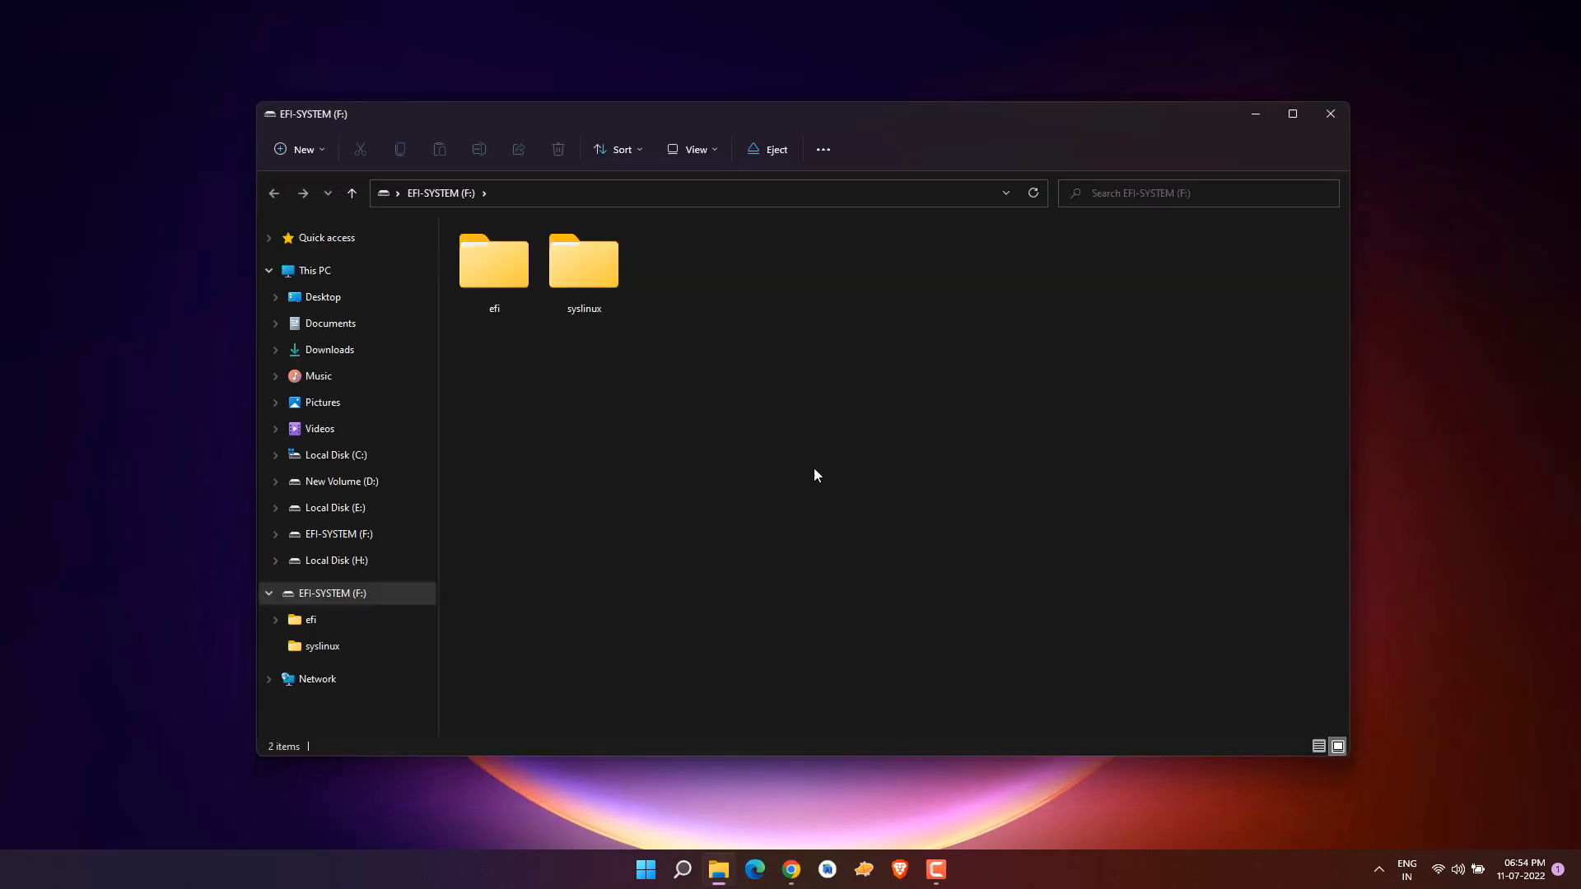
pyautogui.click(314, 270)
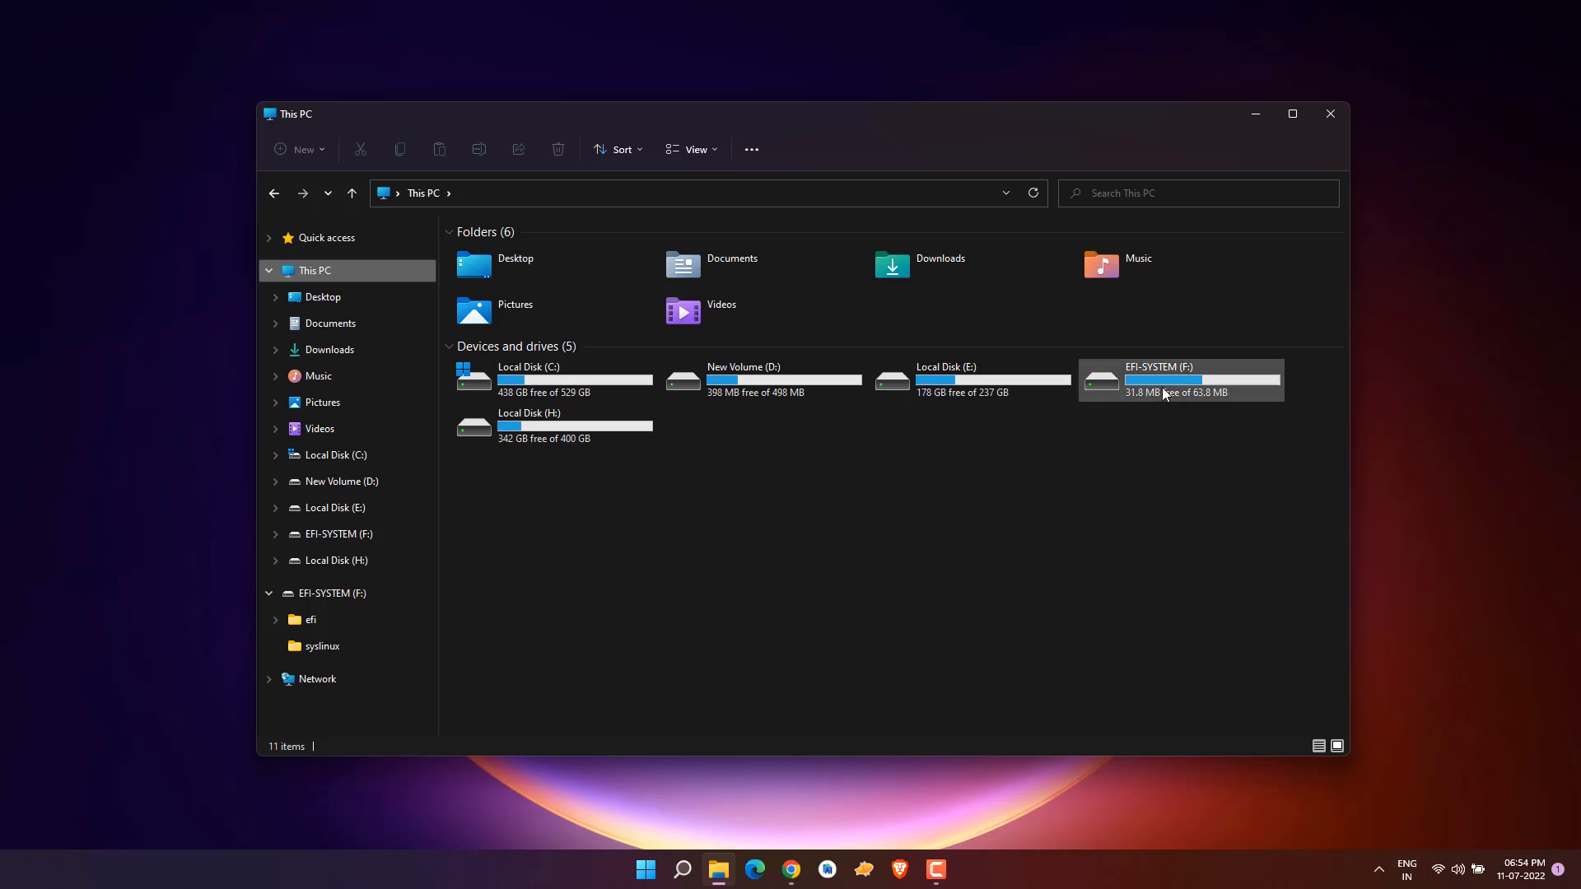
pyautogui.doubleClick(1157, 378)
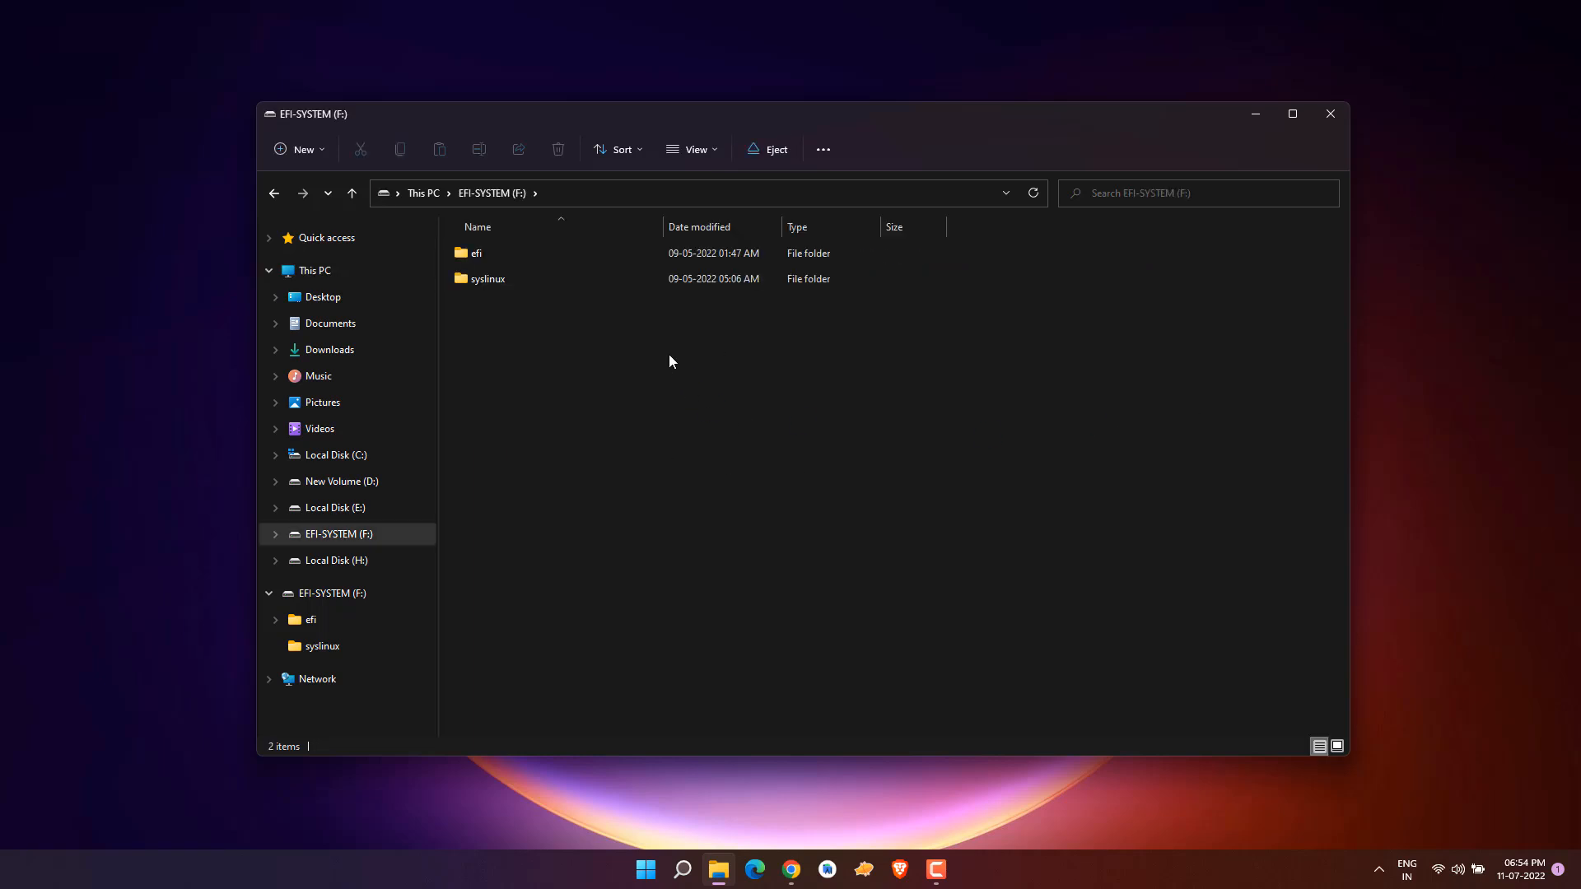
pyautogui.click(1329, 112)
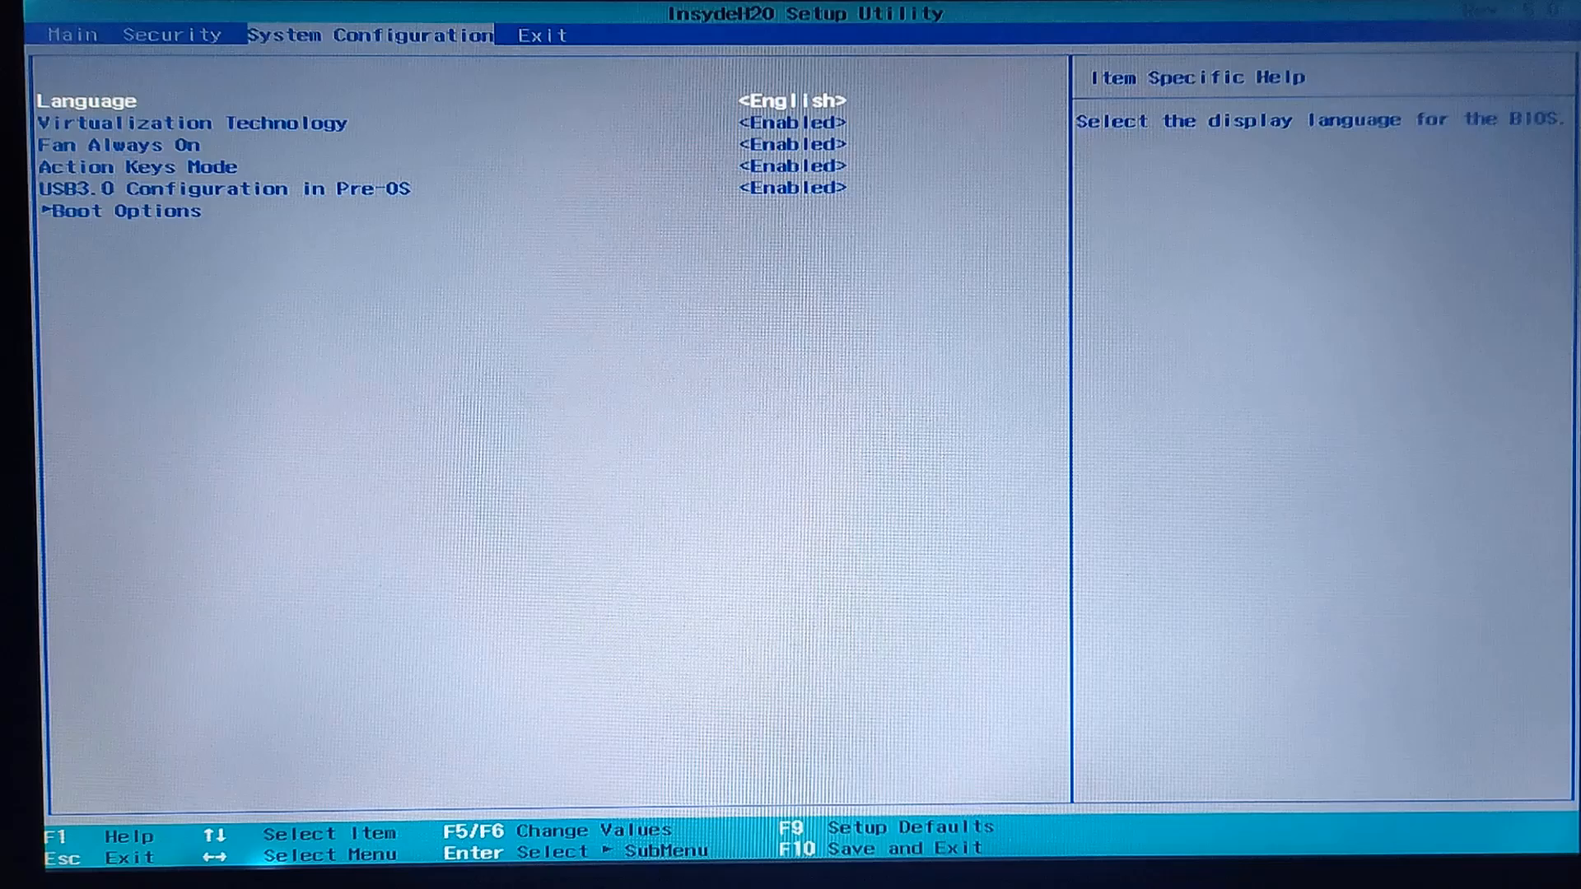
# Open Boot Options under System Configuration to see the UEFI boot order.
pyautogui.press('Down')
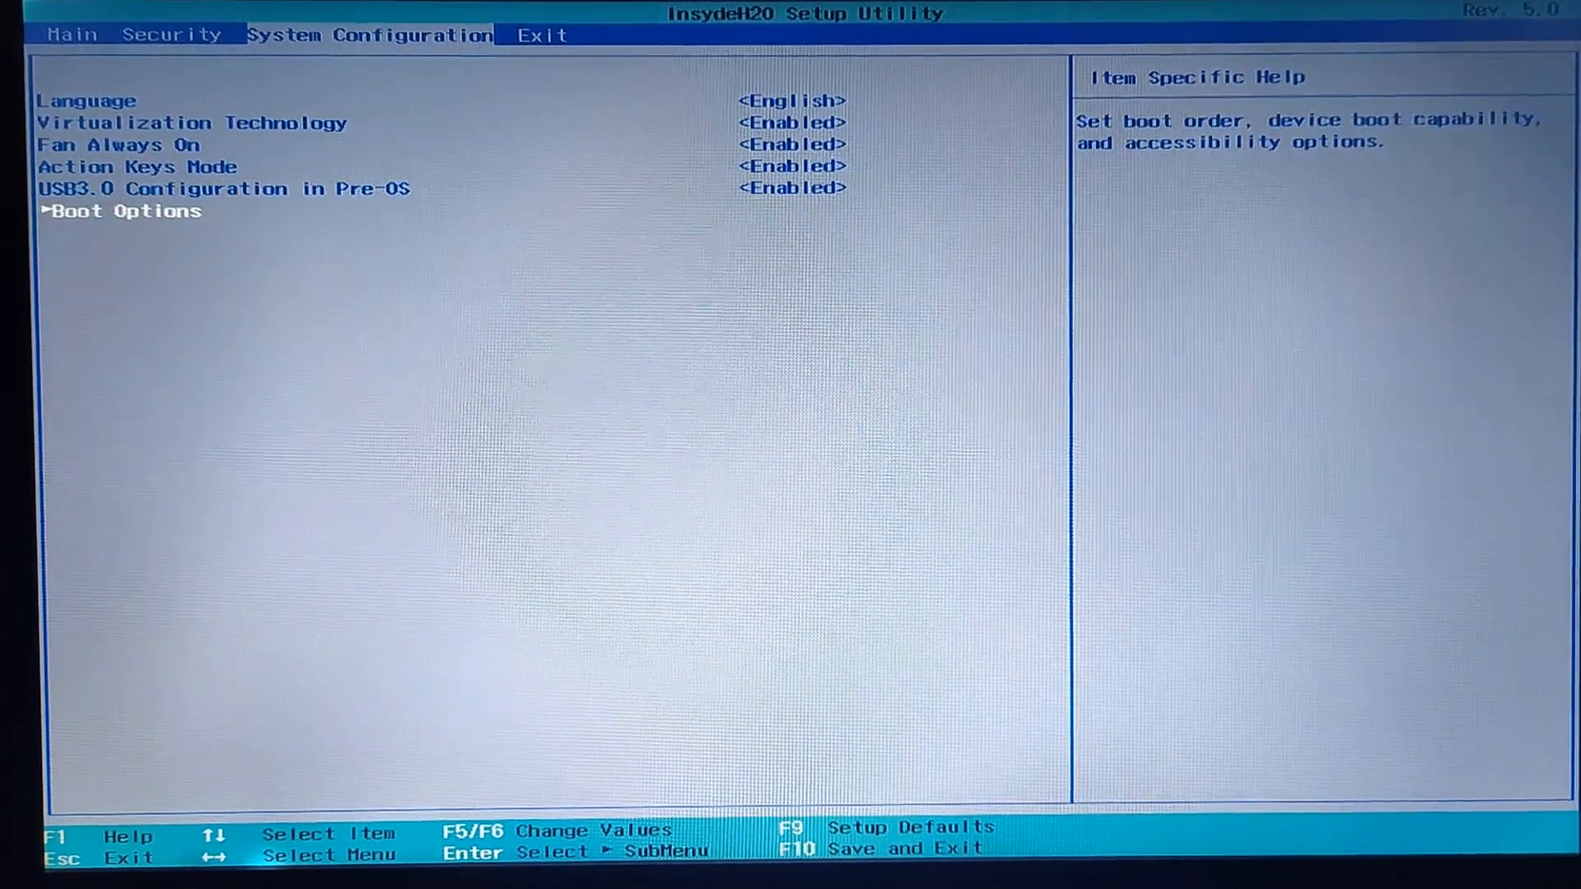
pyautogui.press('Return')
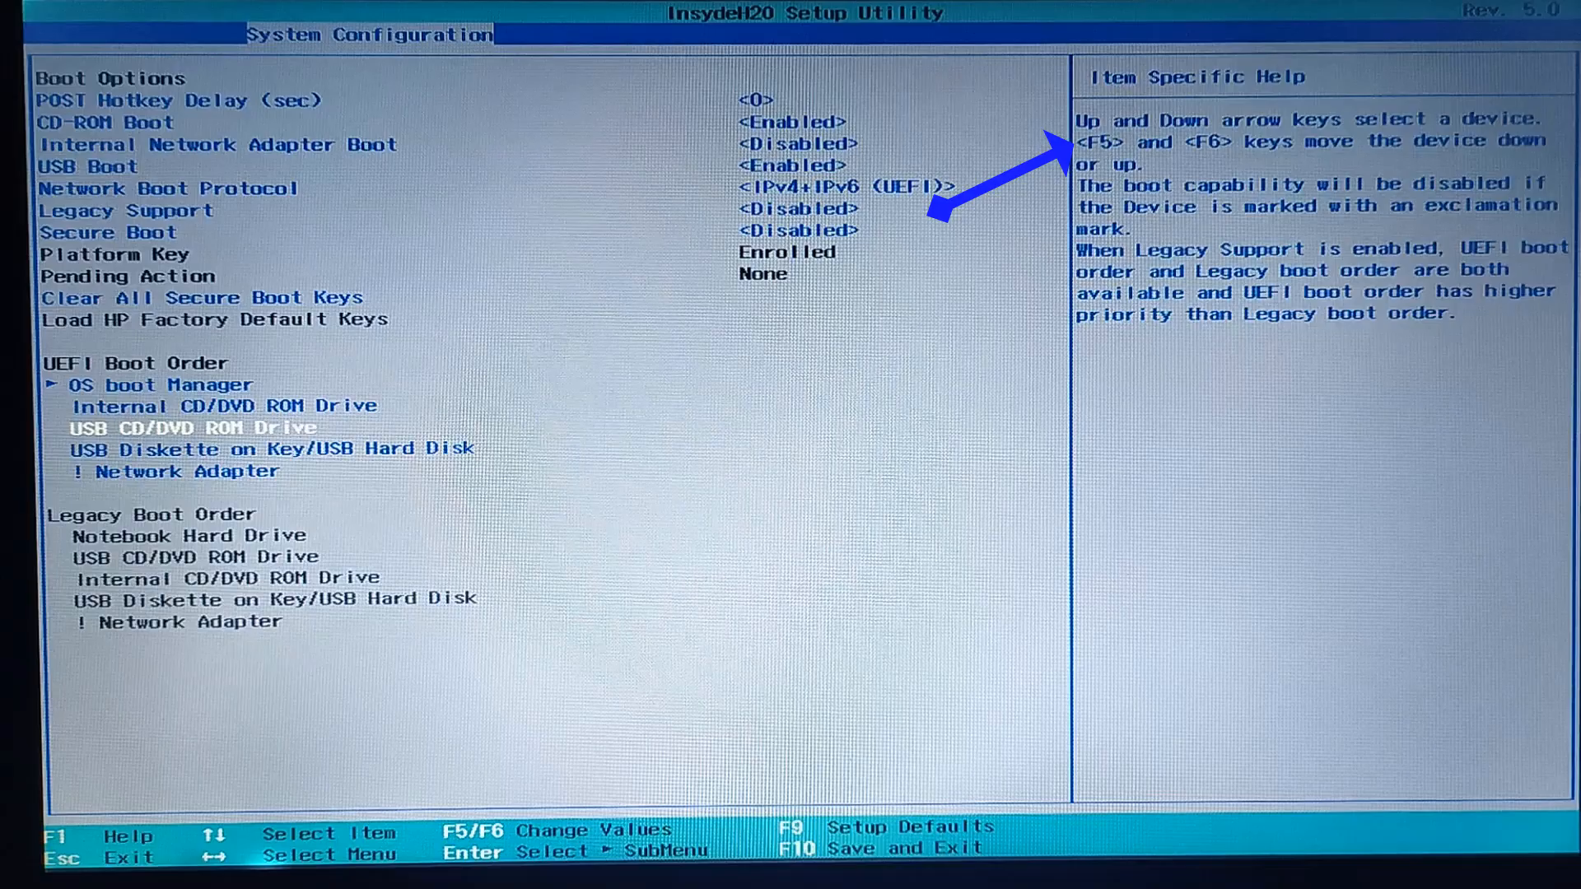
pyautogui.press('F5')
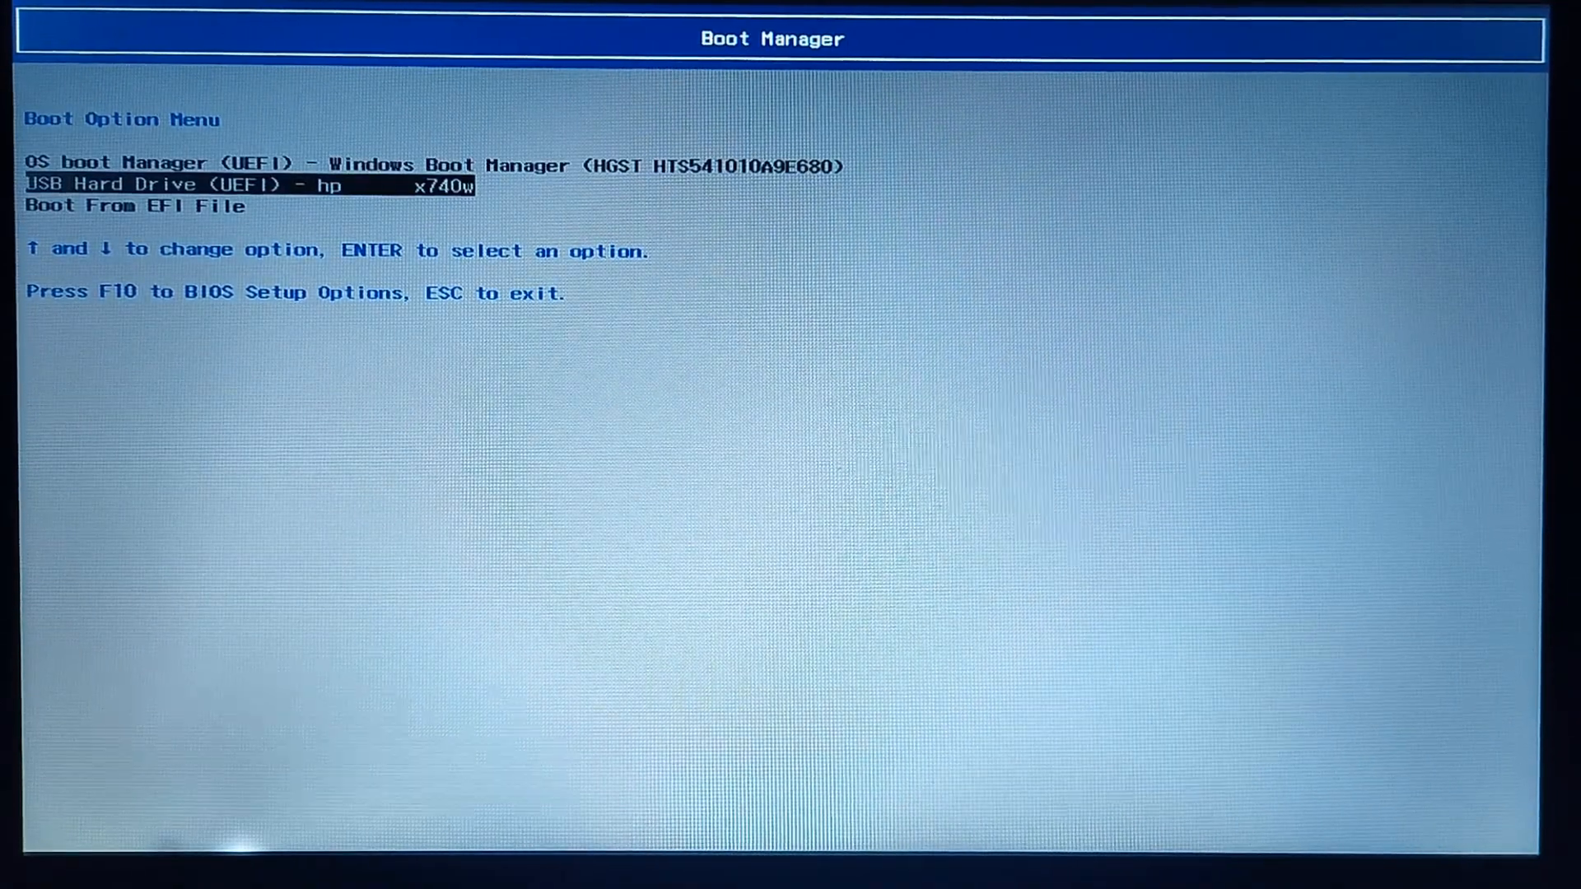
# Boot the laptop from the USB Hard Drive (UEFI) entry.
pyautogui.press('Return')
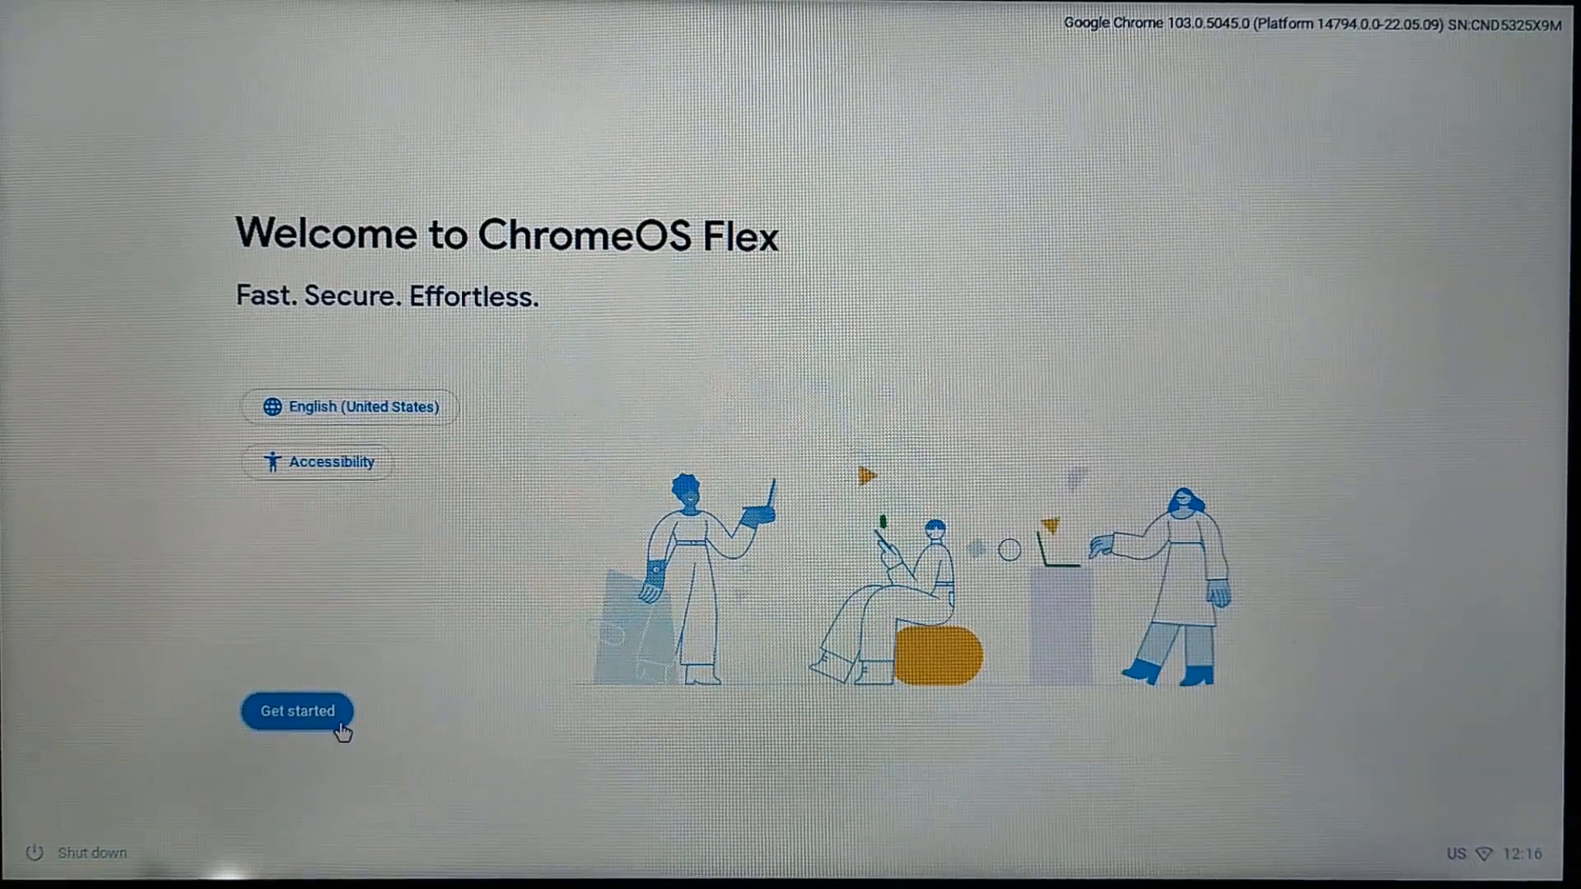
# Start setup and choose Install ChromeOS Flex onto the laptop's internal disk.
pyautogui.click(295, 711)
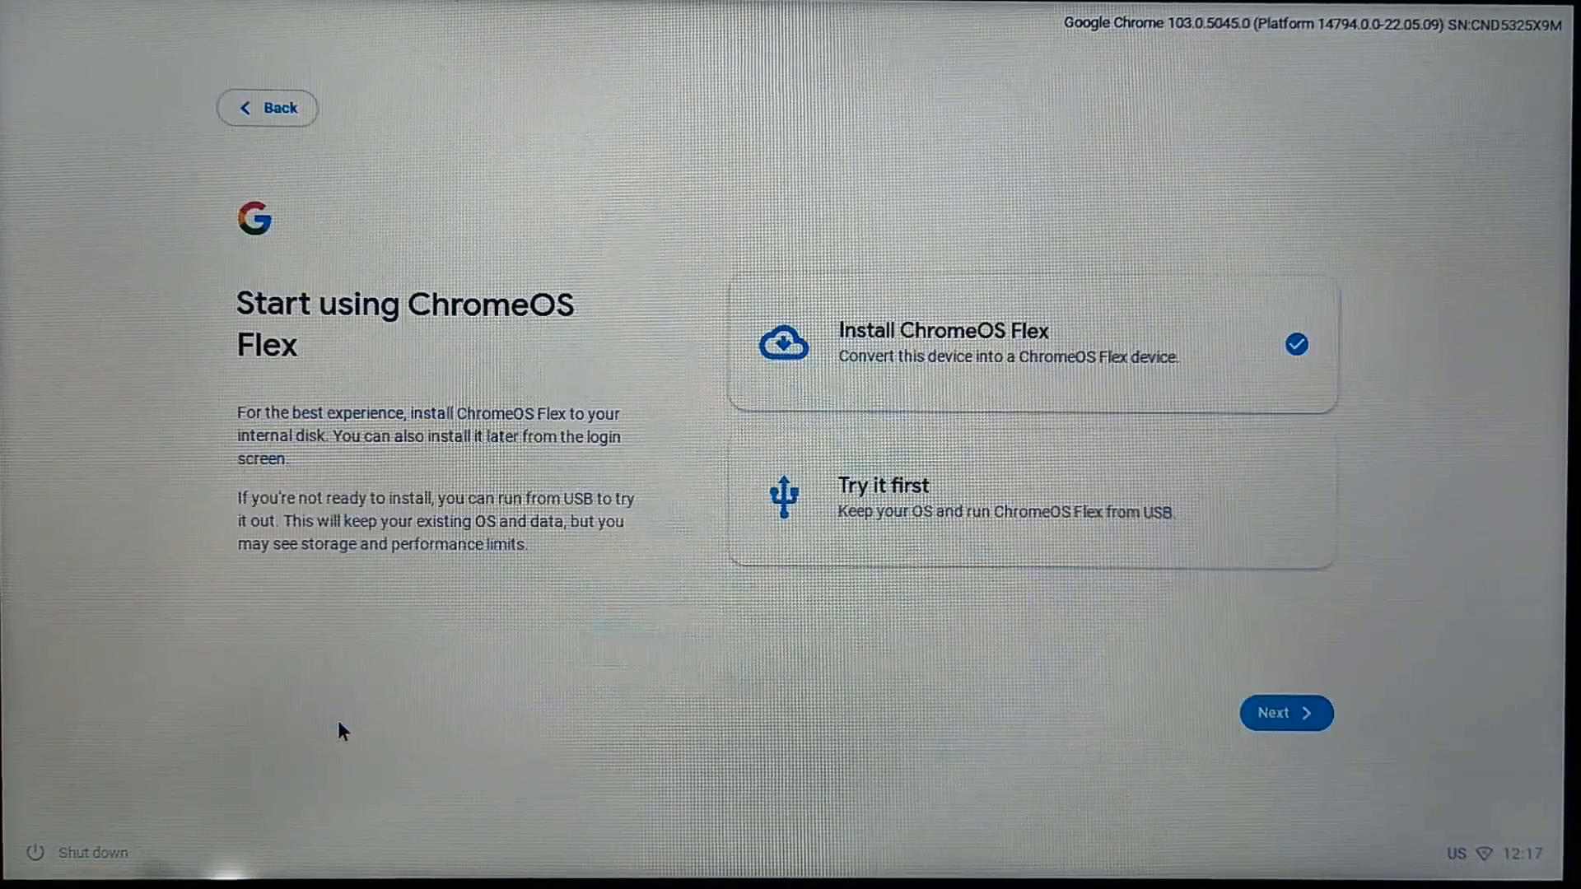
pyautogui.moveTo(1099, 484)
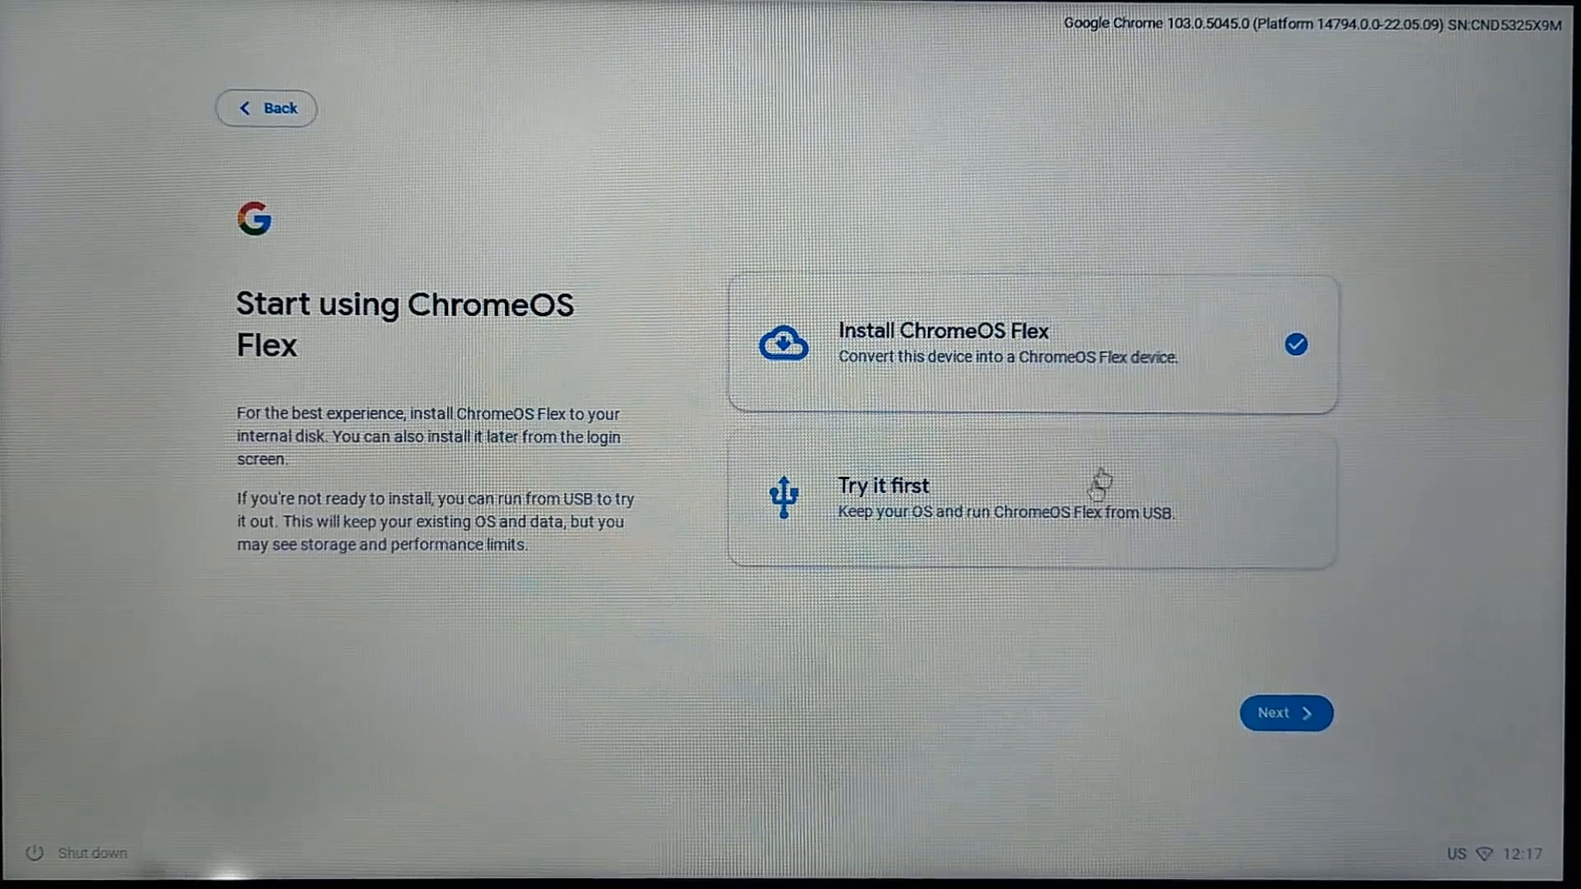
pyautogui.moveTo(958, 529)
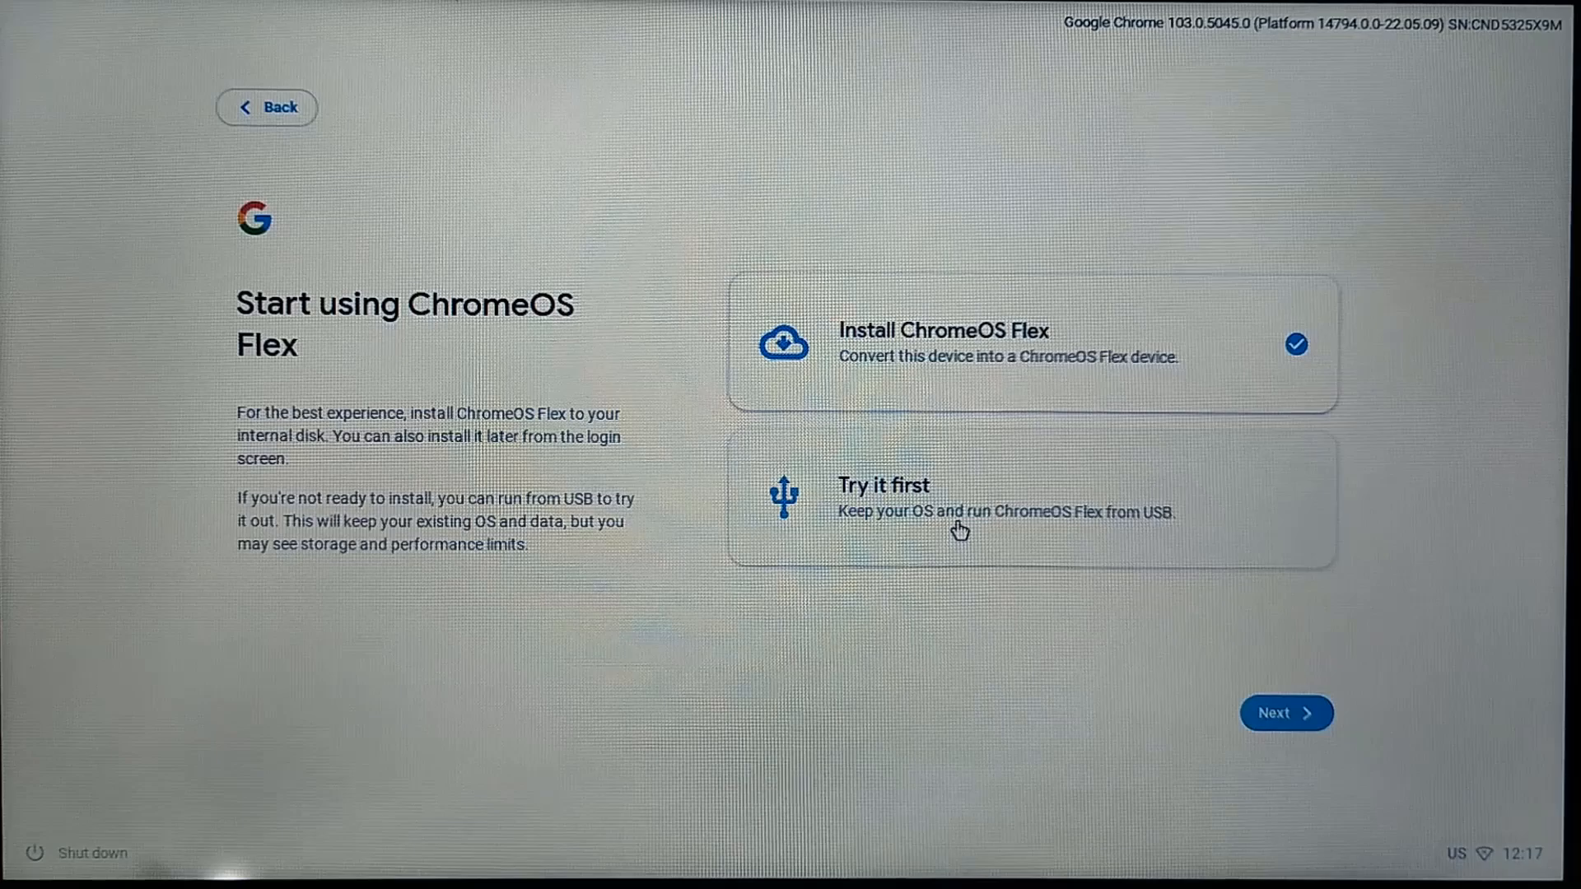
pyautogui.moveTo(1311, 739)
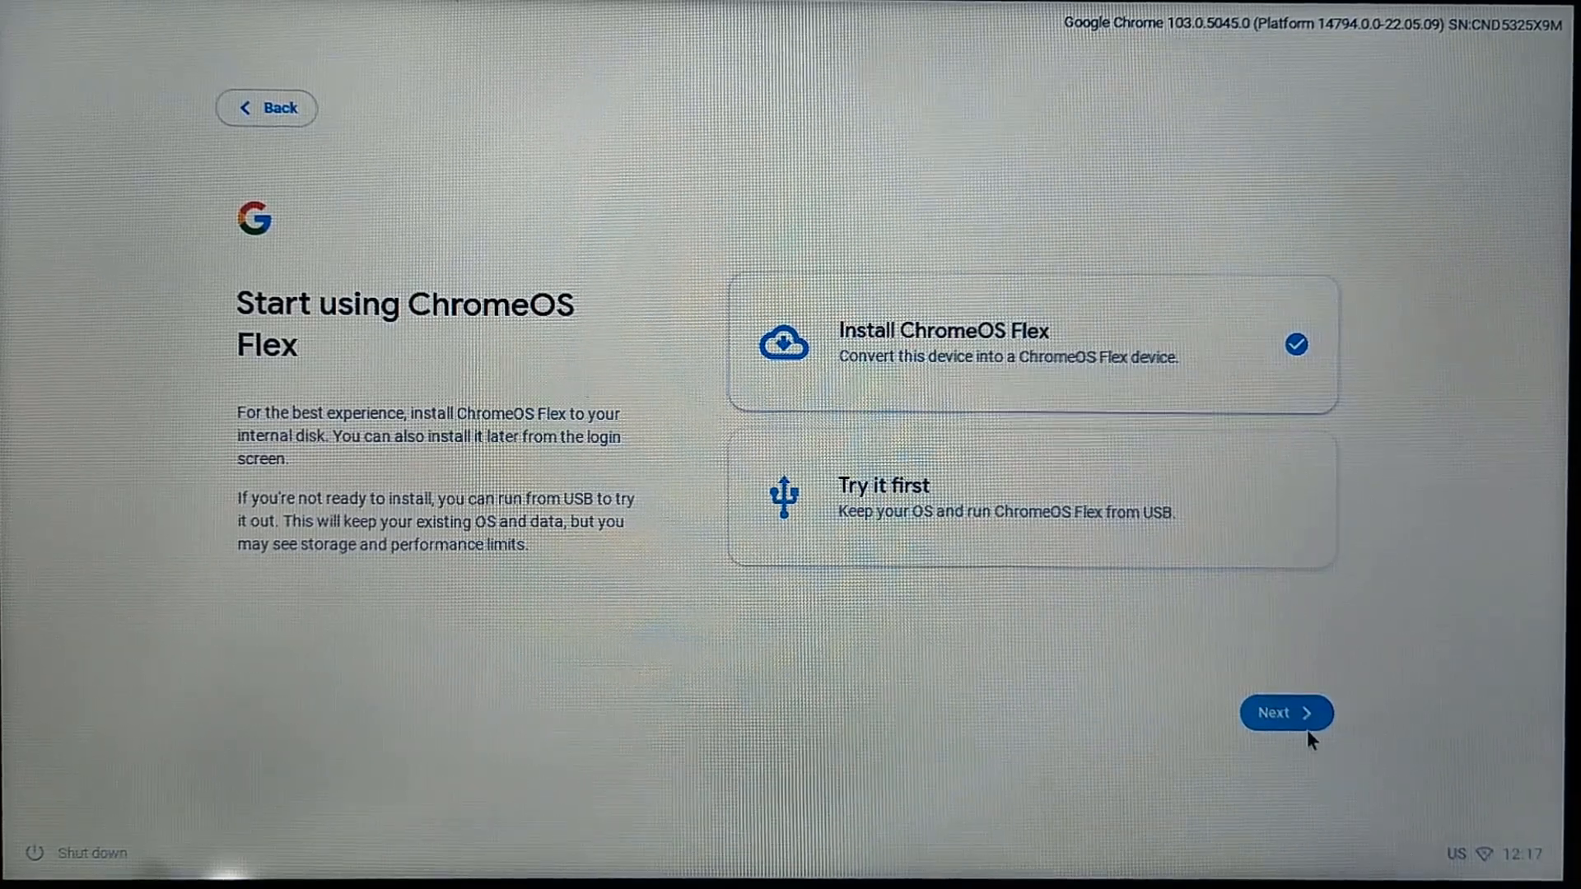
pyautogui.click(1285, 713)
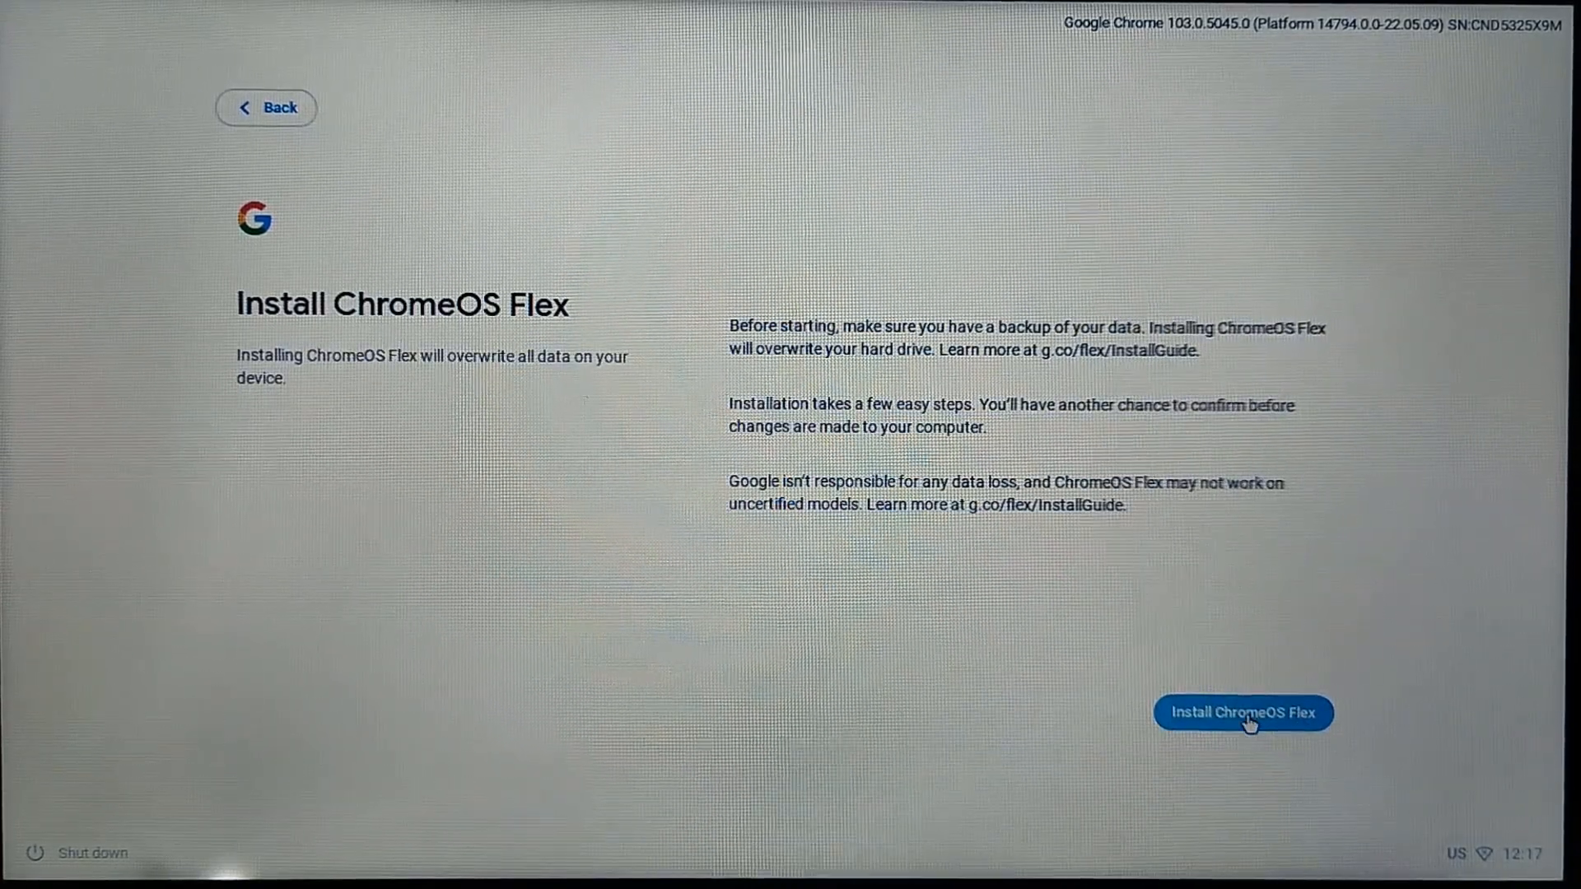
pyautogui.click(1242, 713)
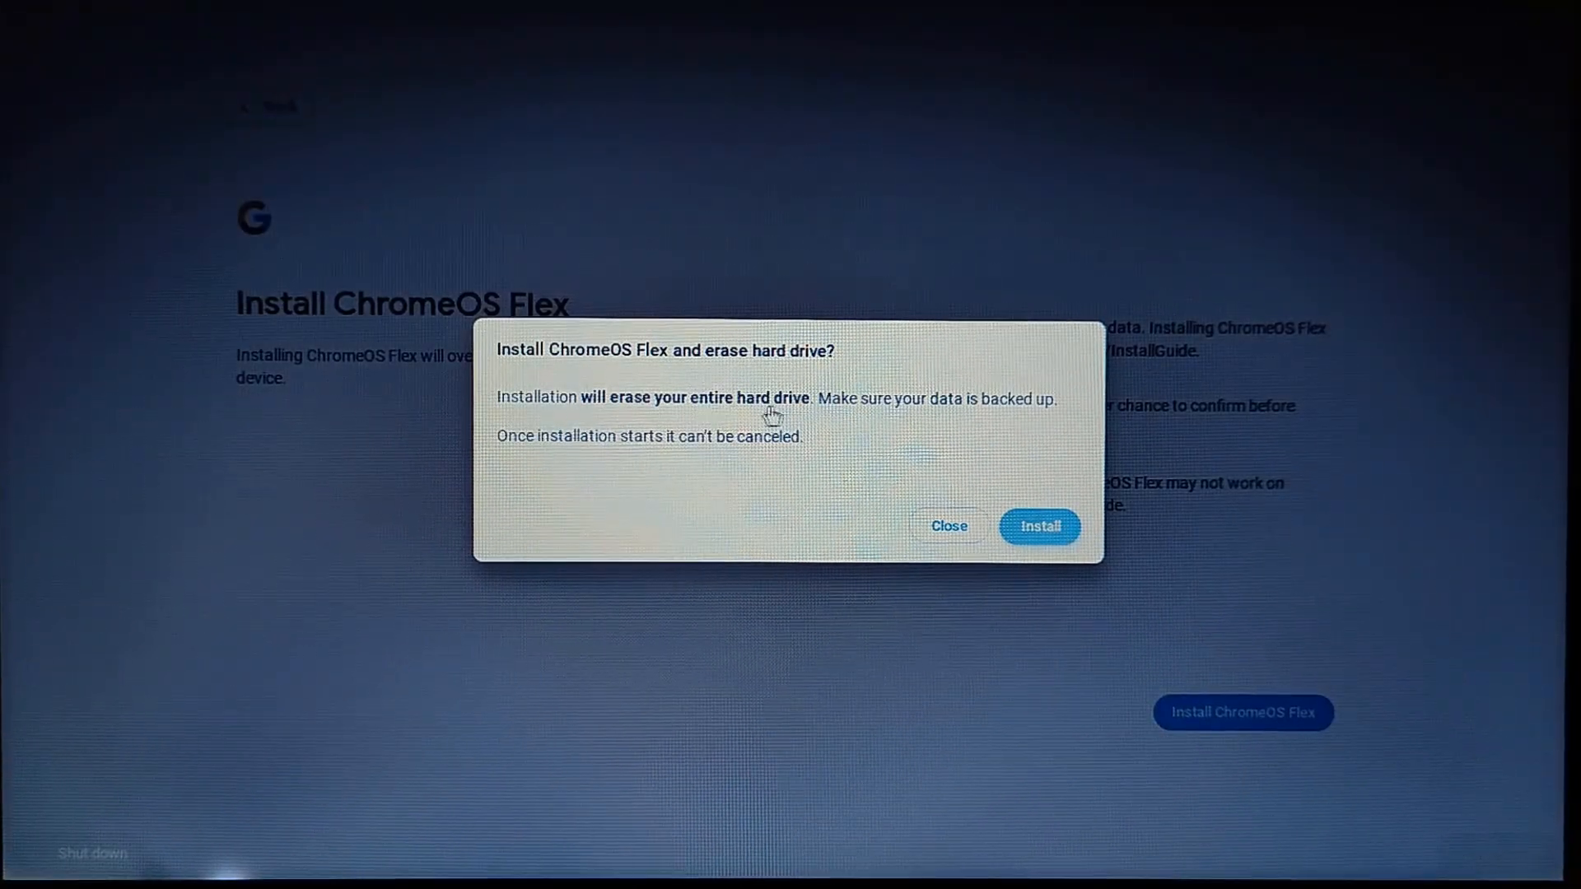
# Approve erasing the internal hard drive in the Install confirmation.
pyautogui.click(1039, 526)
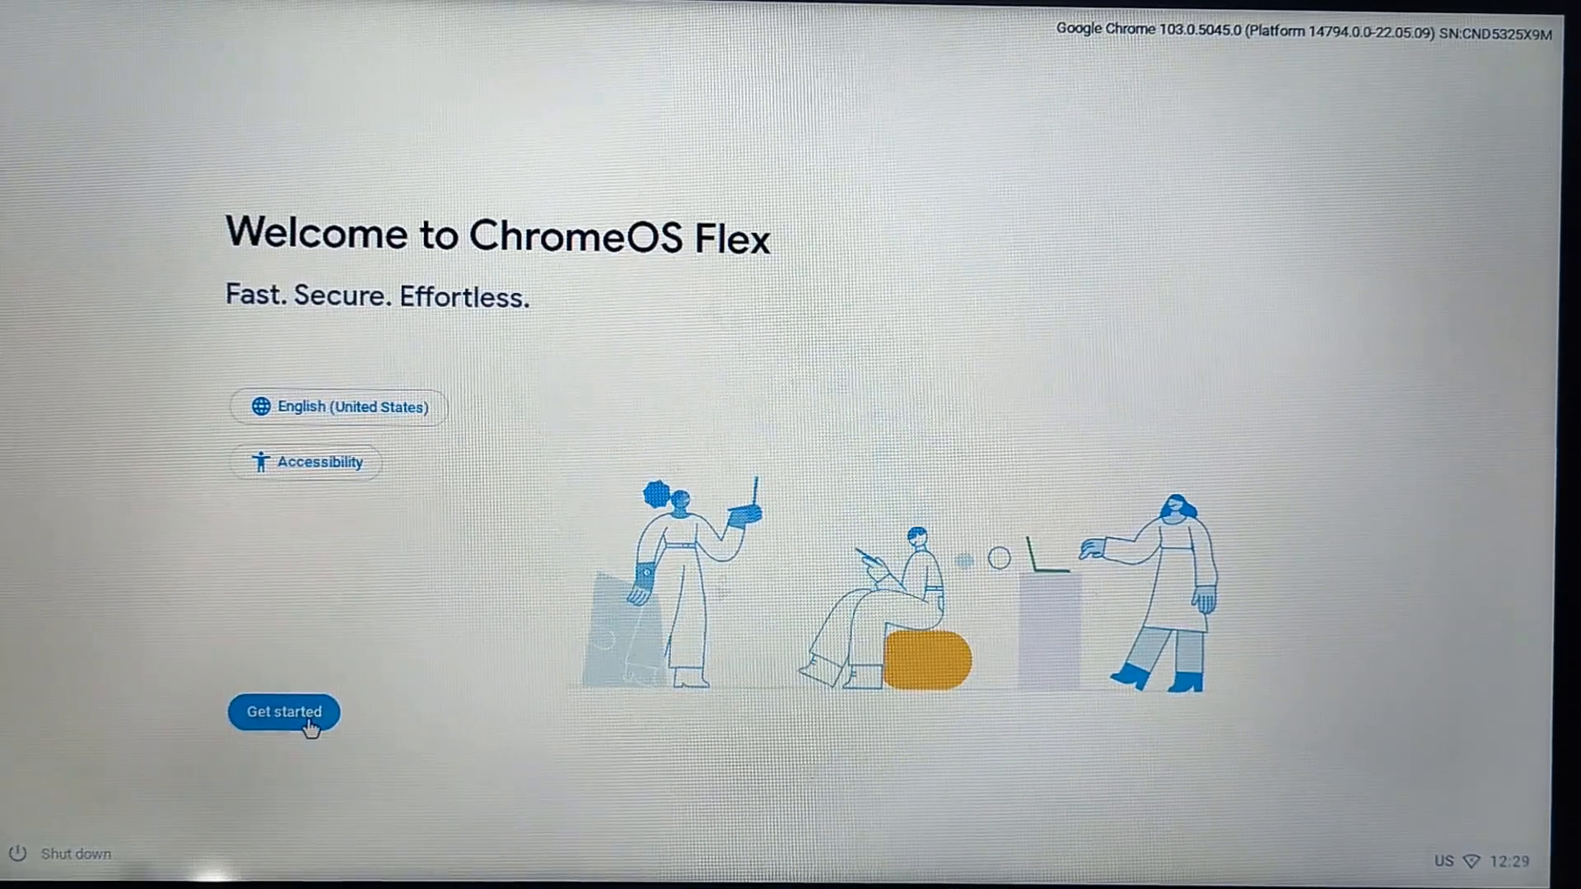
# Begin setup and join the Jagdamba(1109) Wi-Fi network.
pyautogui.click(283, 712)
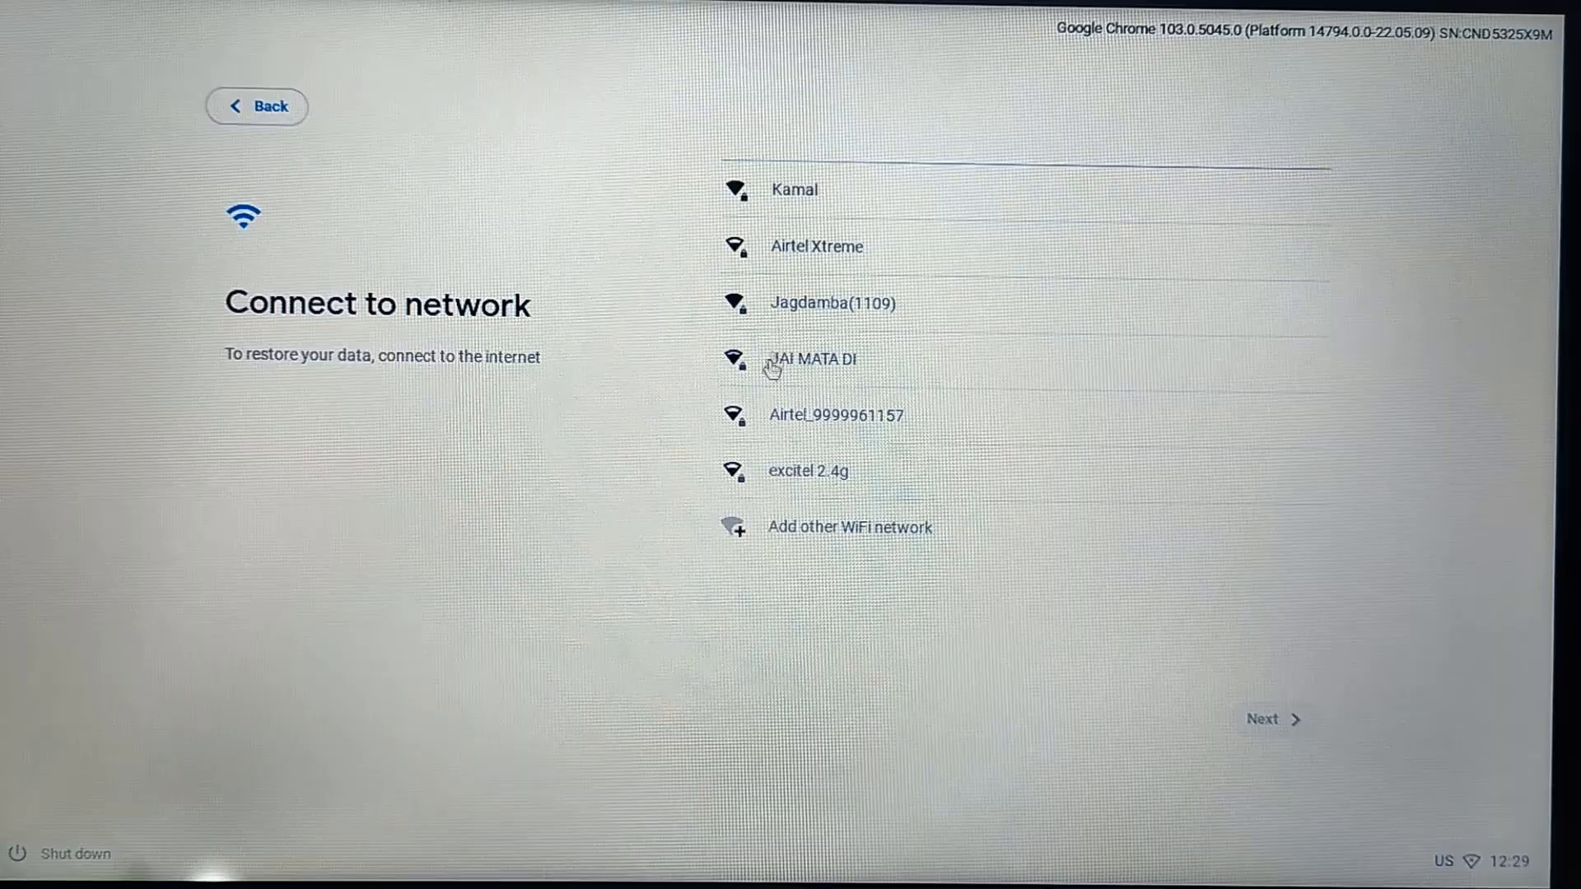
pyautogui.click(833, 302)
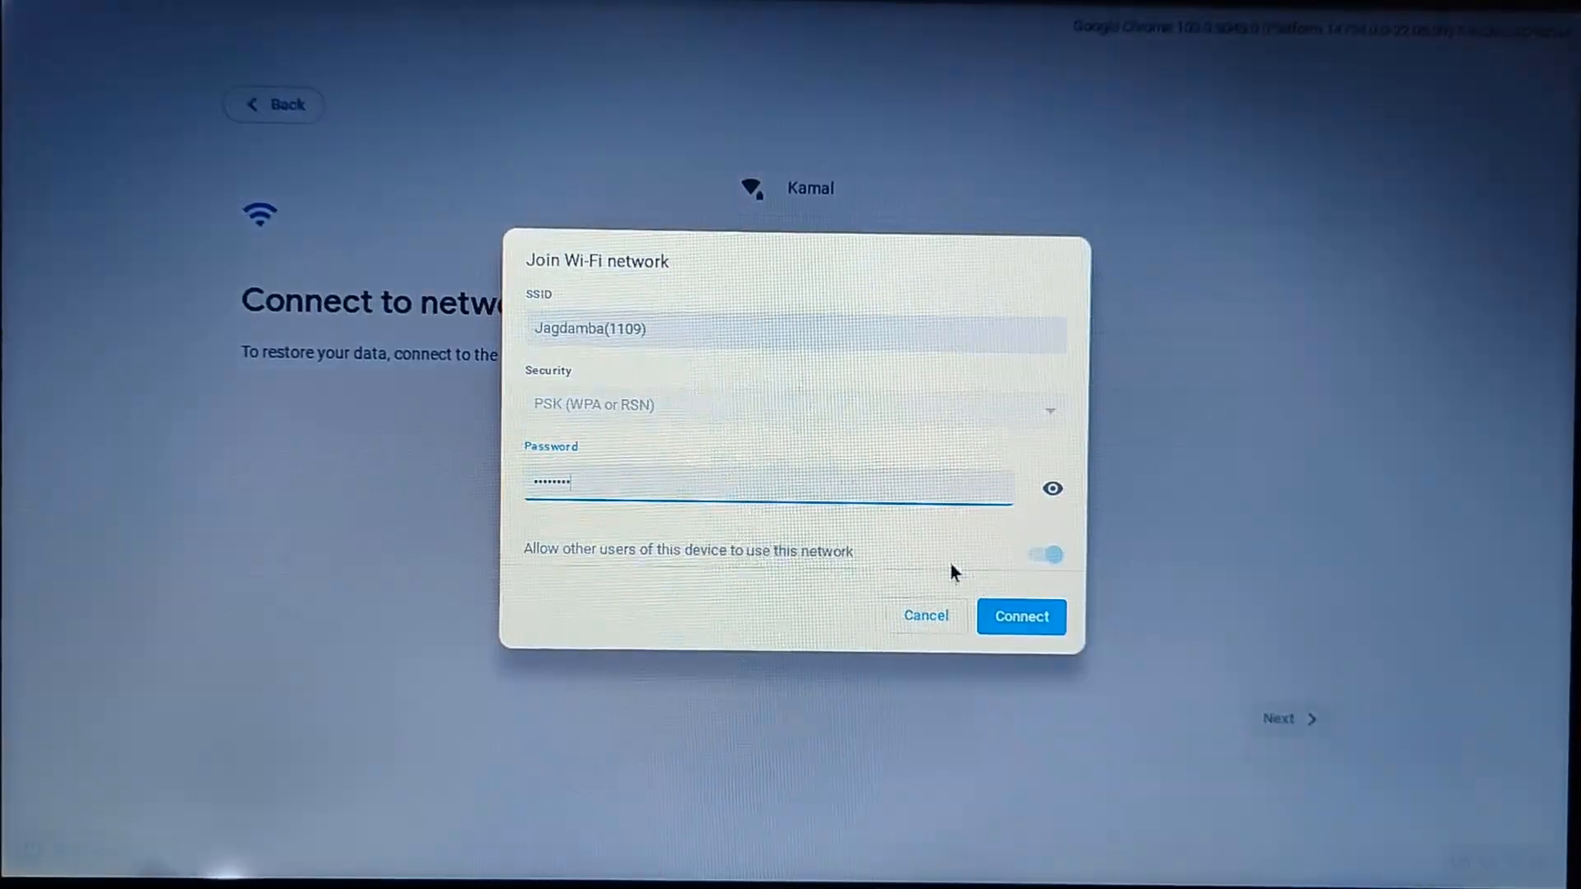
pyautogui.click(1019, 616)
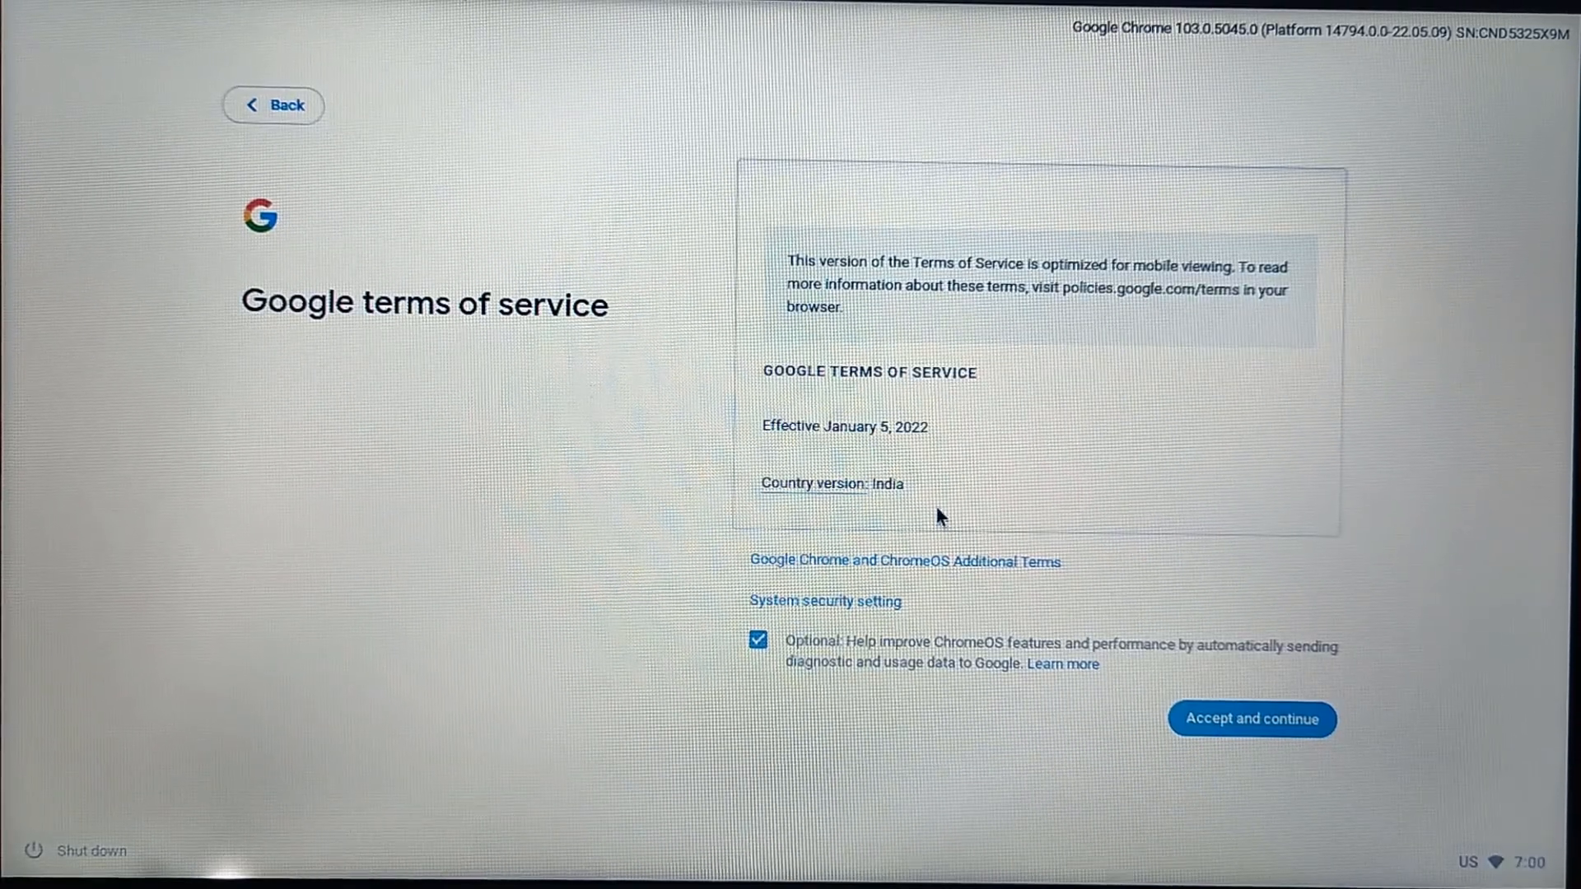
# Accept the Google terms, choose personal use, and sign in with email and password.
pyautogui.click(1251, 719)
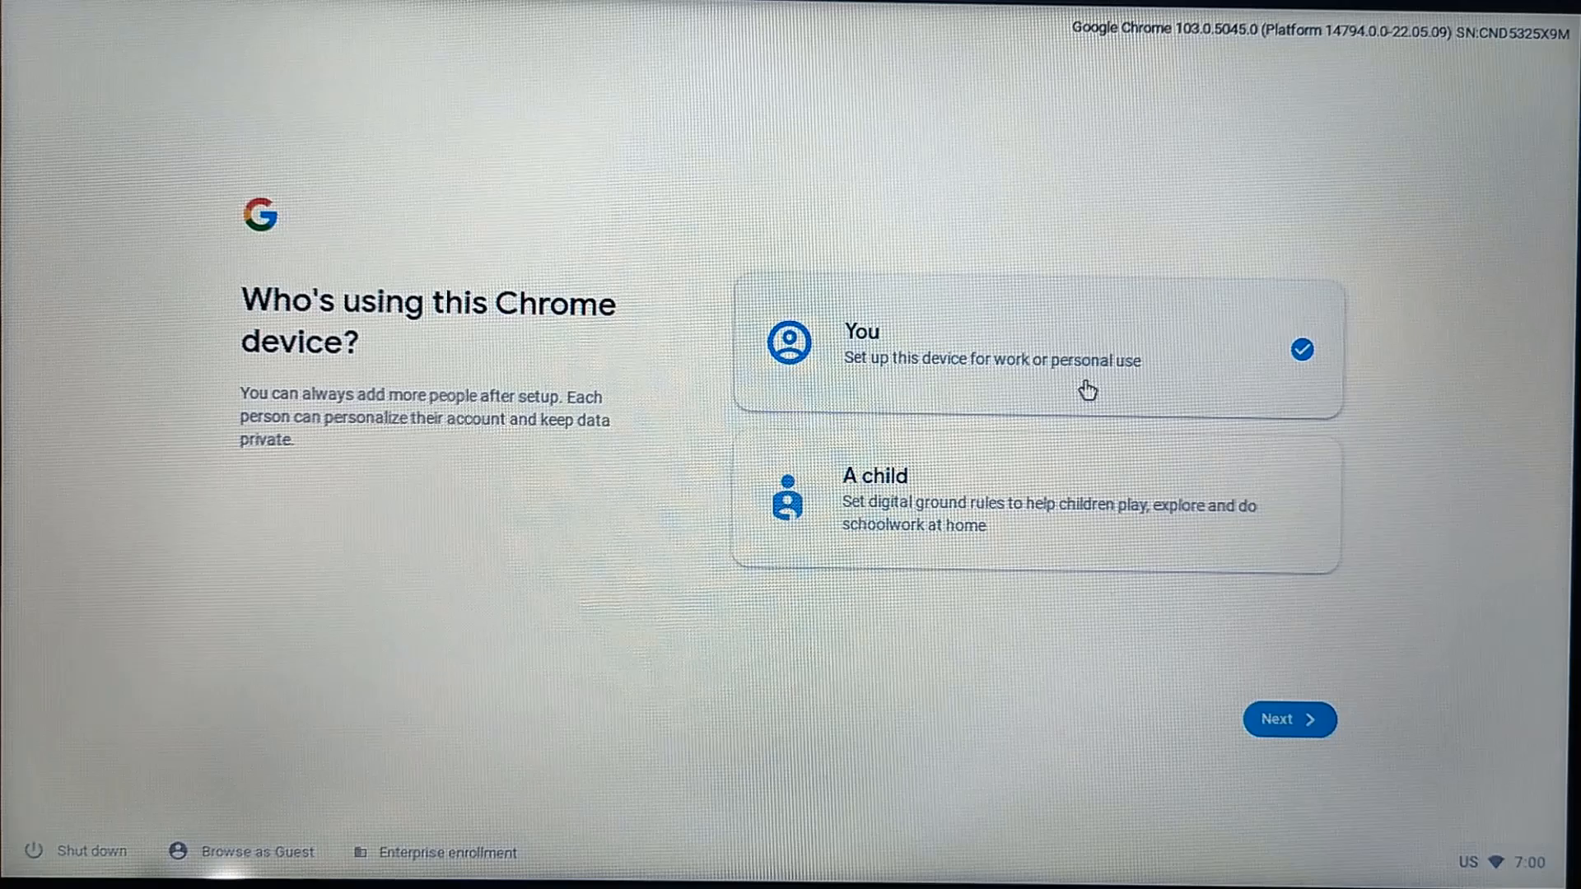
pyautogui.click(1290, 719)
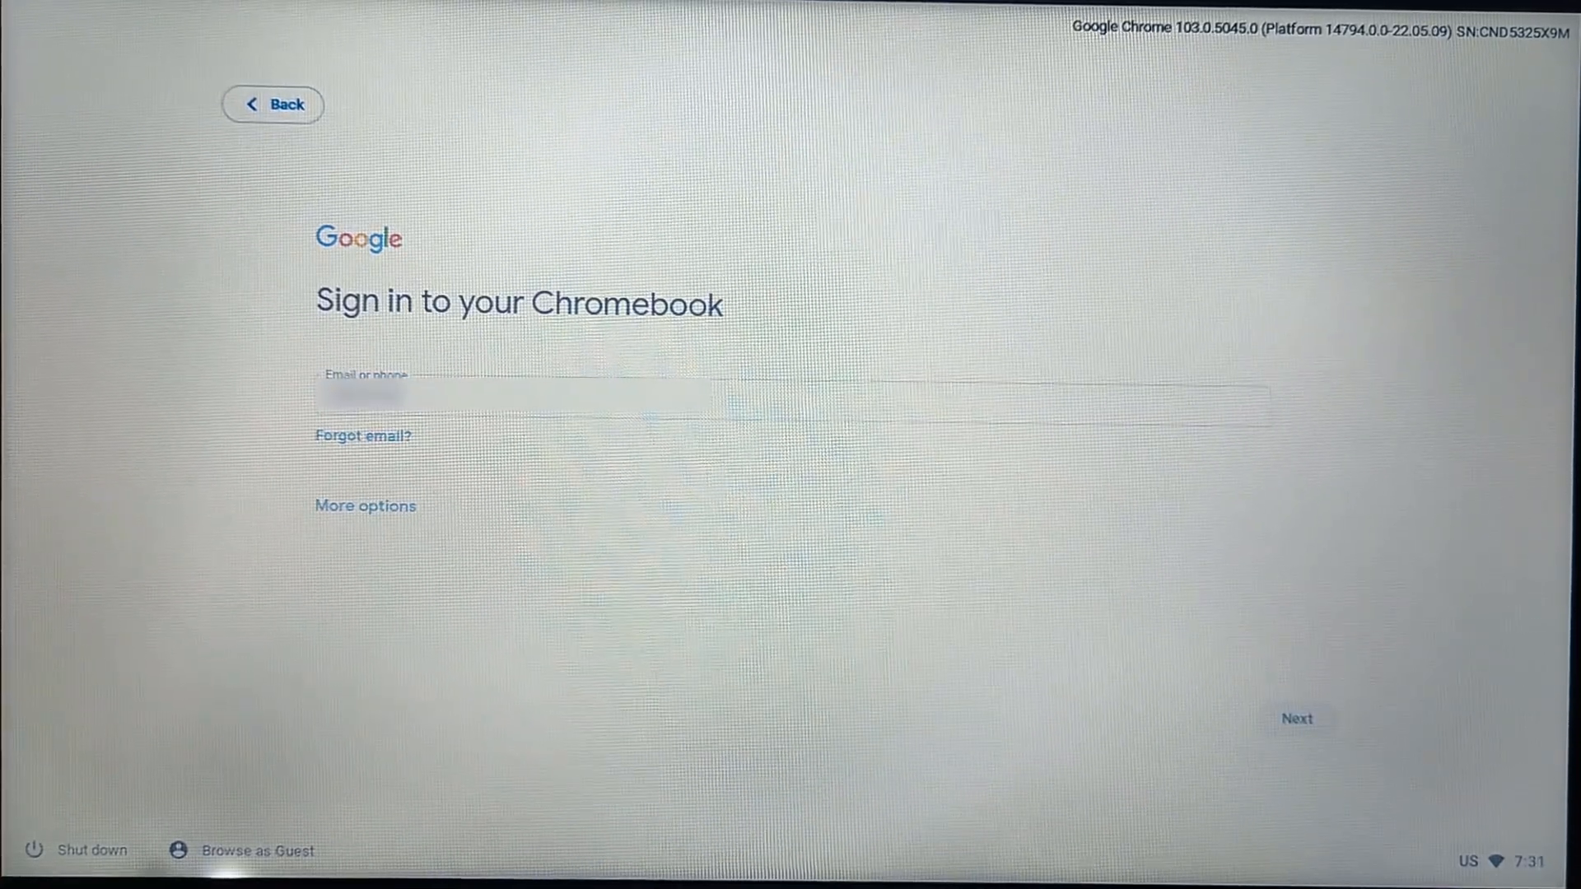
pyautogui.click(1297, 719)
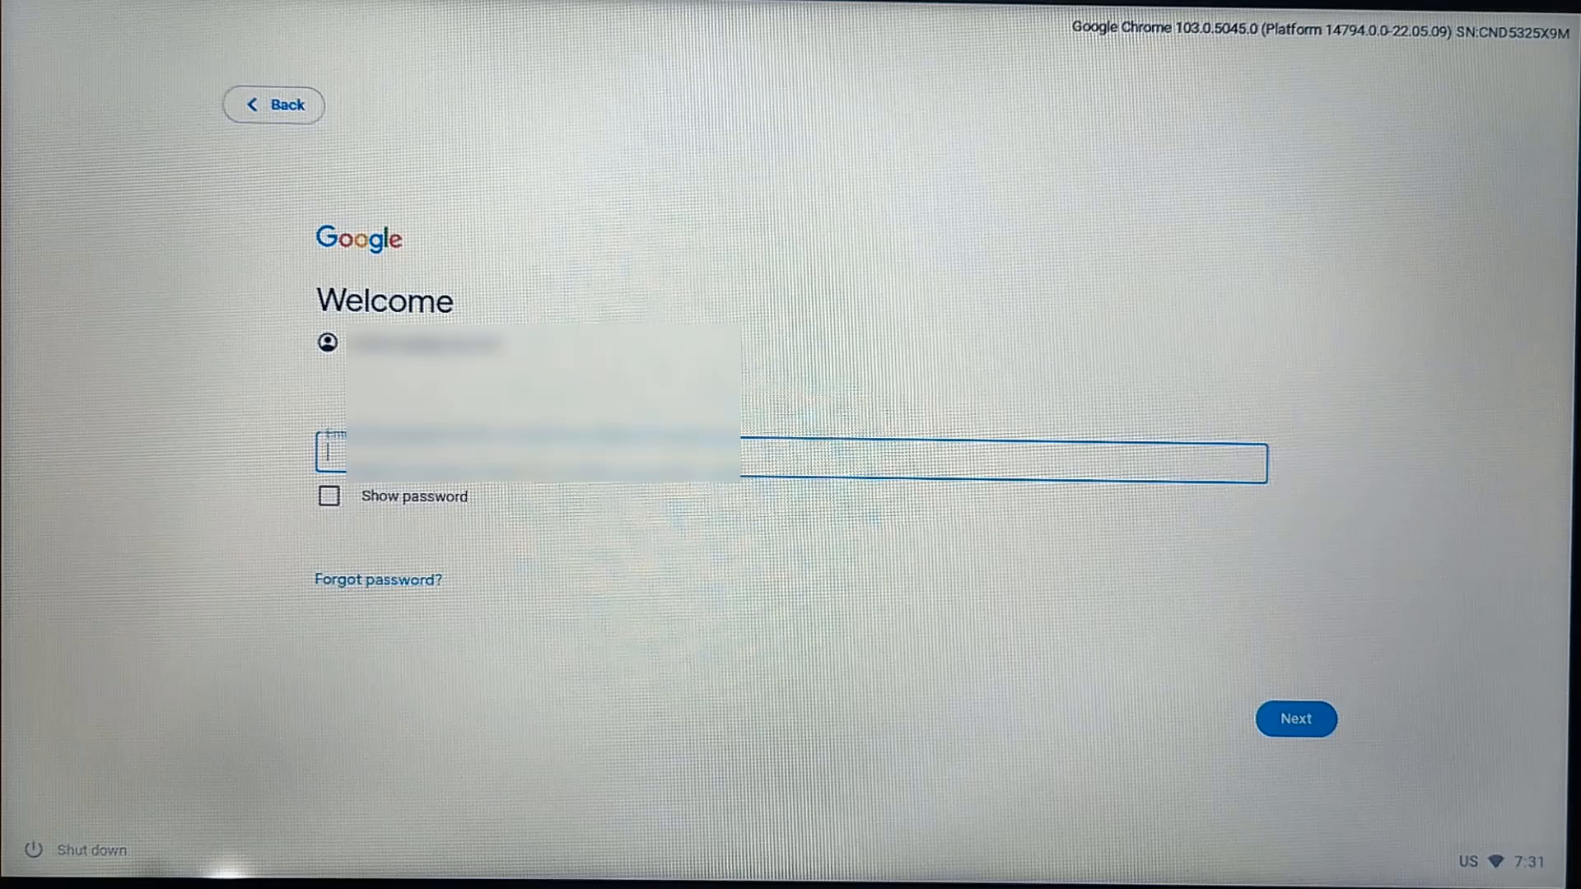
pyautogui.write('password')
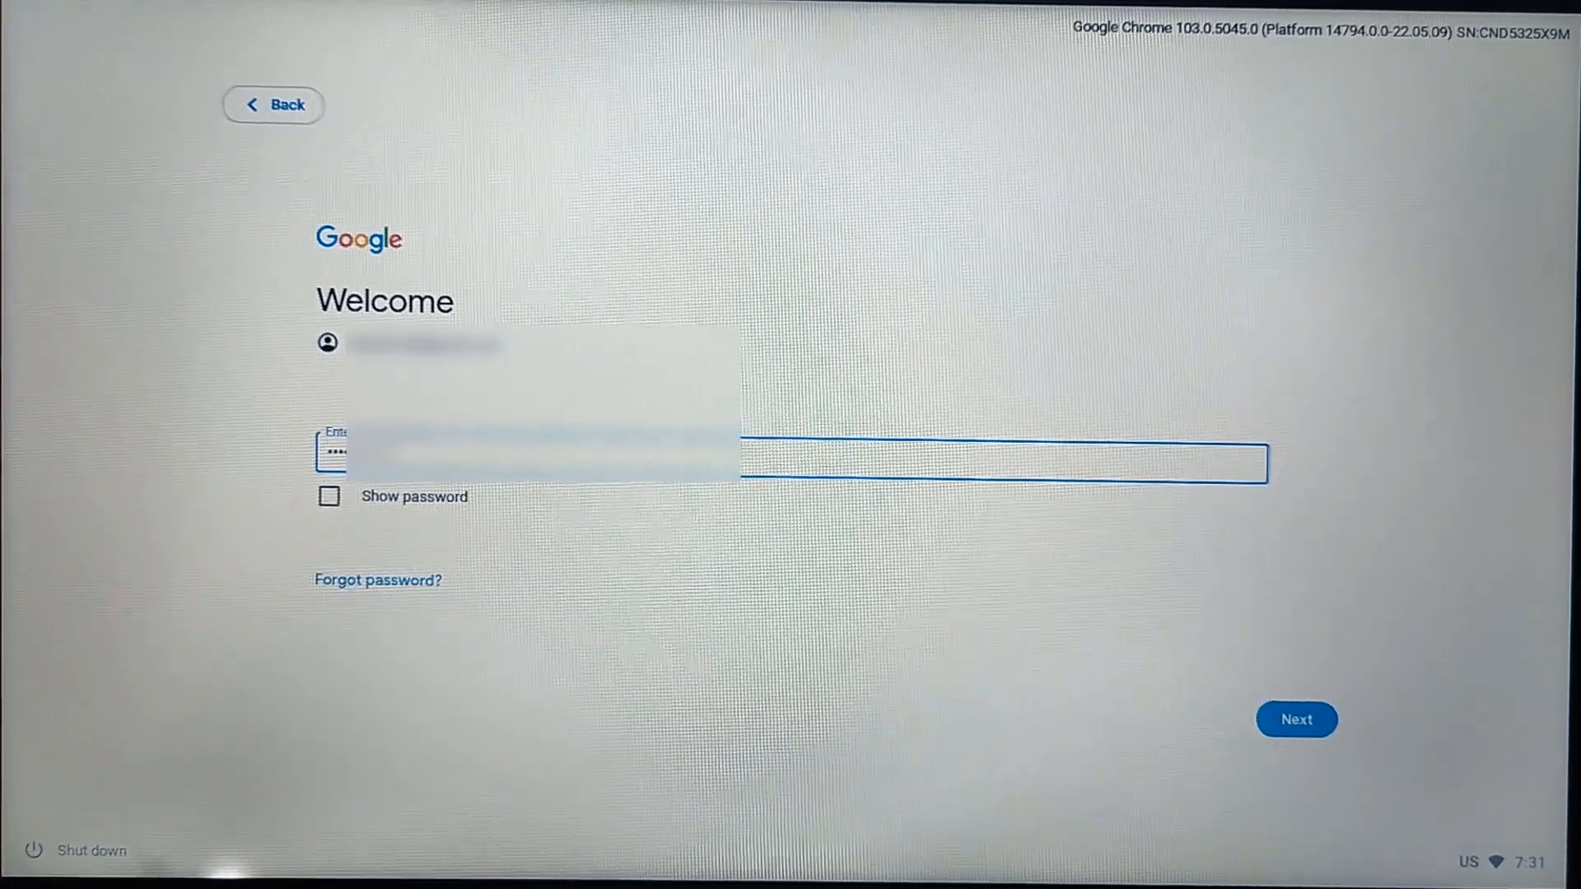
pyautogui.click(1295, 719)
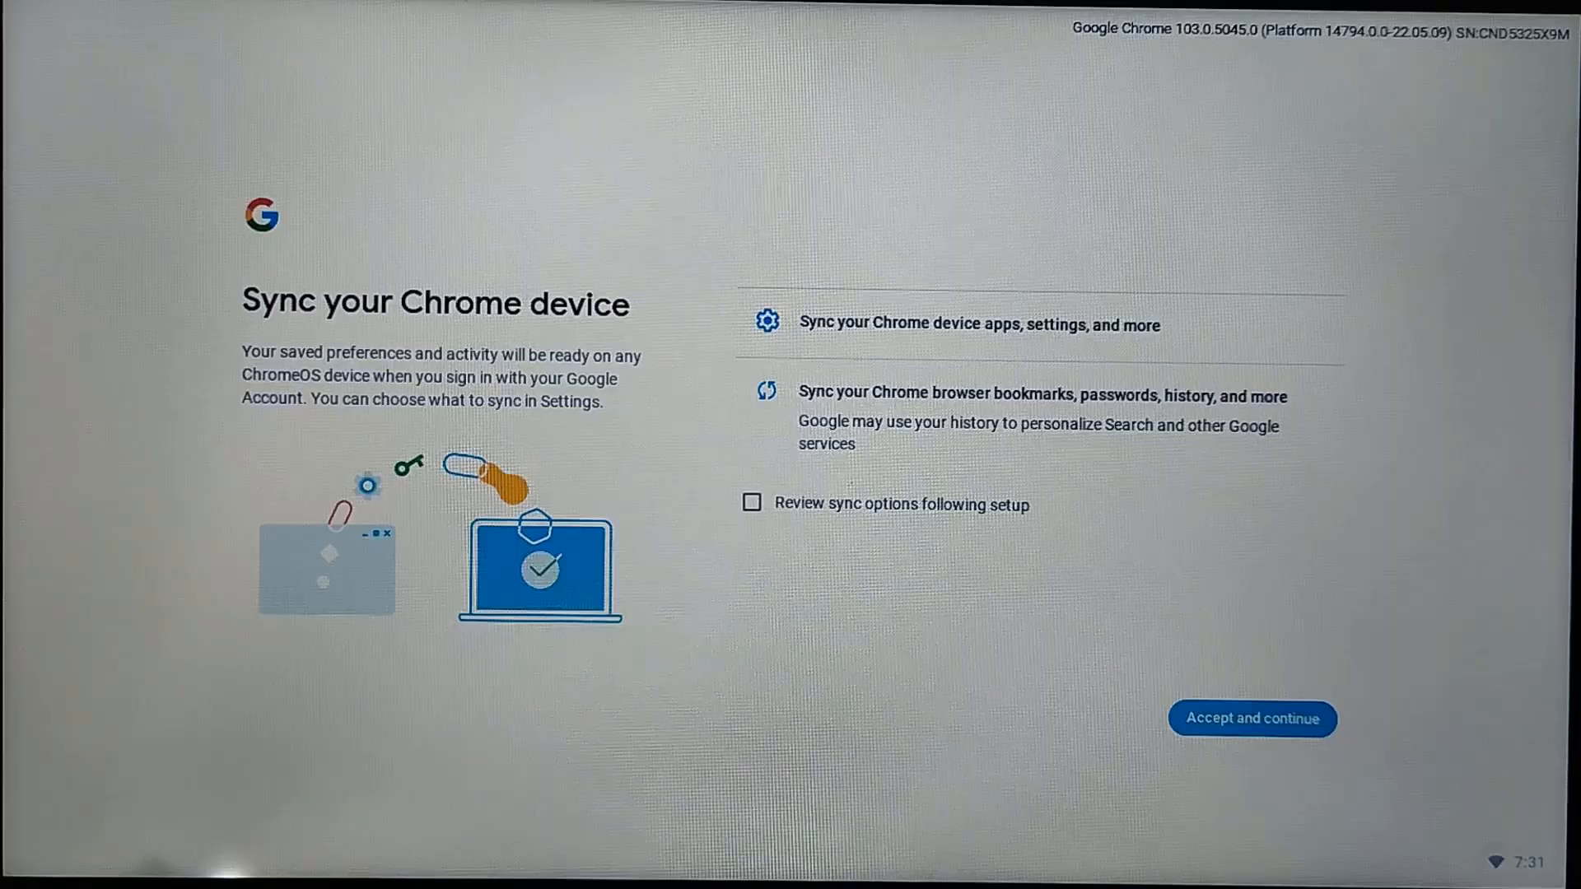
# Accept sync and hardware data, skip Google Assistant, and link the Realme 7 Pro phone.
pyautogui.click(751, 503)
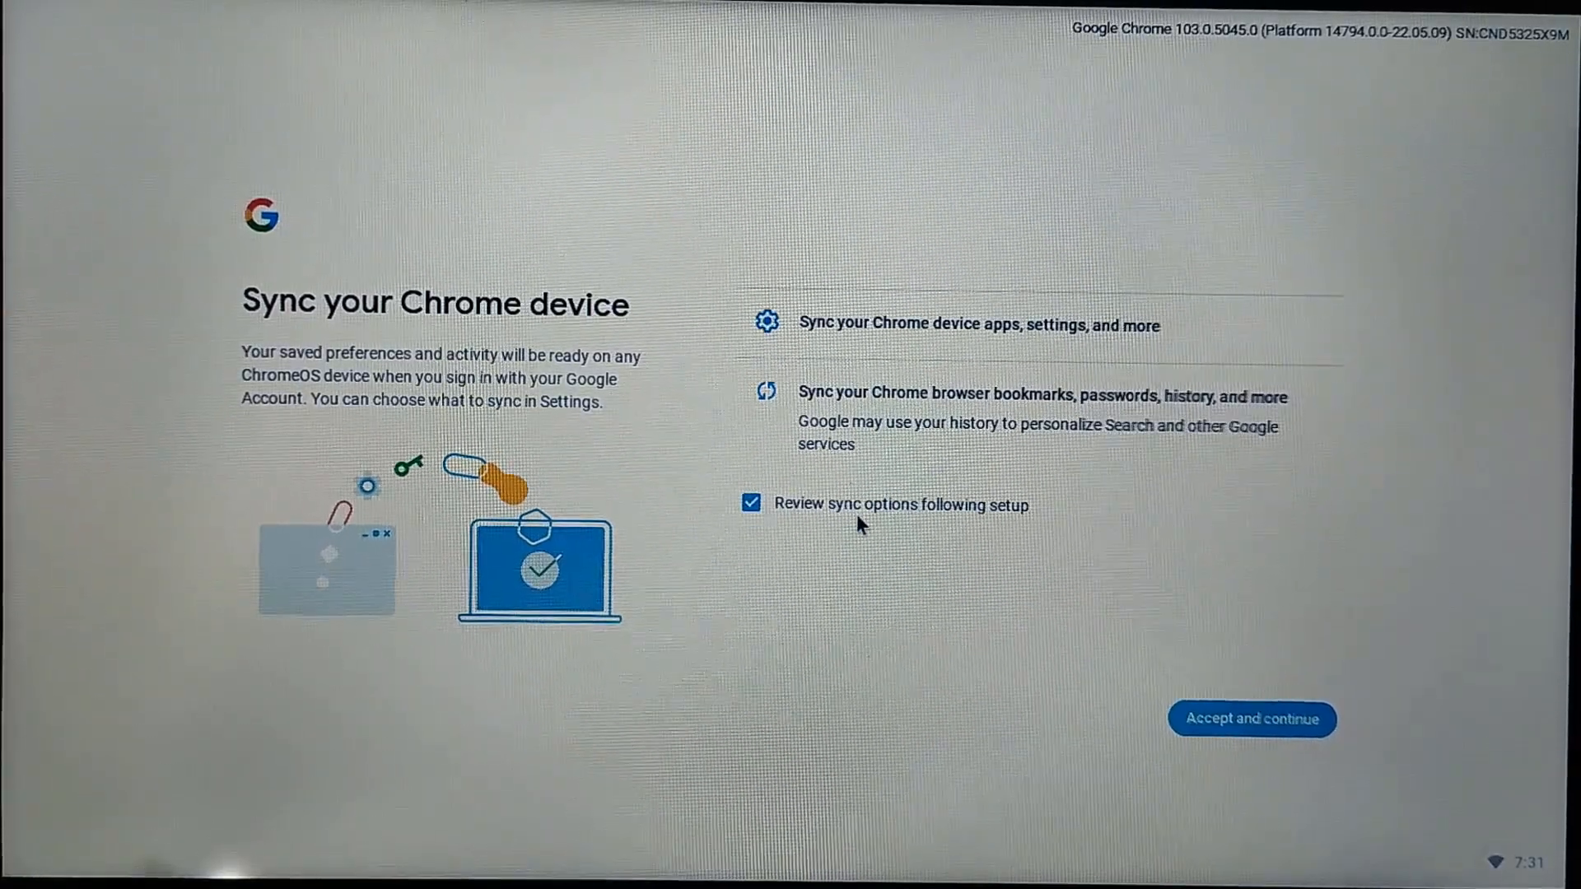
pyautogui.click(751, 503)
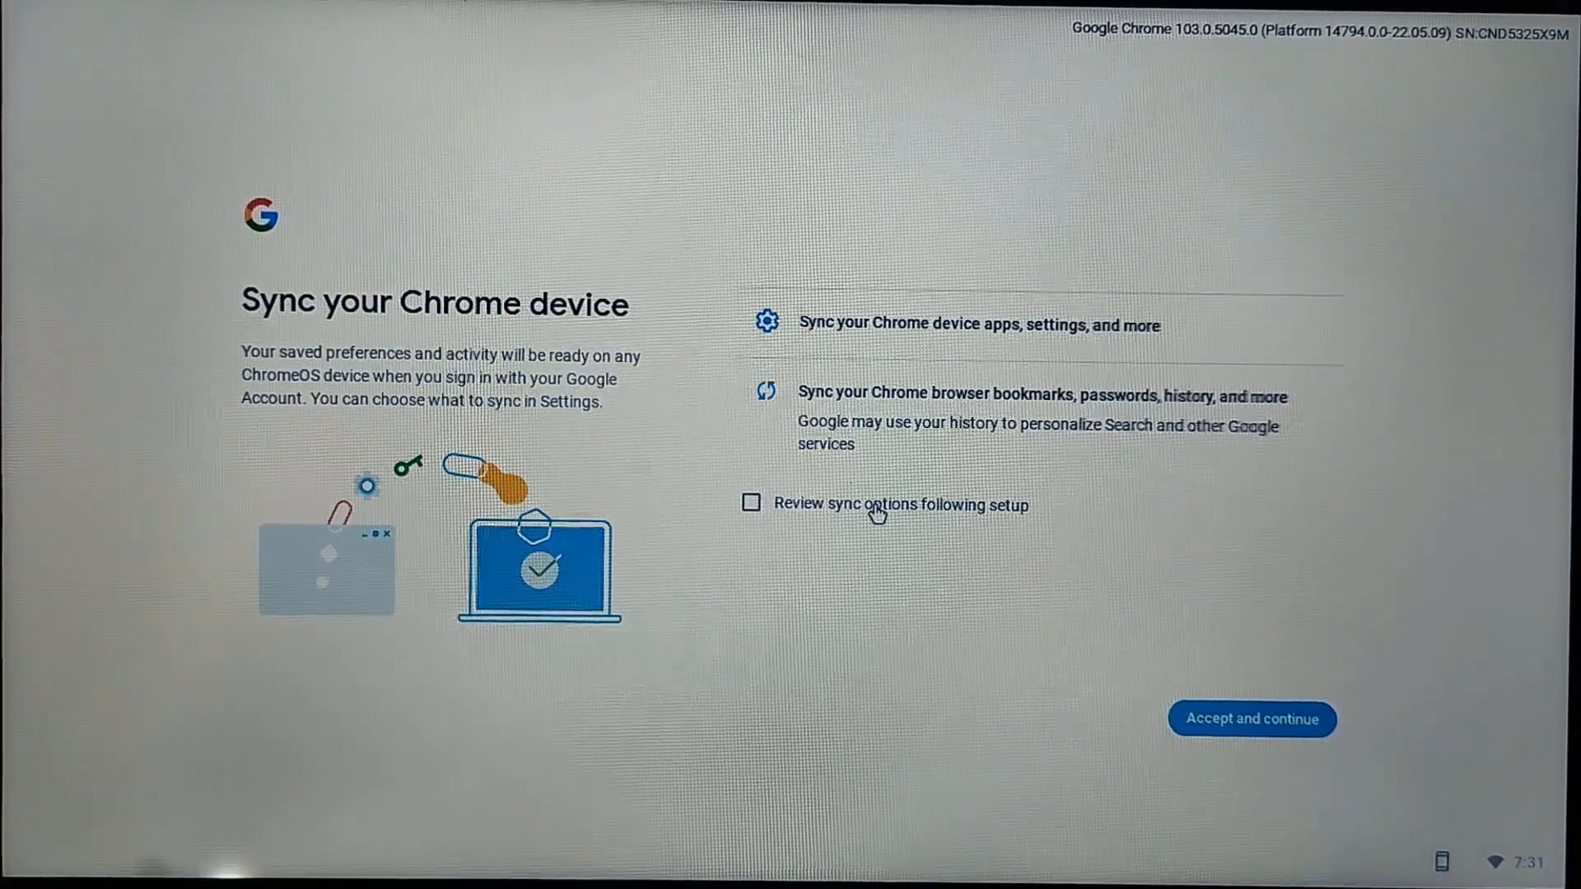
pyautogui.click(1251, 718)
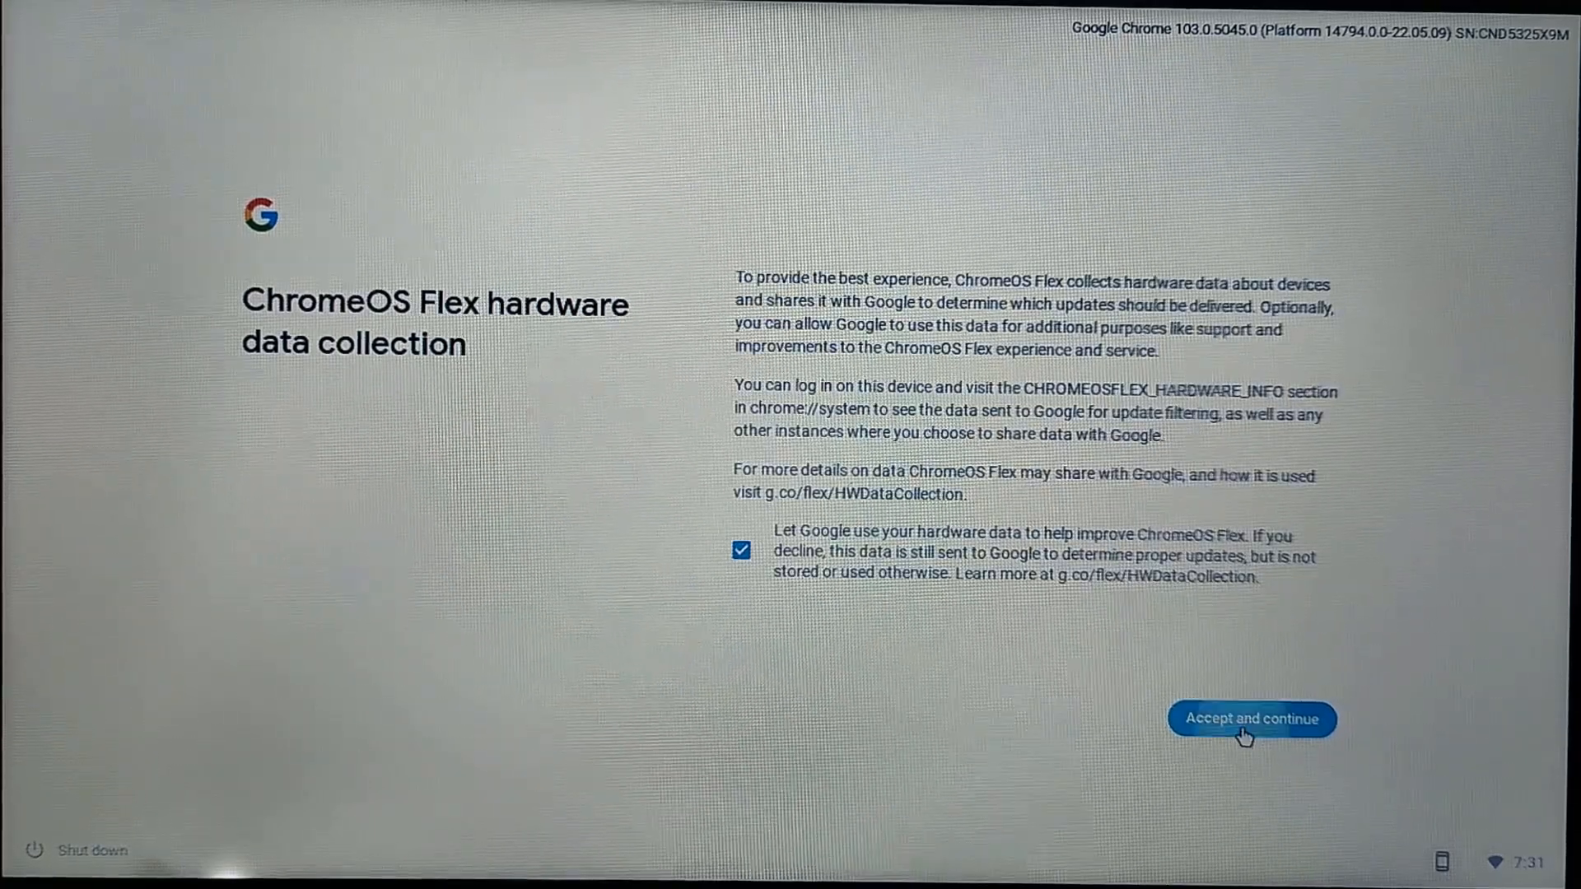
pyautogui.click(1250, 719)
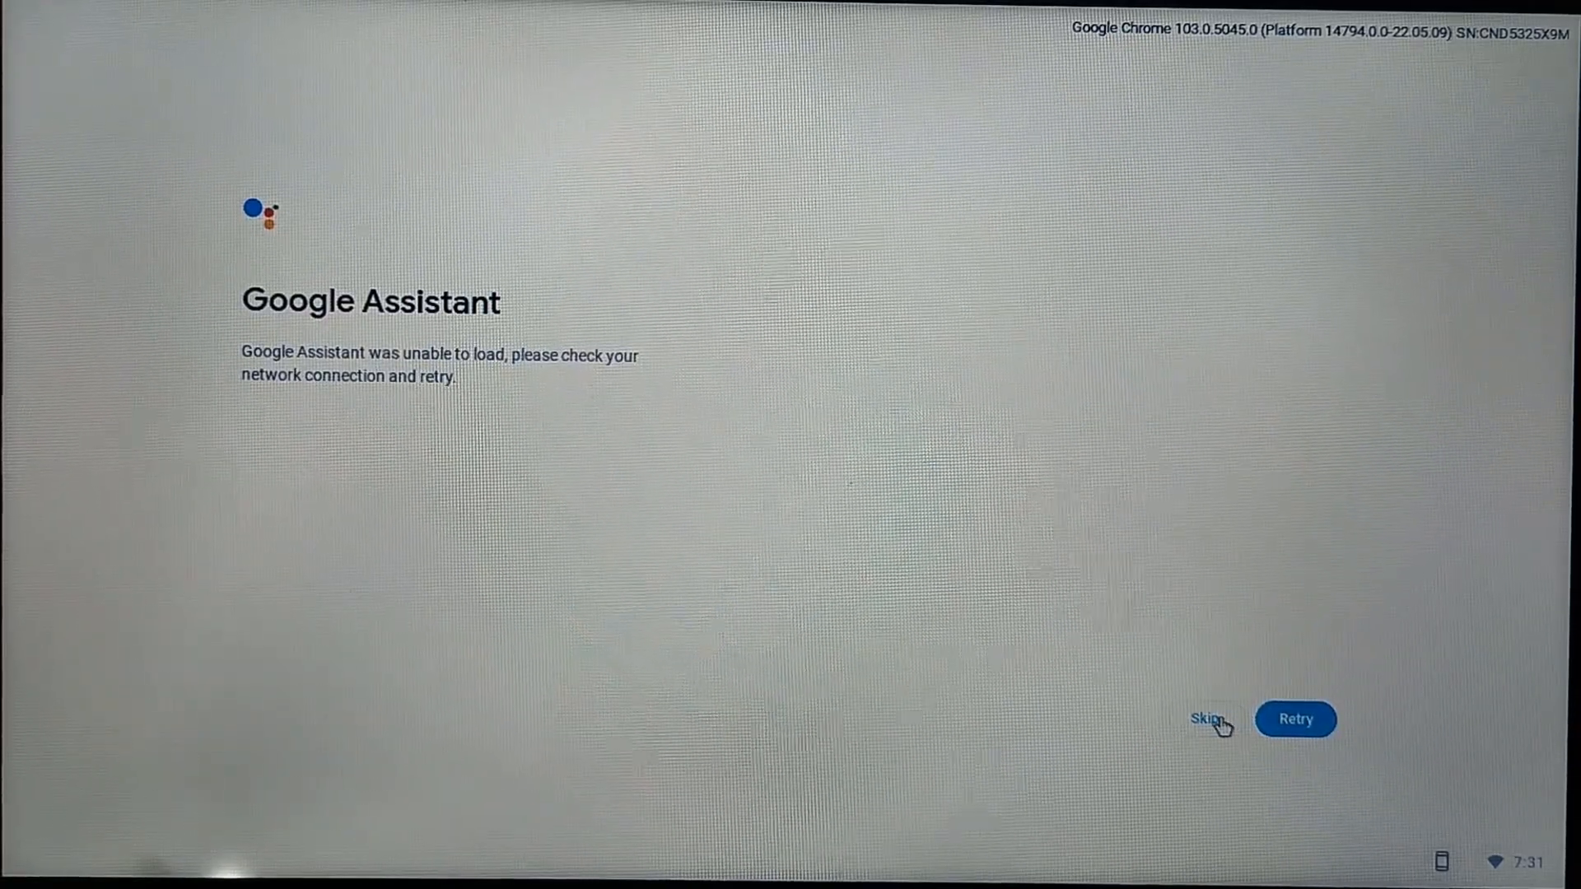
pyautogui.click(1205, 719)
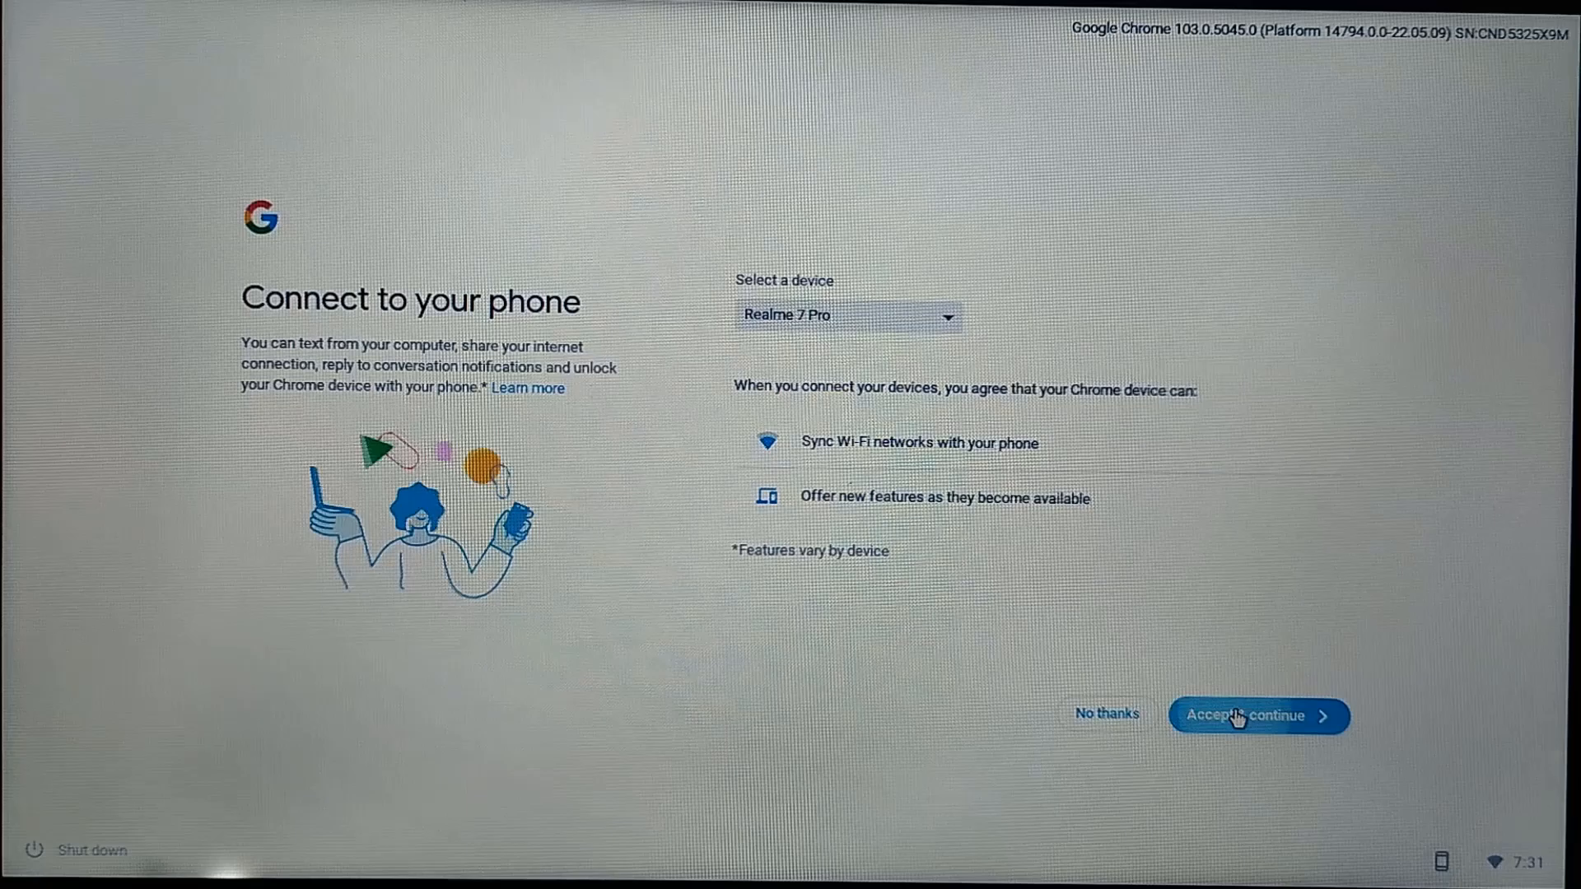
pyautogui.click(1257, 715)
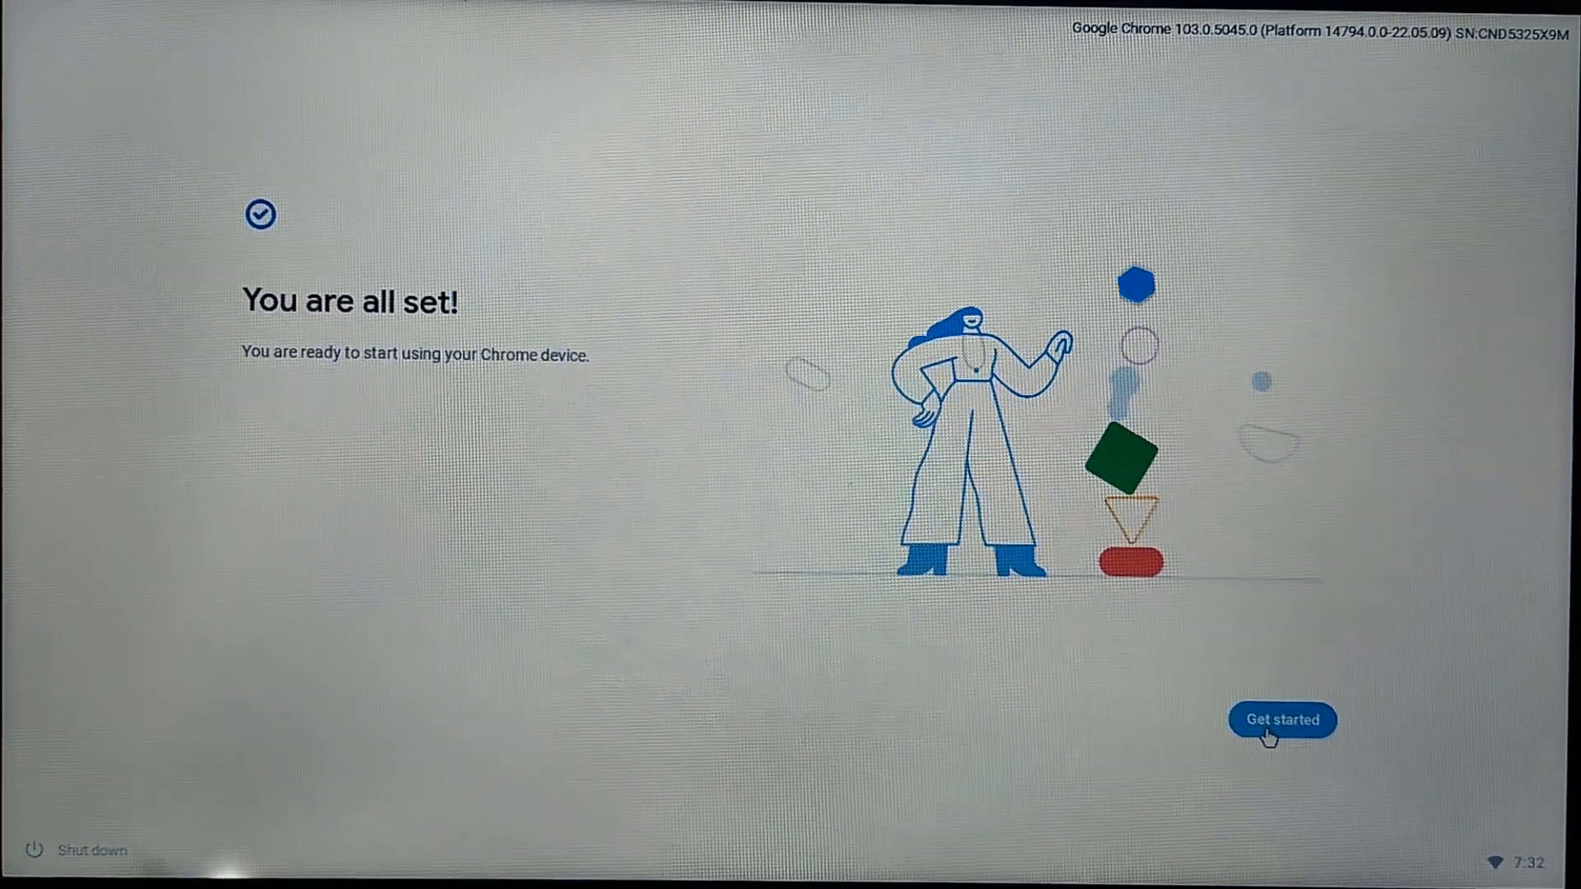
# Start using Chrome, view the installed extensions, and open a YouTube video.
pyautogui.click(1281, 719)
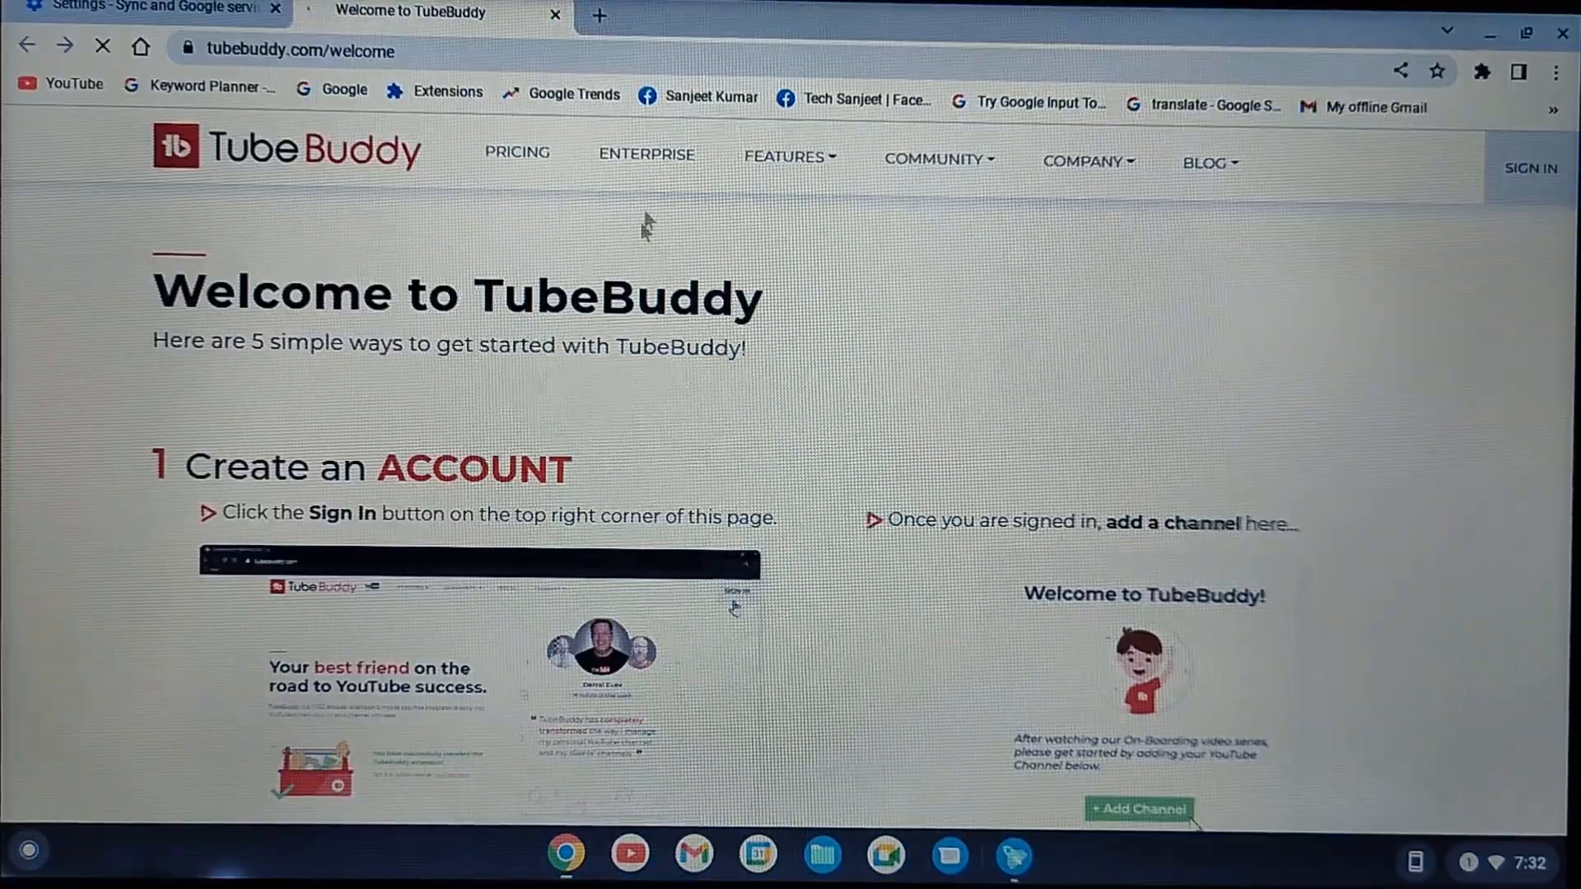
pyautogui.click(445, 92)
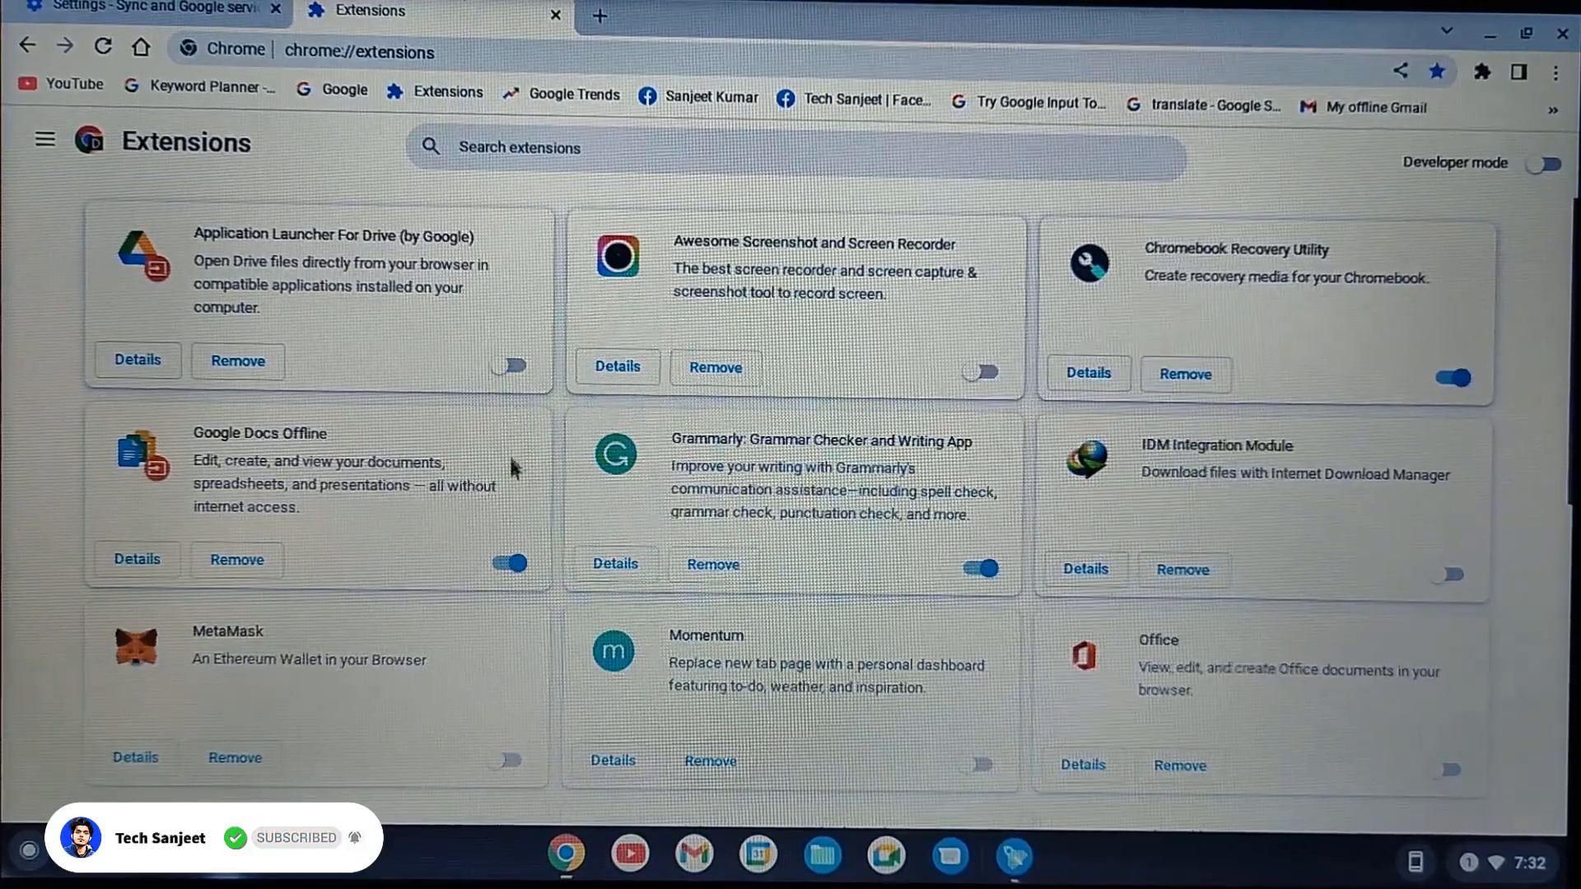
pyautogui.click(508, 562)
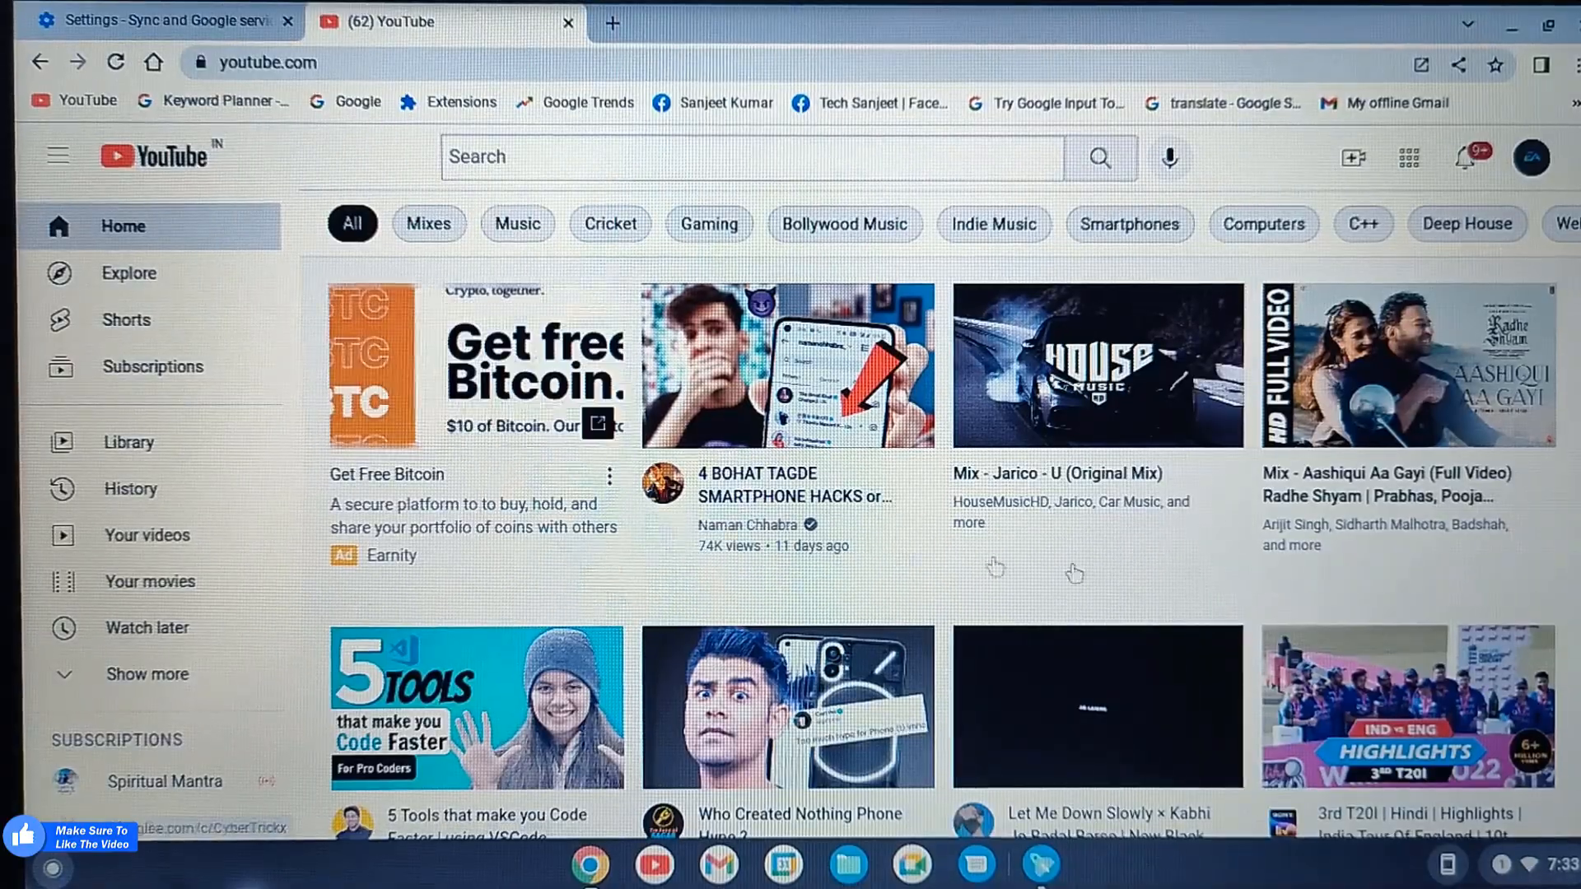
pyautogui.scroll(-3)
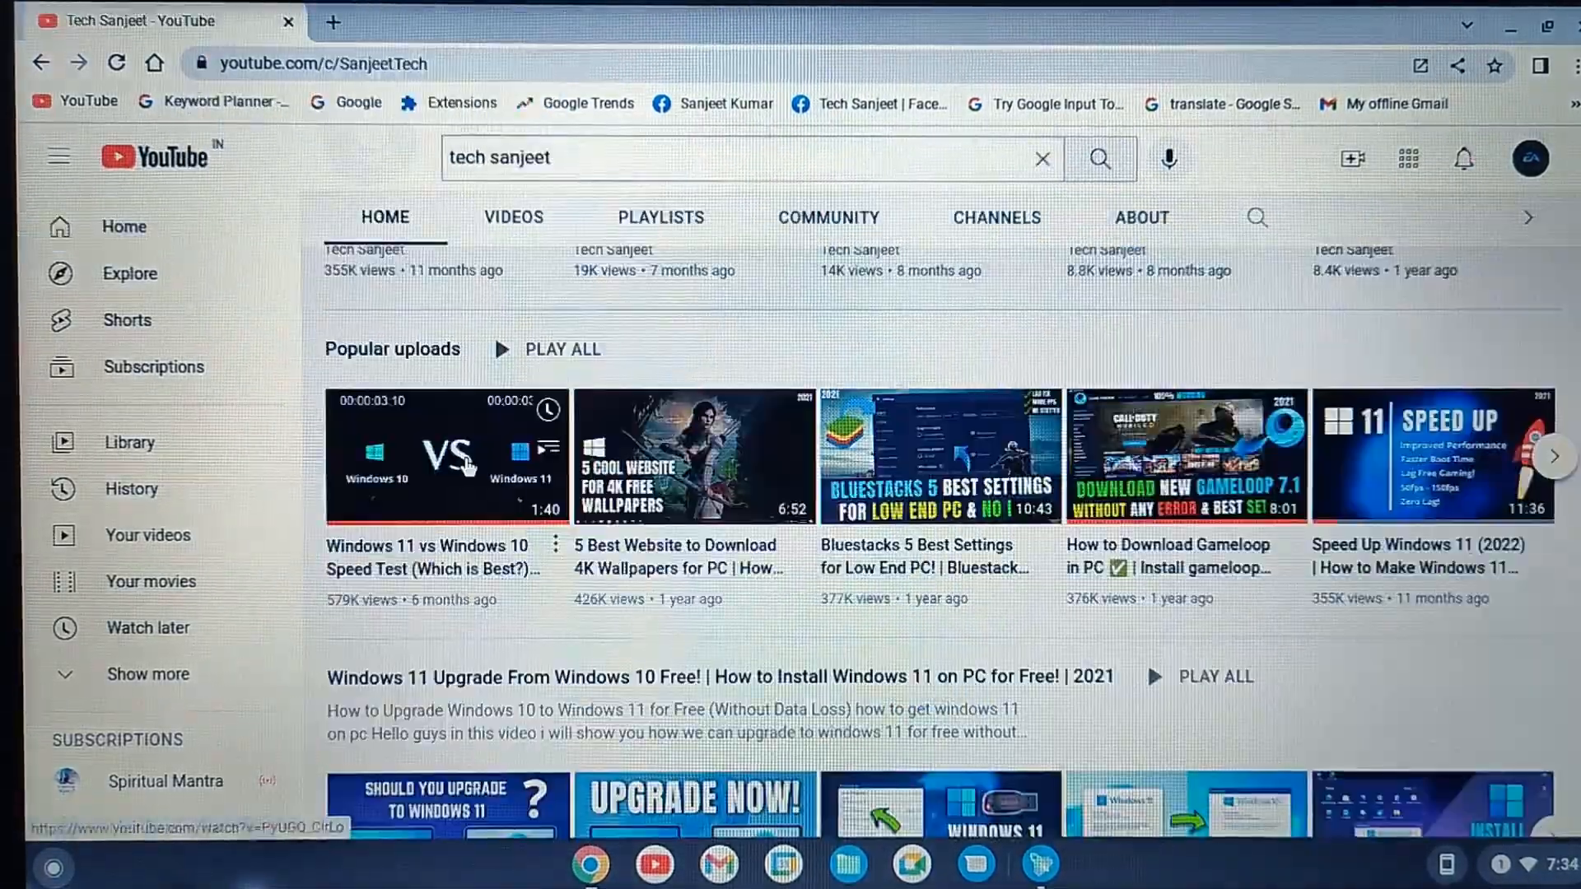
pyautogui.click(445, 456)
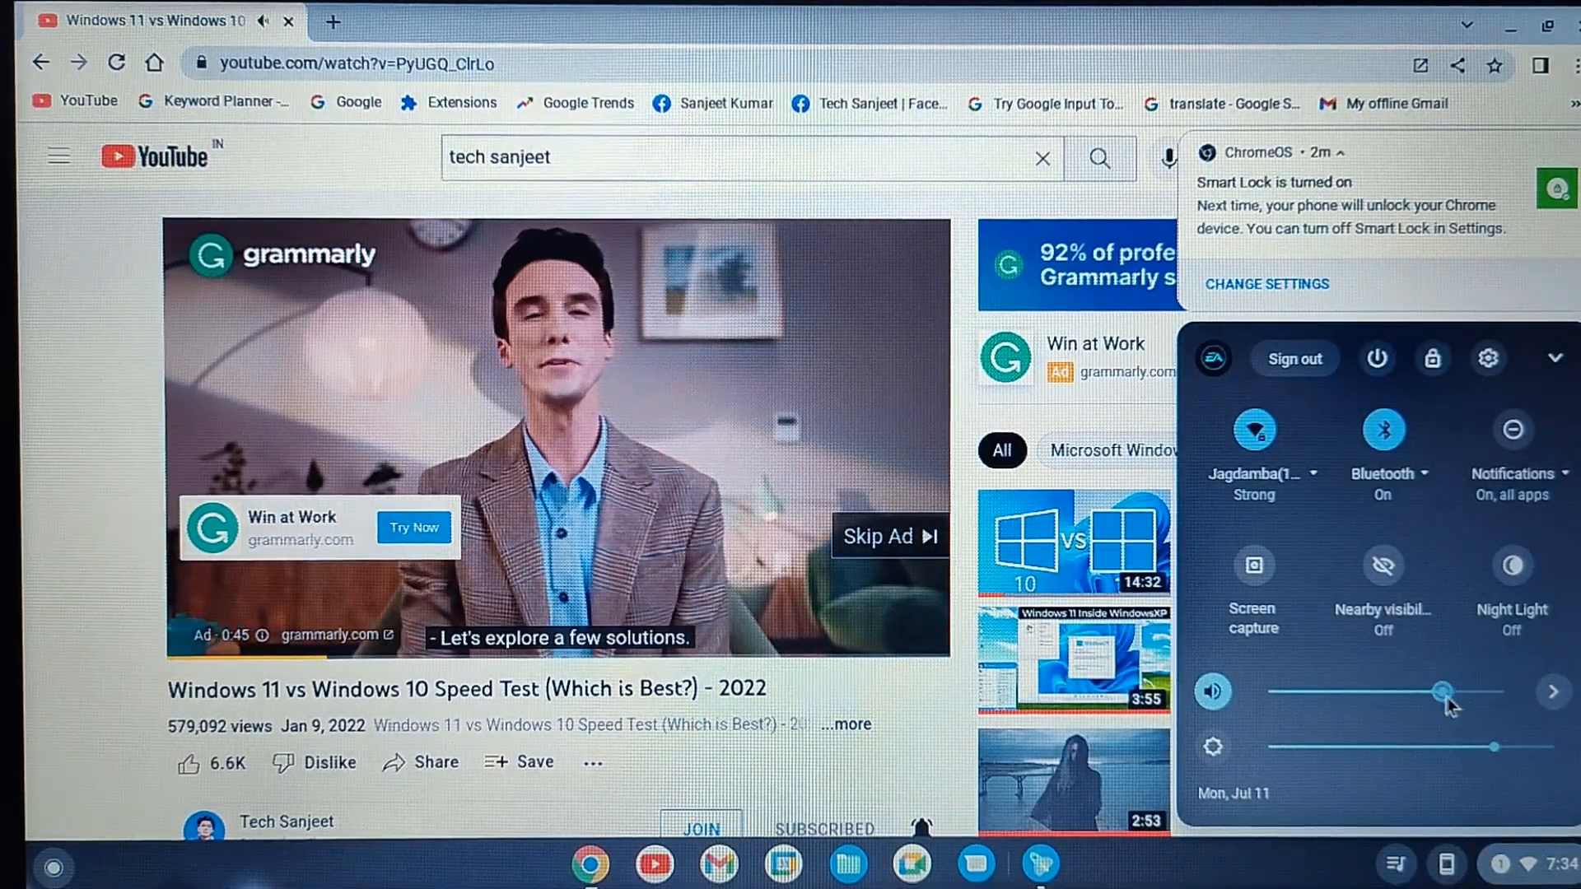
# Check the detailed audio settings, then skip the YouTube ad so the video plays.
pyautogui.click(1550, 692)
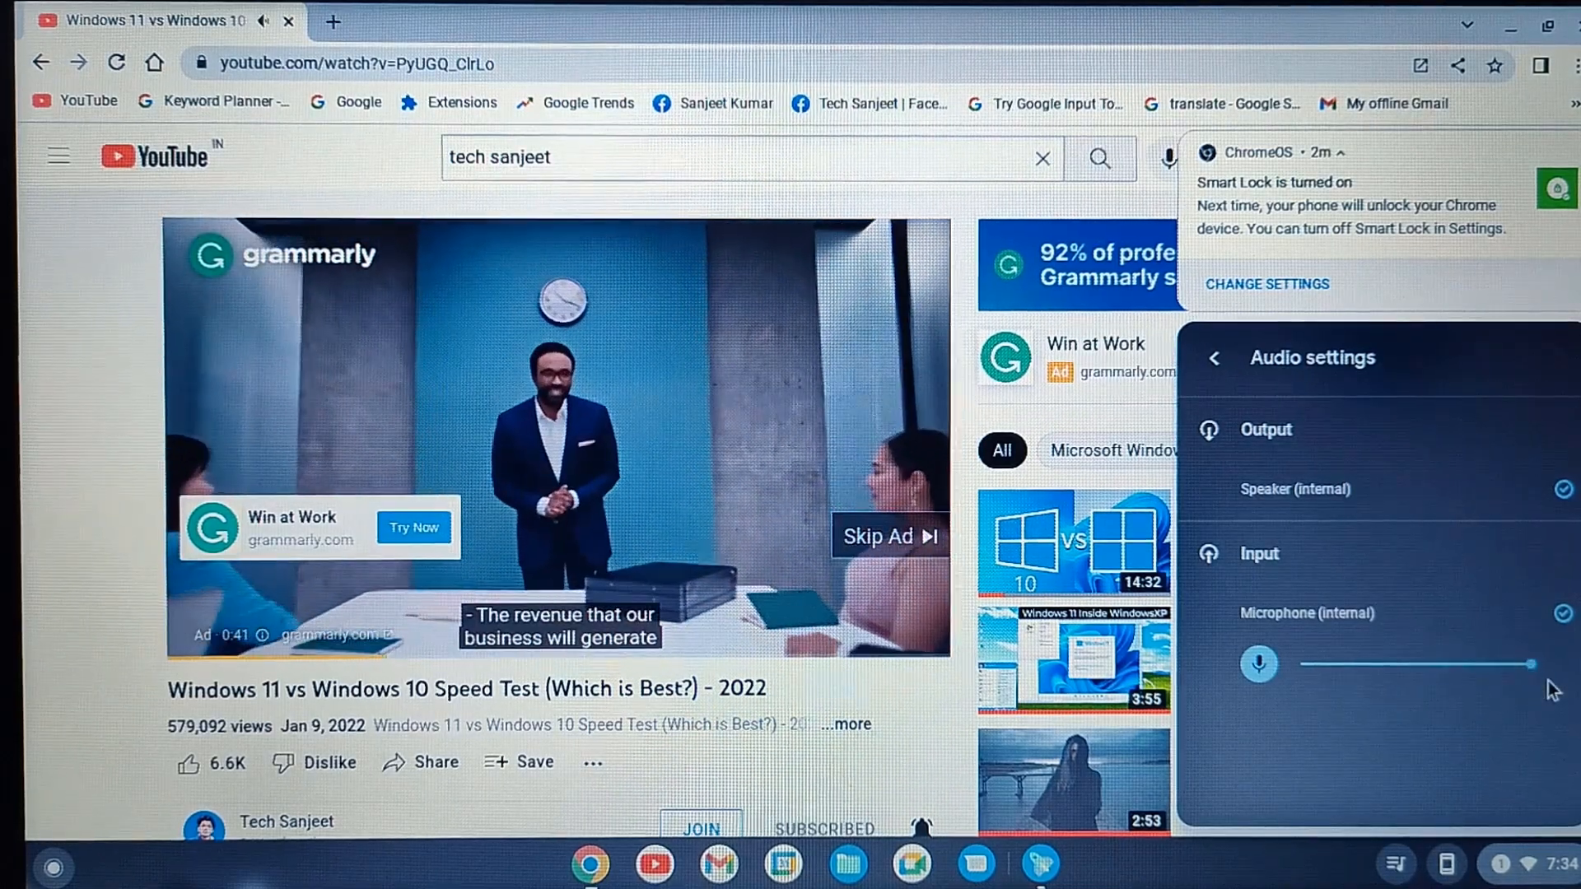
pyautogui.click(1215, 358)
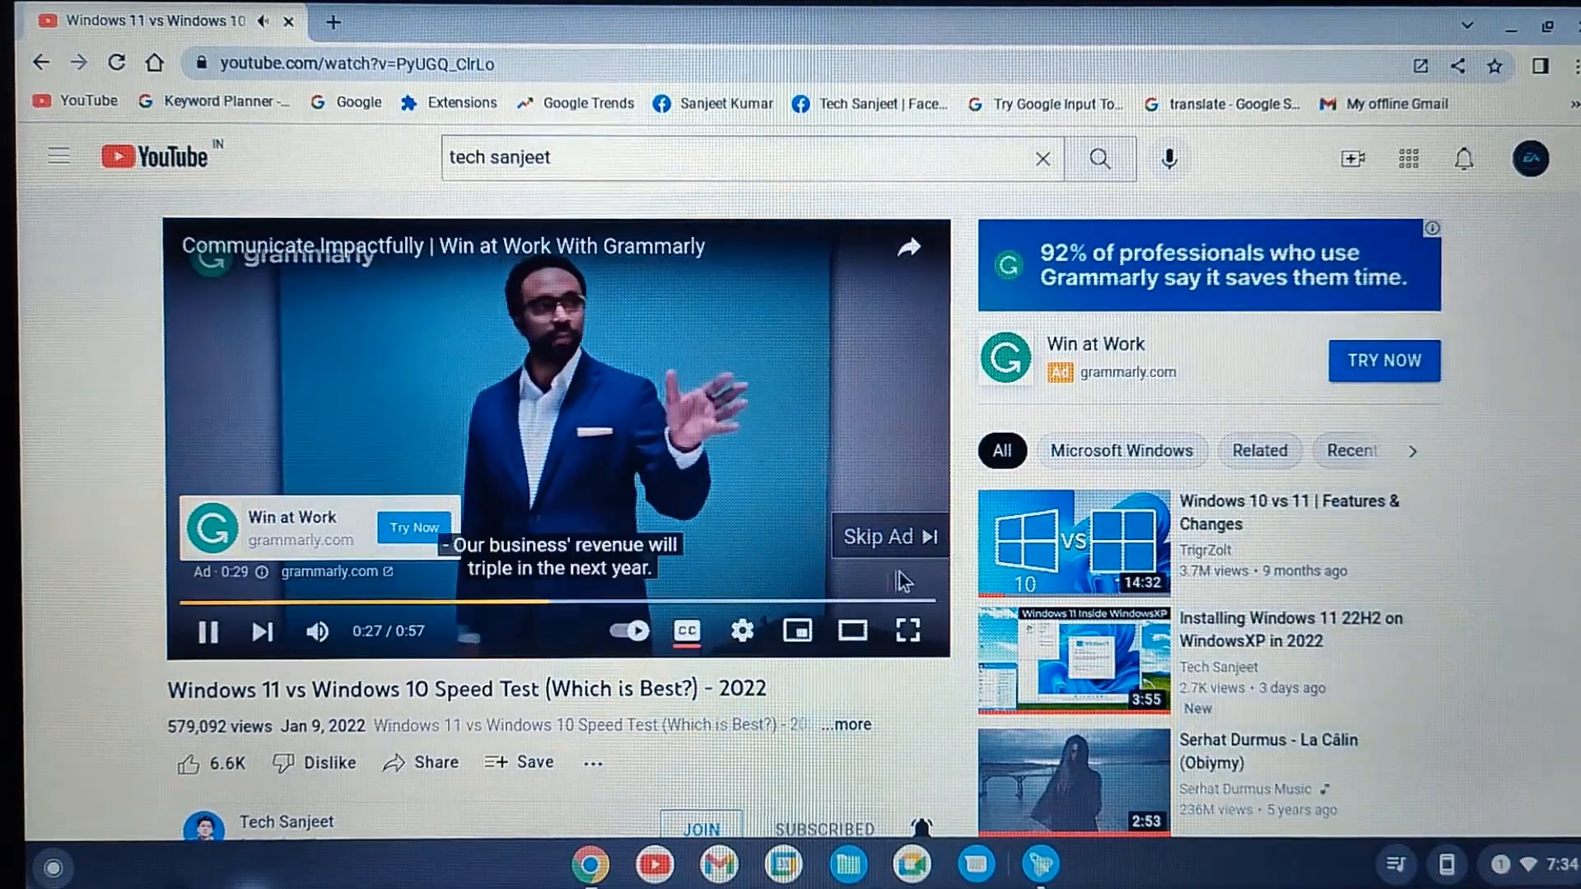
pyautogui.click(879, 536)
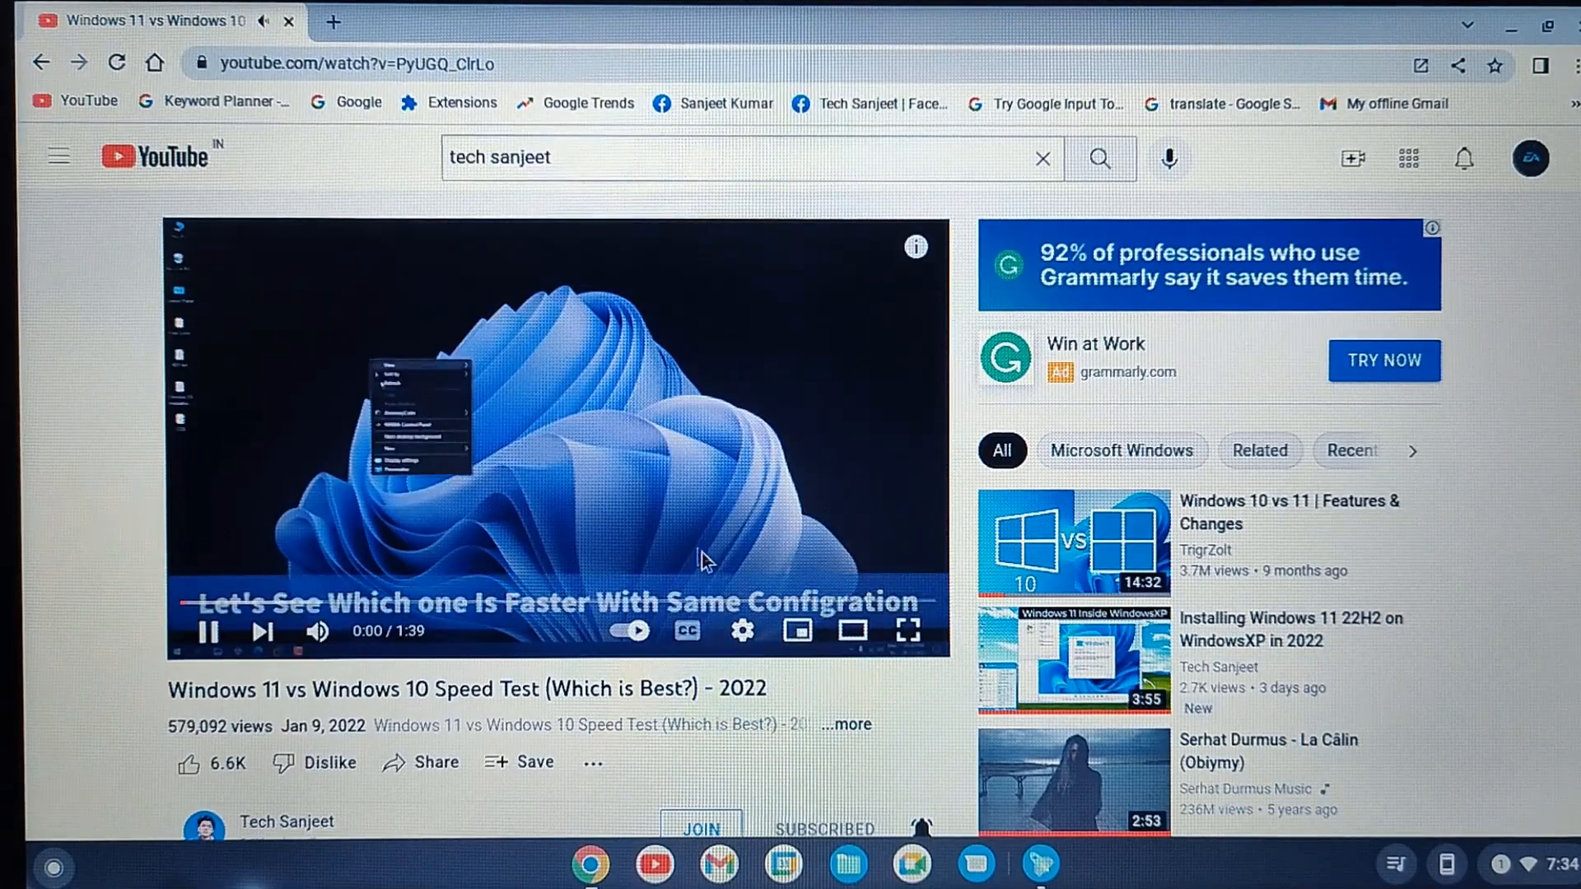
pyautogui.click(741, 631)
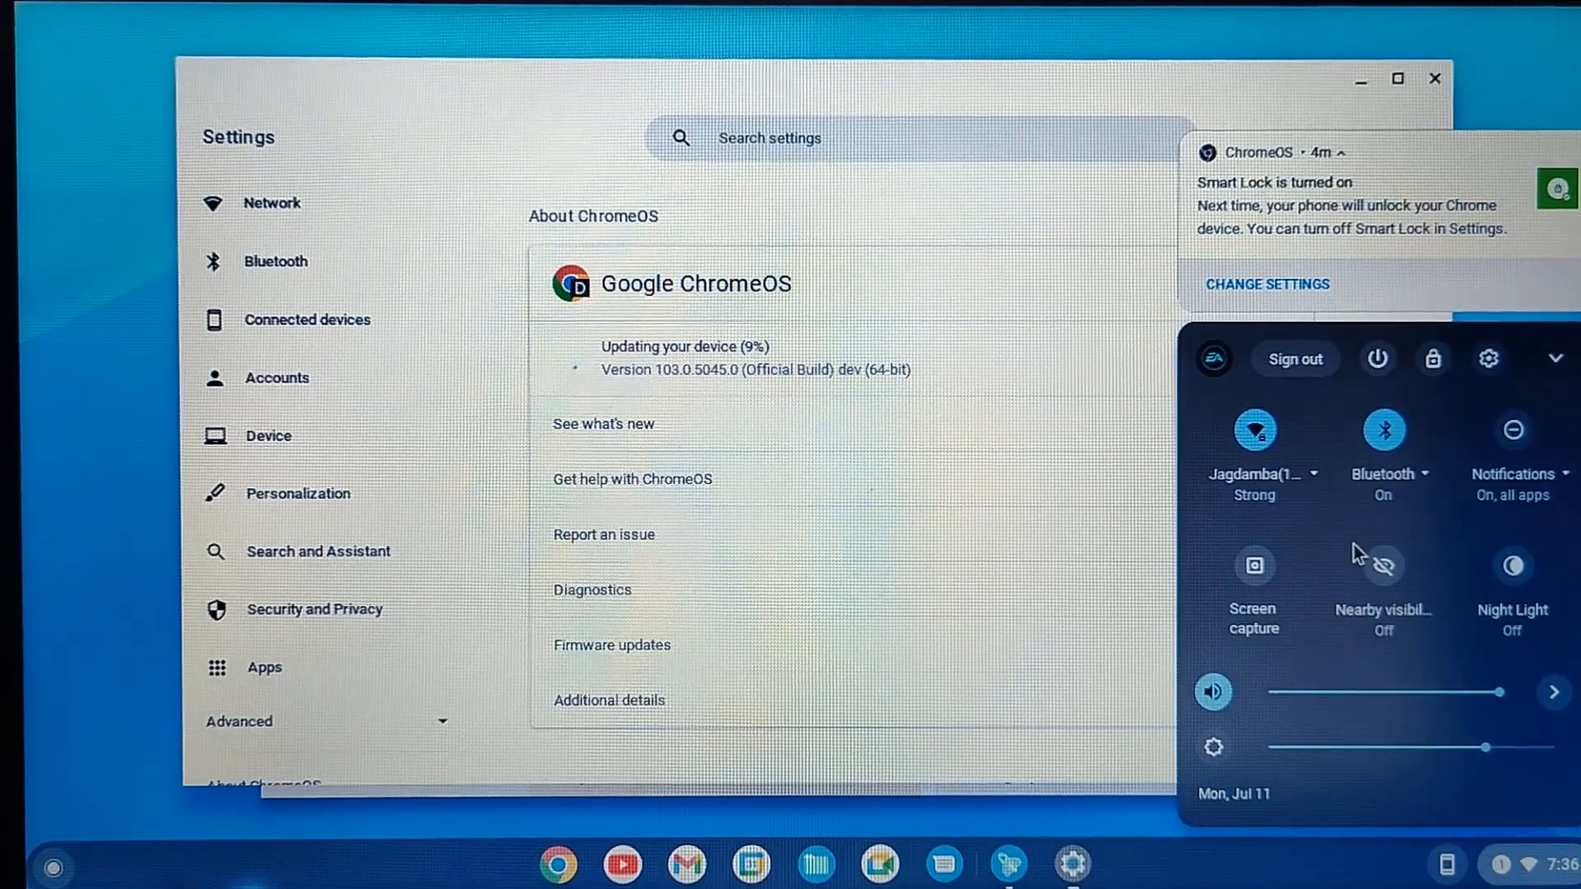
pyautogui.moveTo(1290, 589)
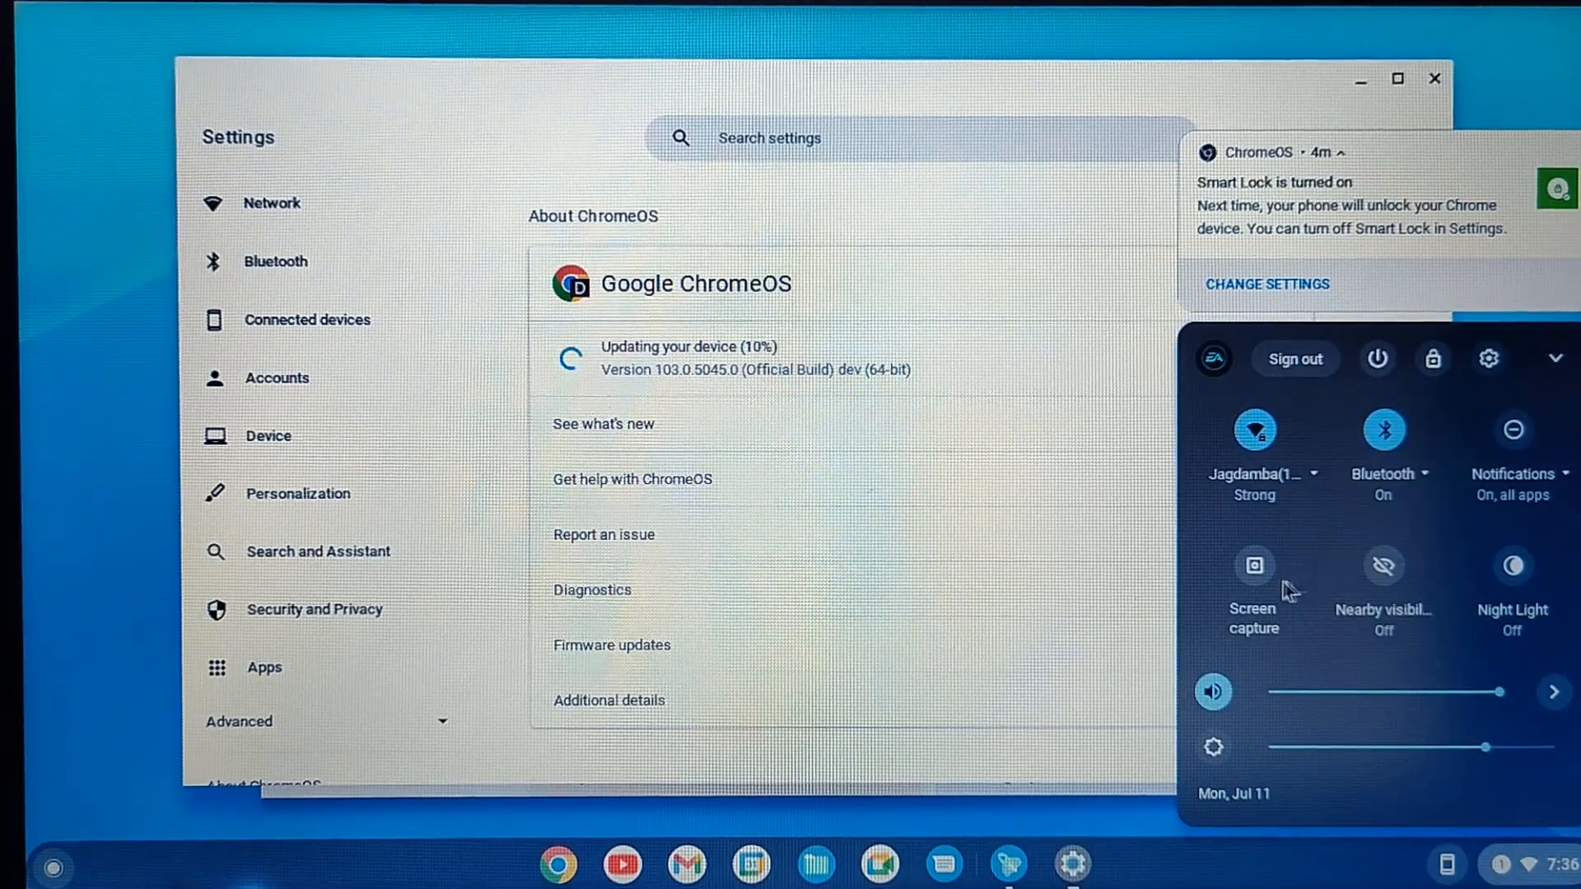
# Start a full-screen video recording with Screen capture.
pyautogui.click(1253, 566)
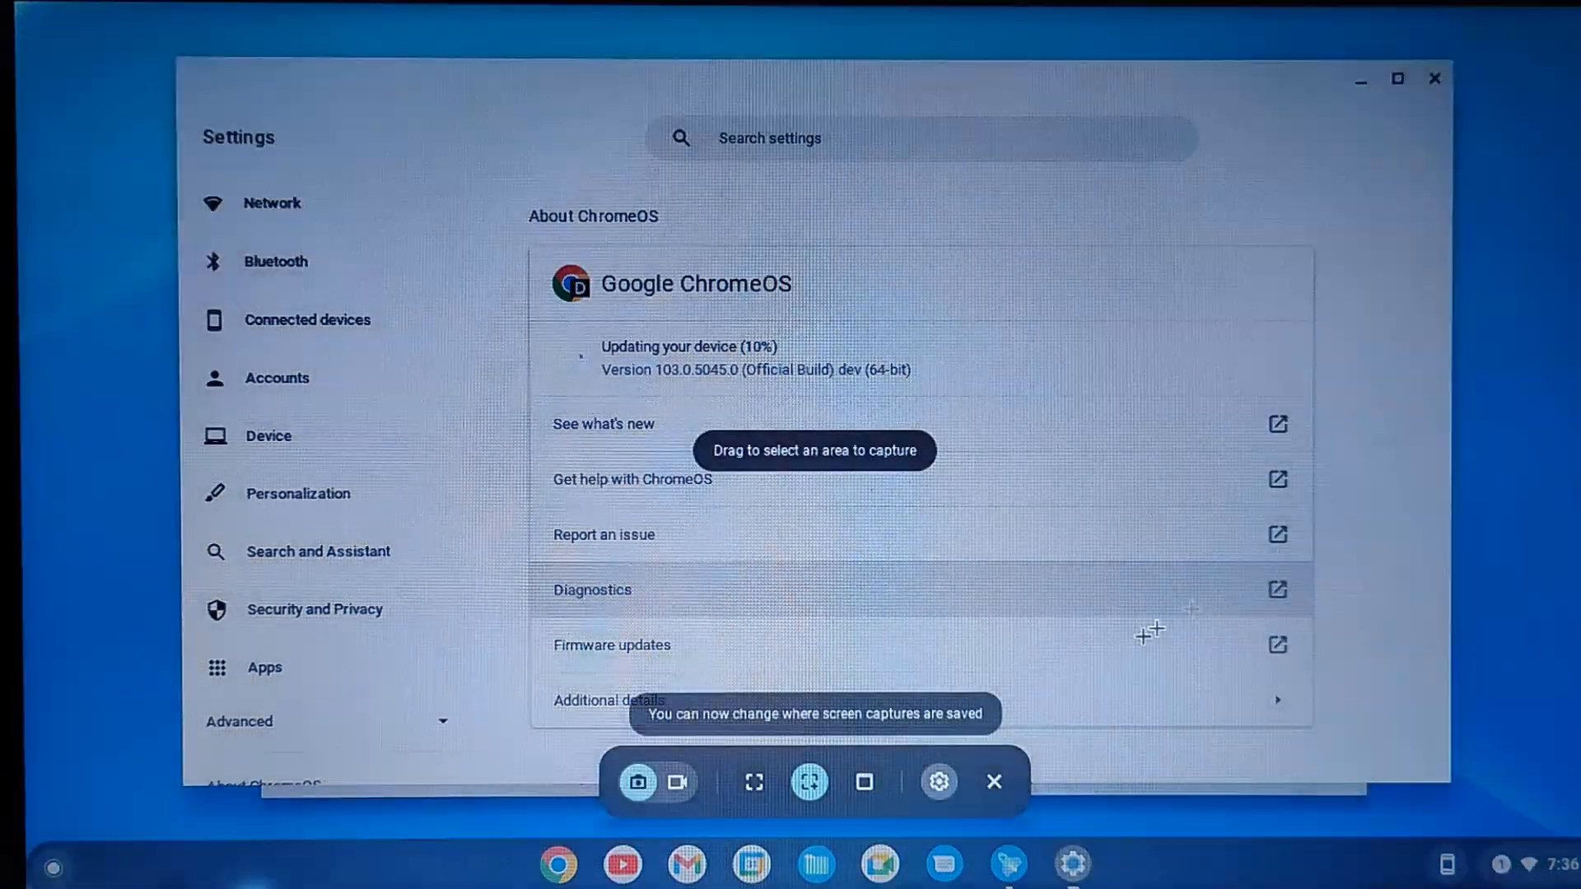
pyautogui.click(677, 782)
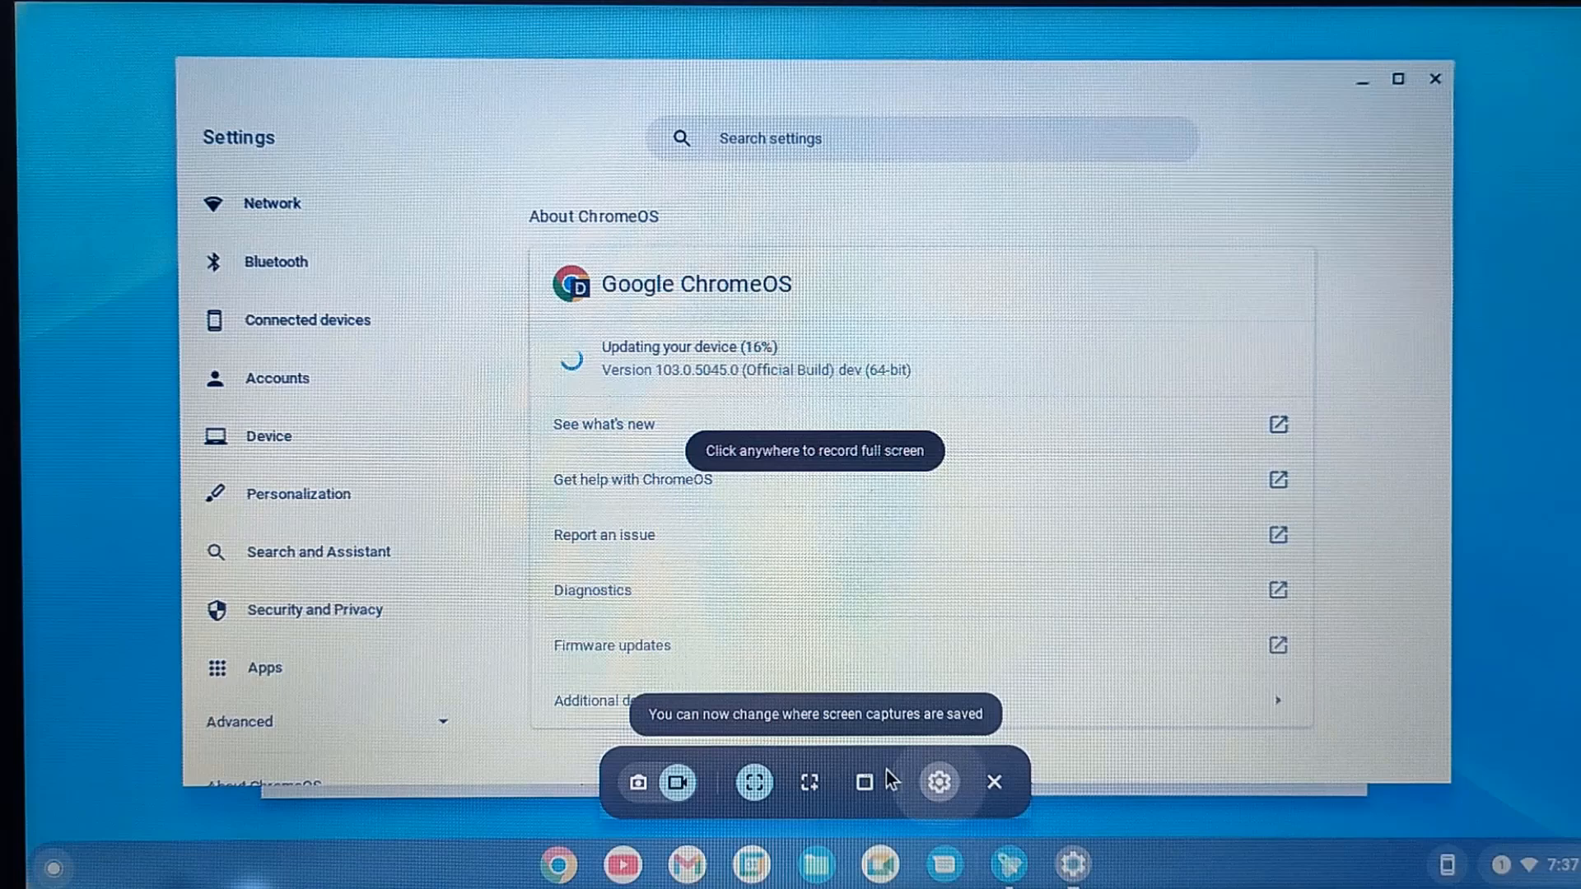
pyautogui.click(936, 782)
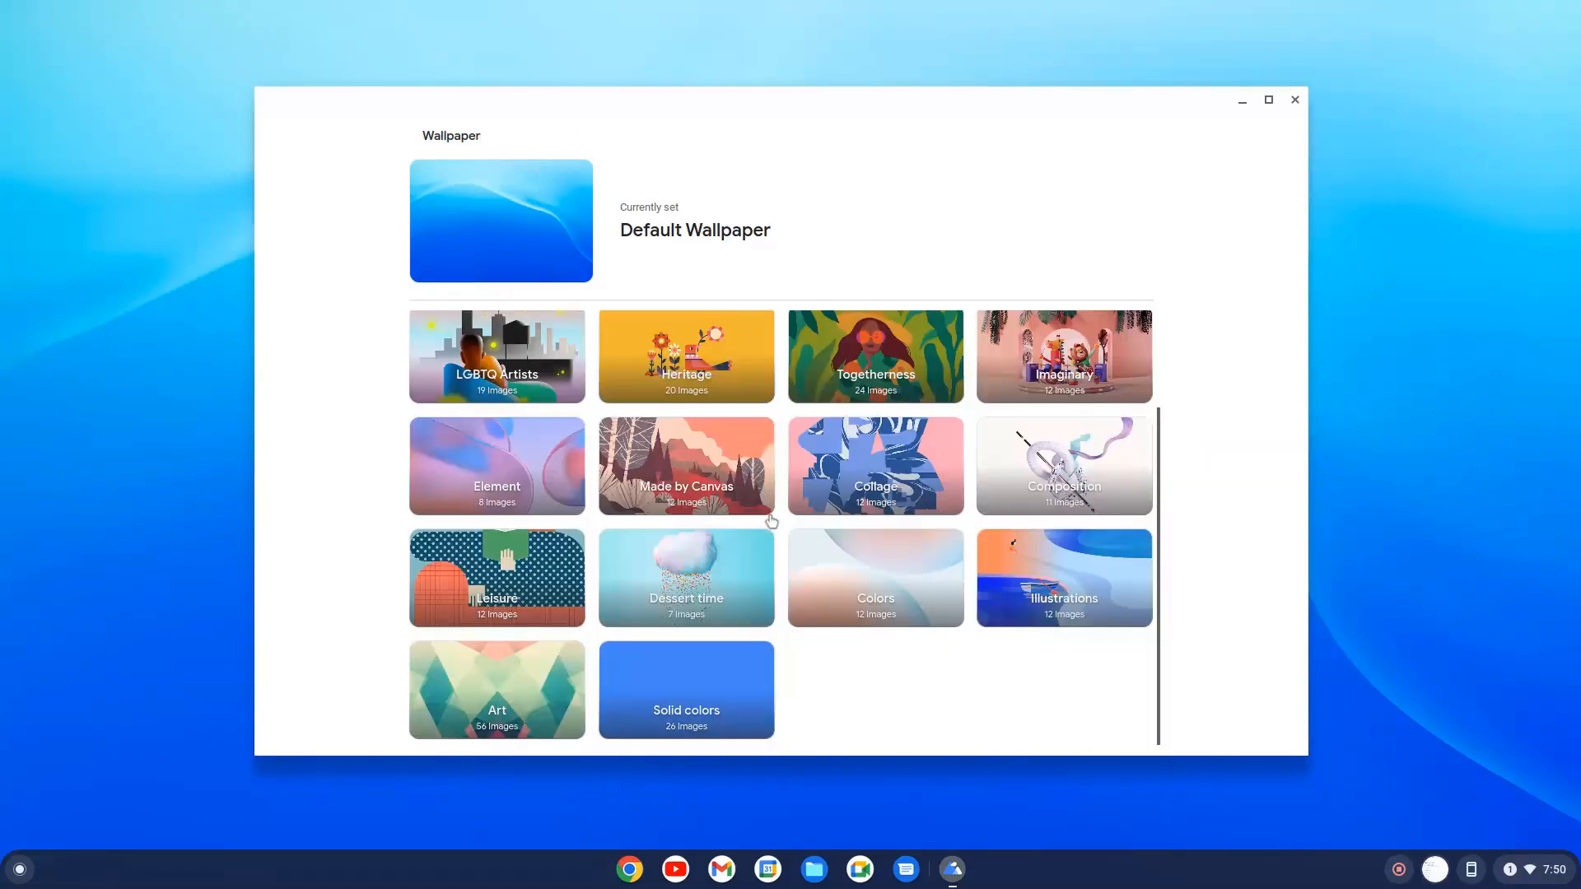
pyautogui.moveTo(596, 691)
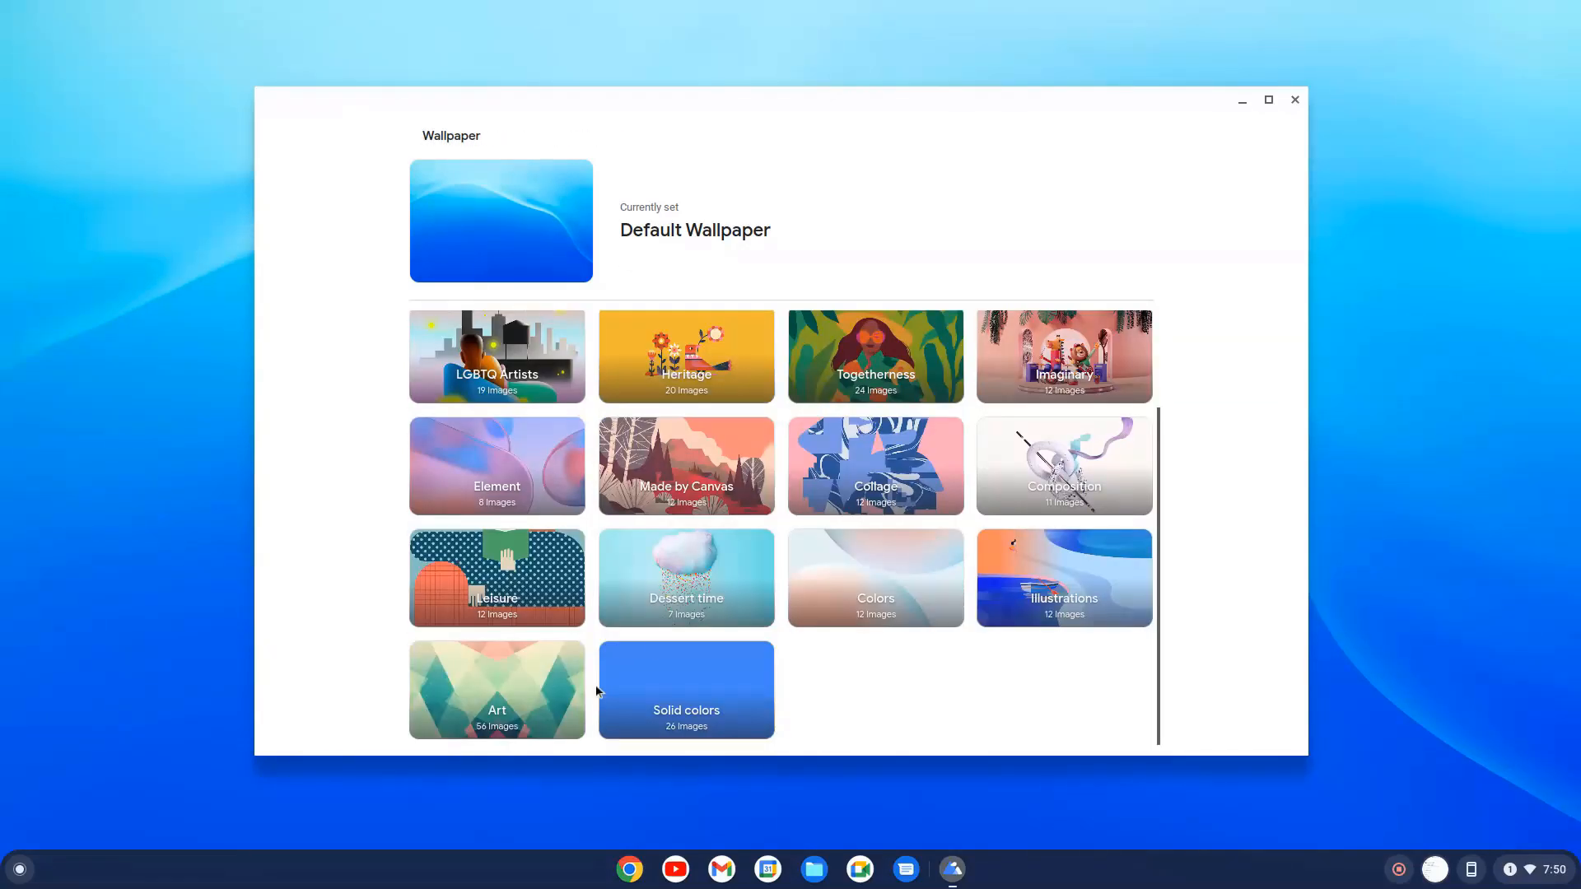
# Close Wallpaper, browse the launcher's apps past the sort tip, and stop recording.
pyautogui.click(1293, 99)
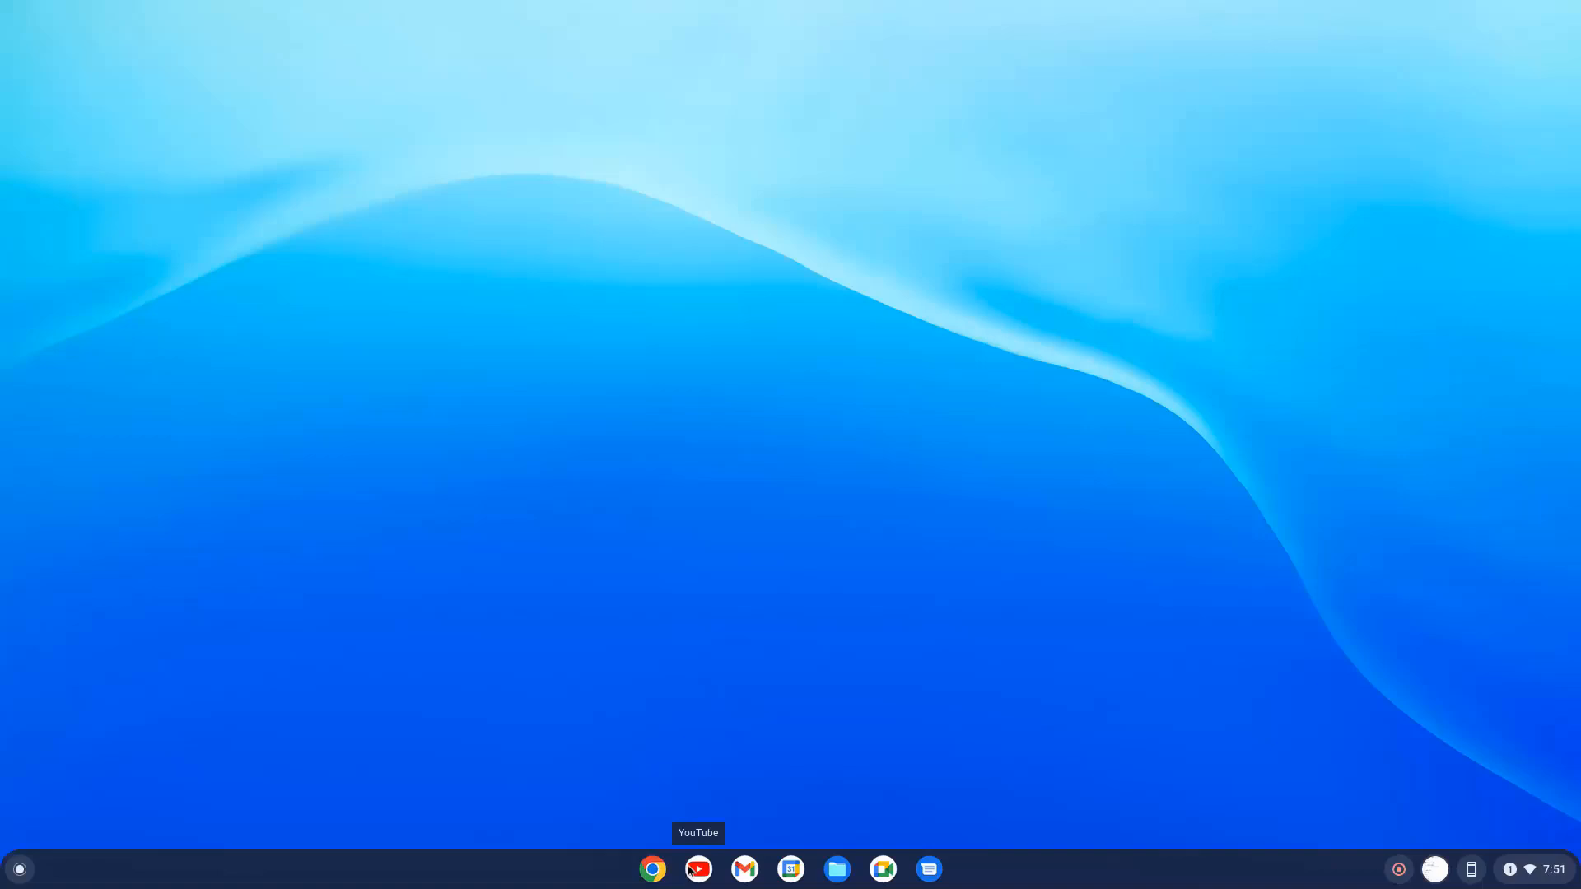
pyautogui.click(19, 869)
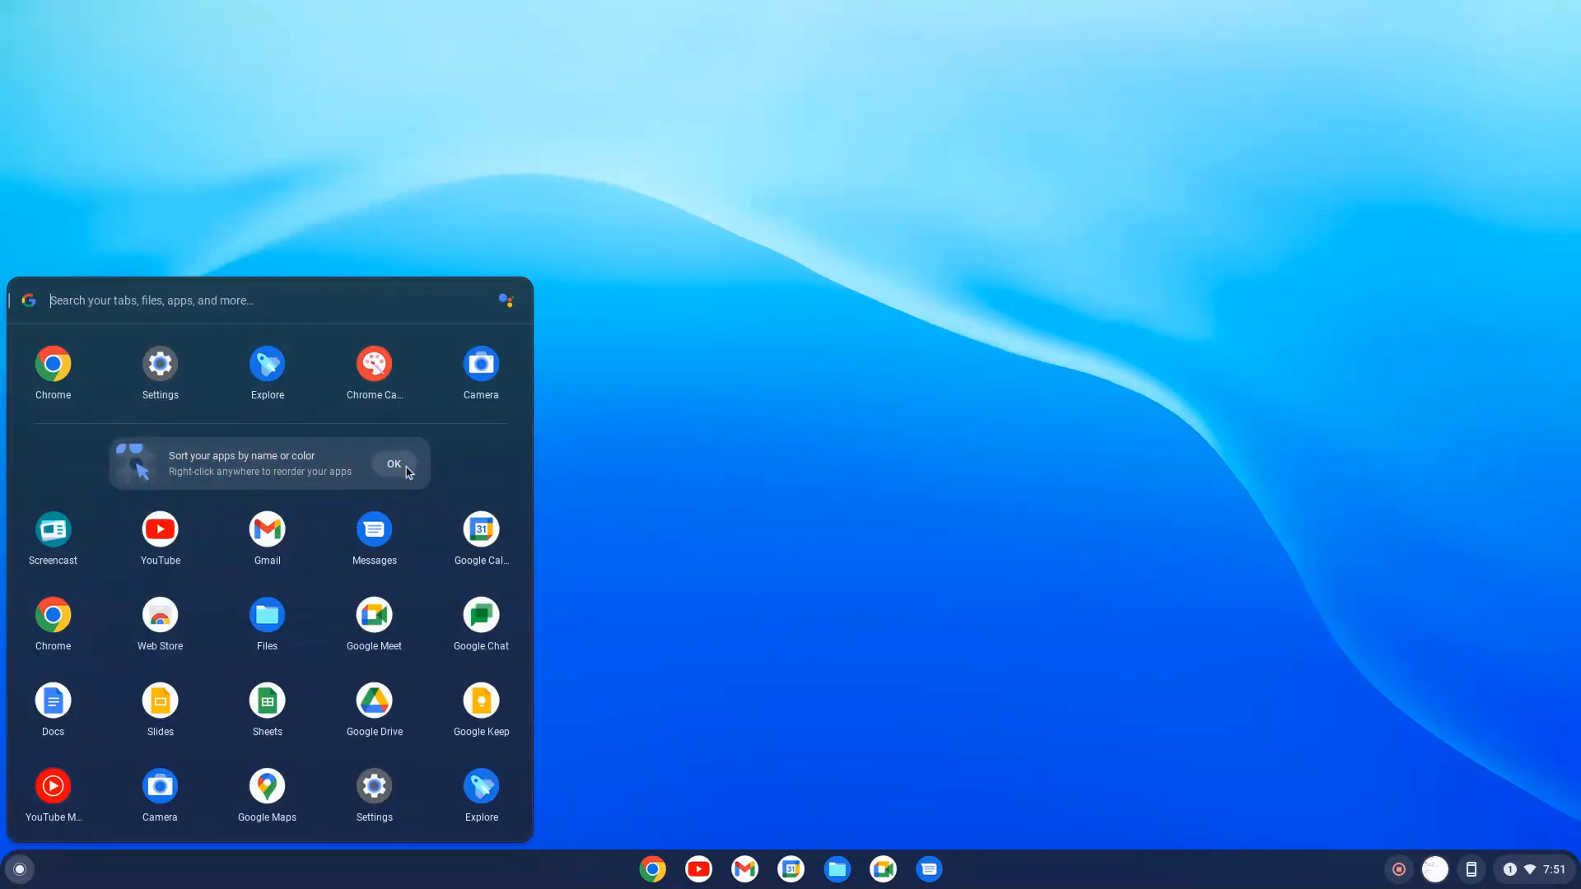
pyautogui.moveTo(393, 463)
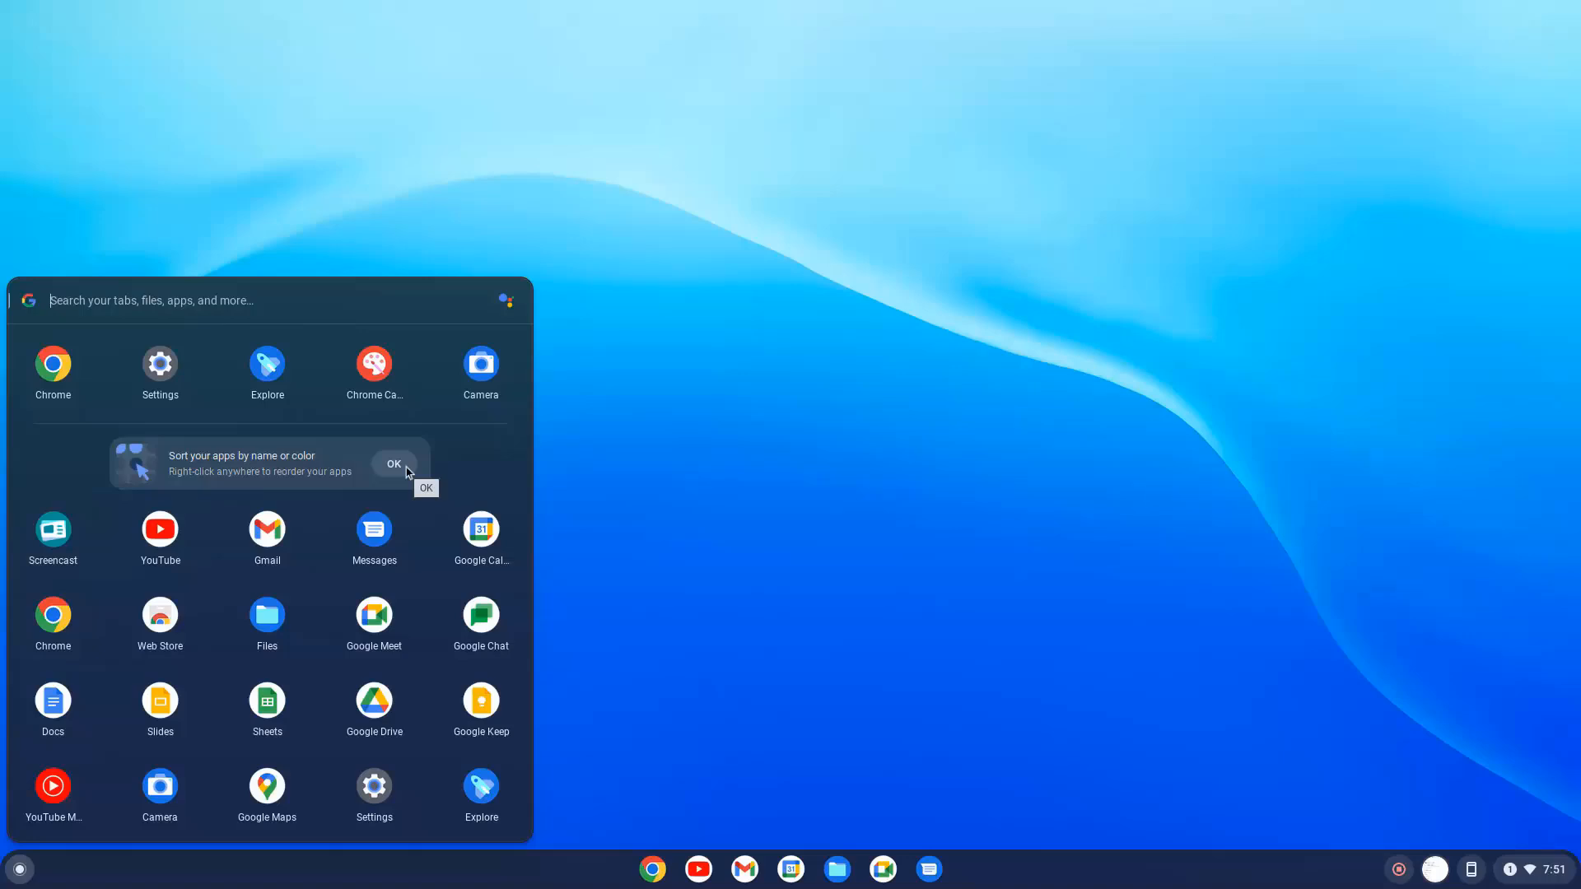
pyautogui.click(393, 464)
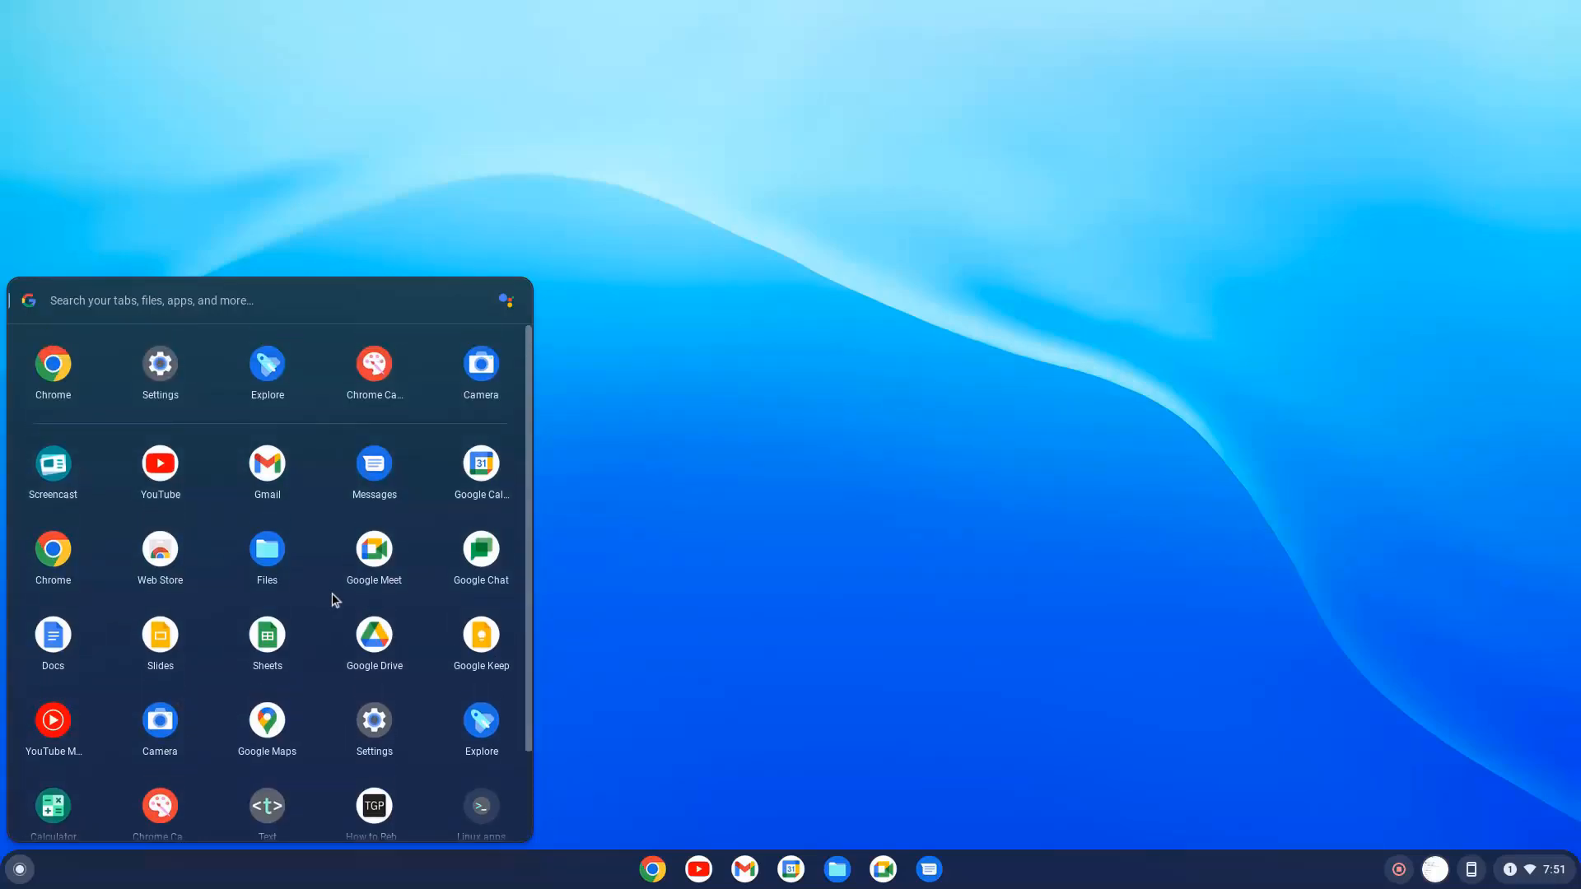
pyautogui.scroll(-3)
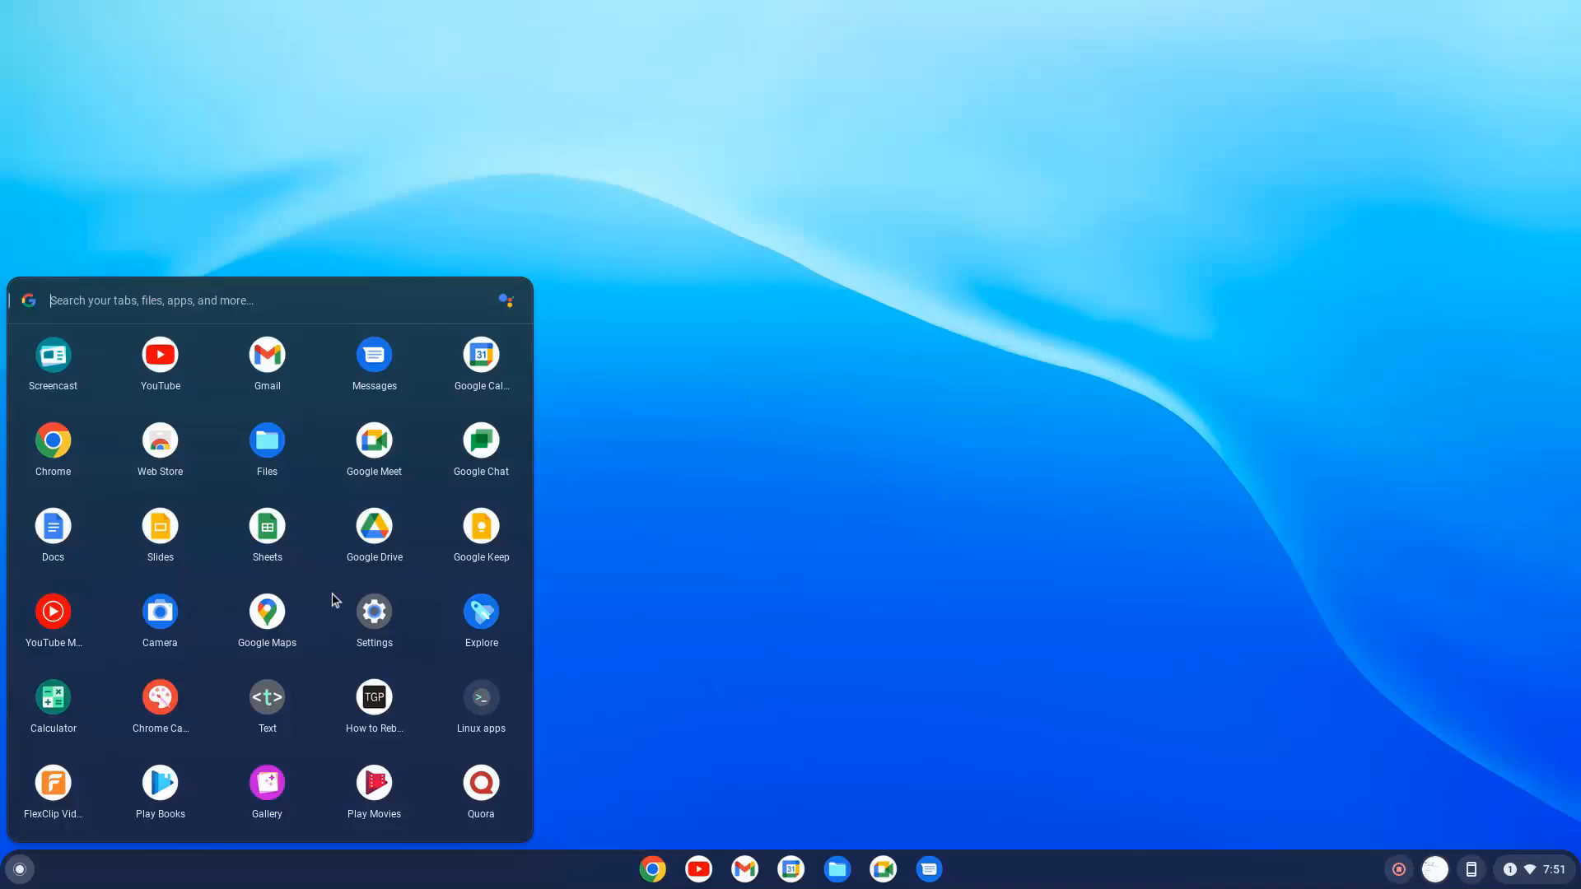
pyautogui.moveTo(1411, 884)
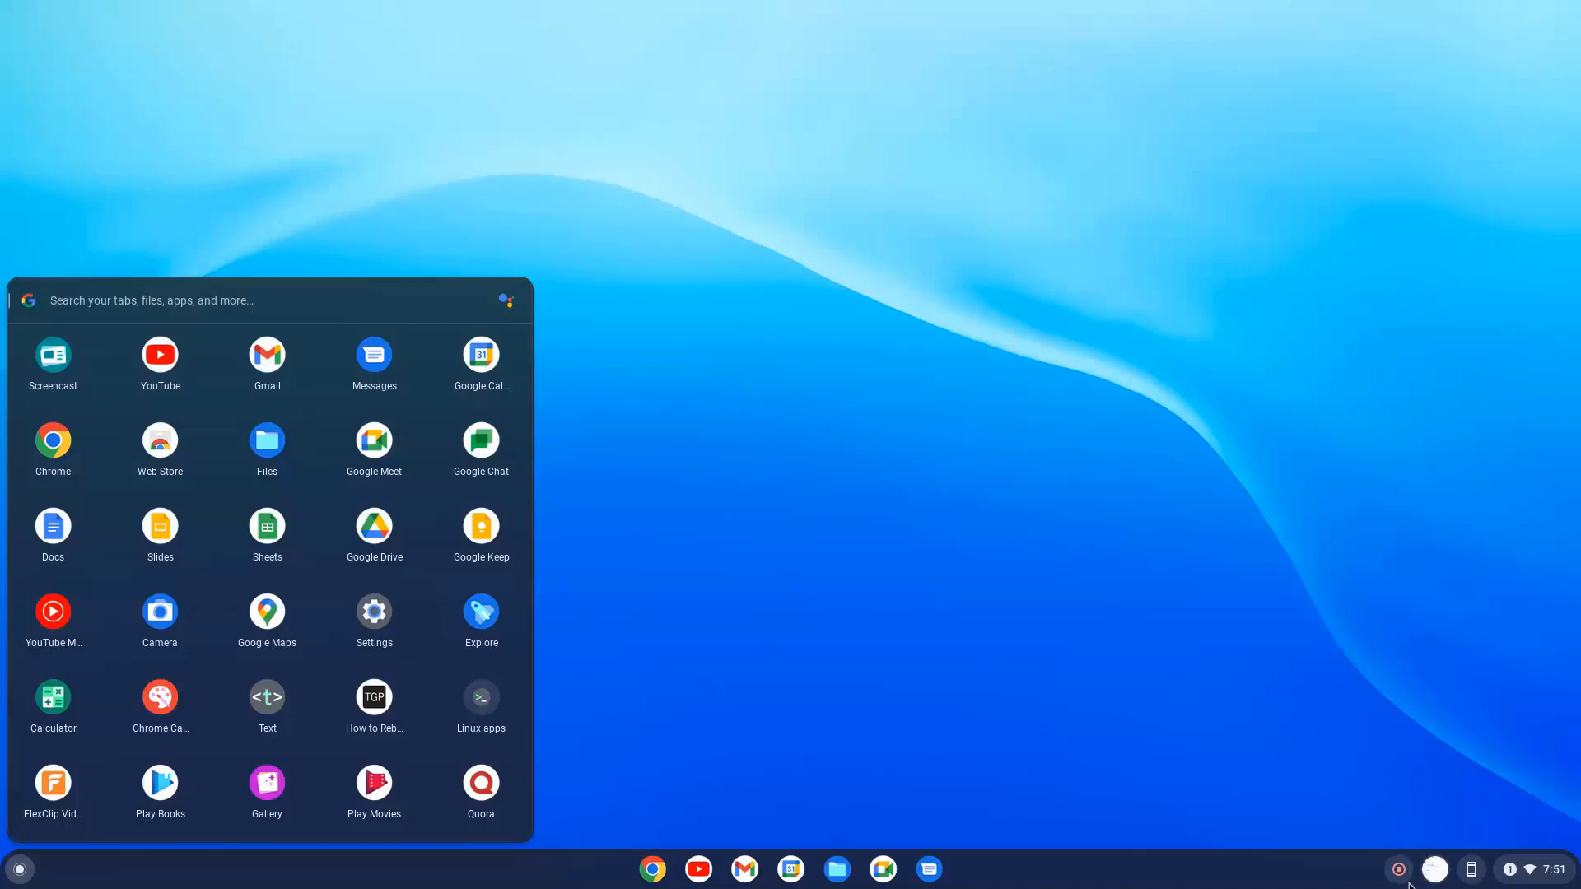
pyautogui.click(266, 441)
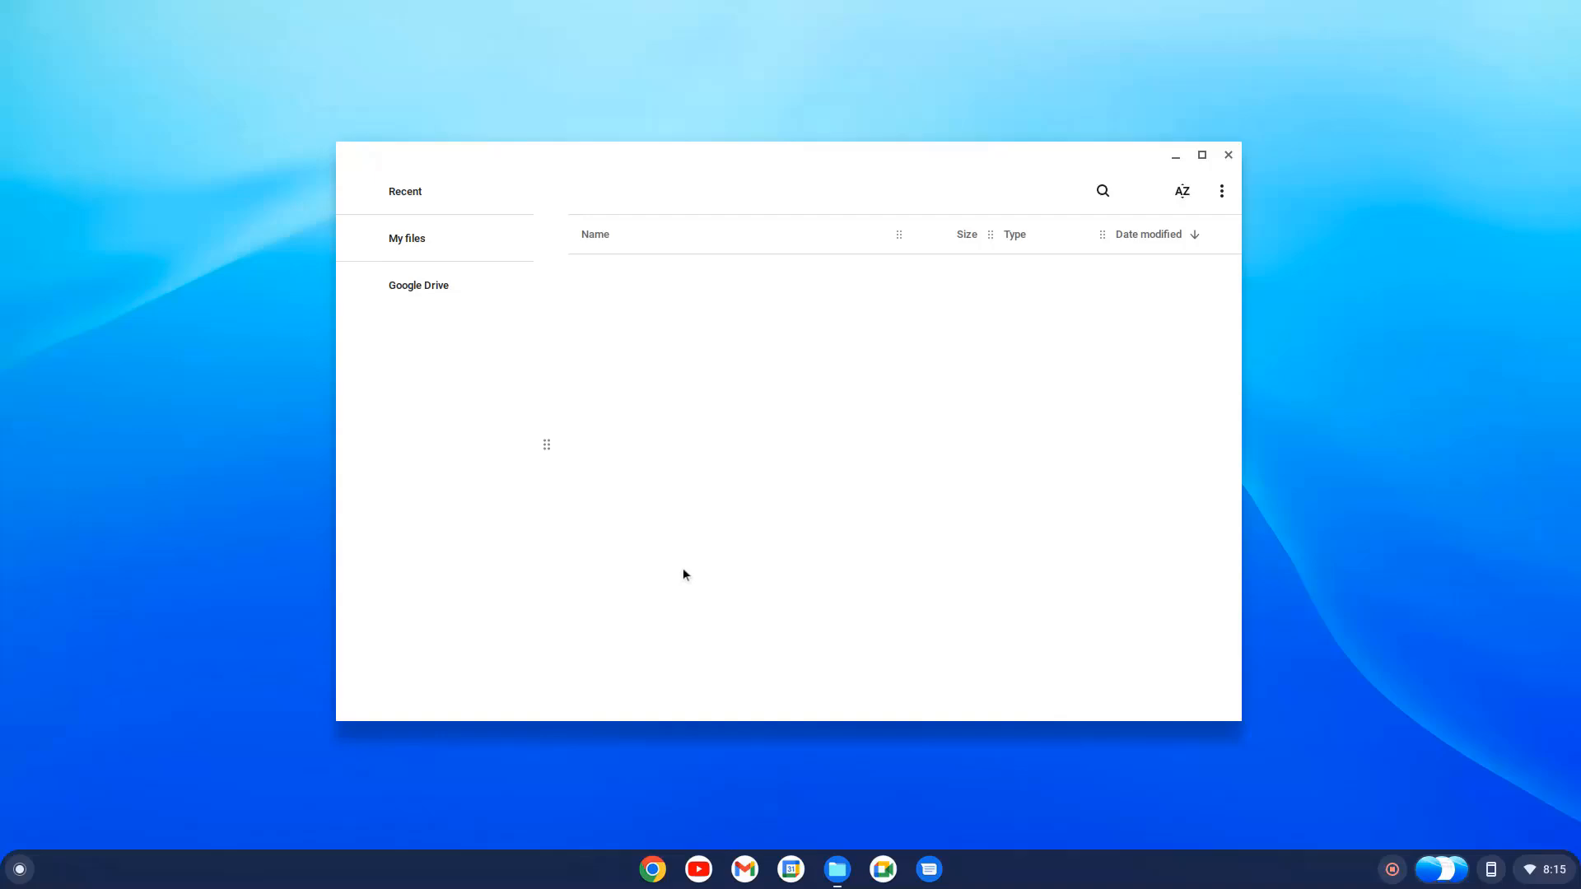
# View Downloads, then the HH and All YT SHARE folders in Google Drive.
pyautogui.click(405, 238)
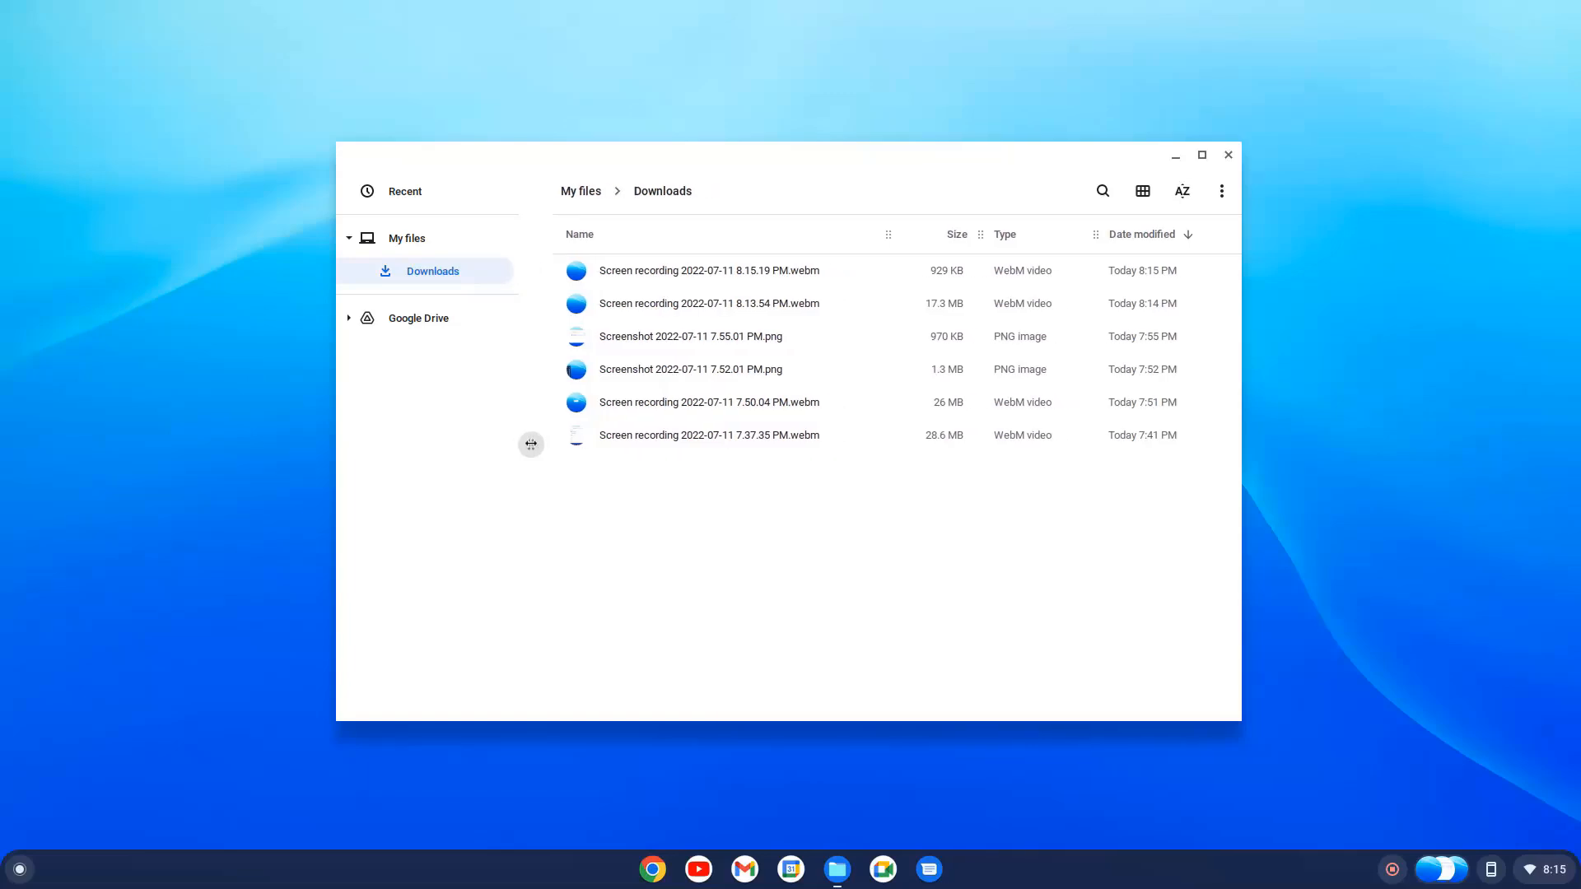
pyautogui.click(418, 318)
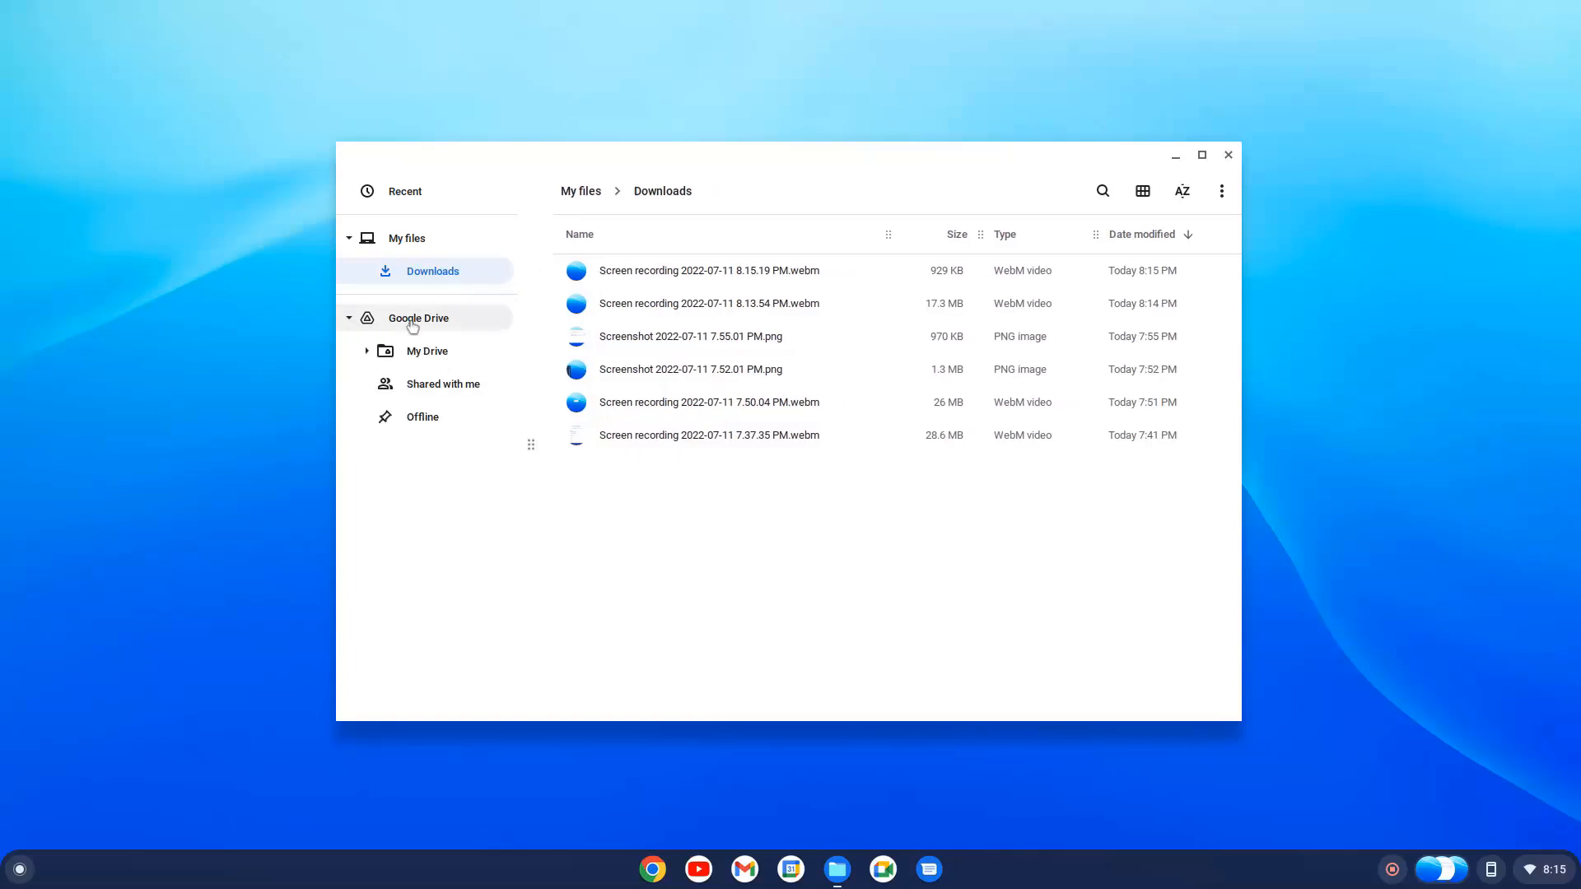
pyautogui.click(430, 416)
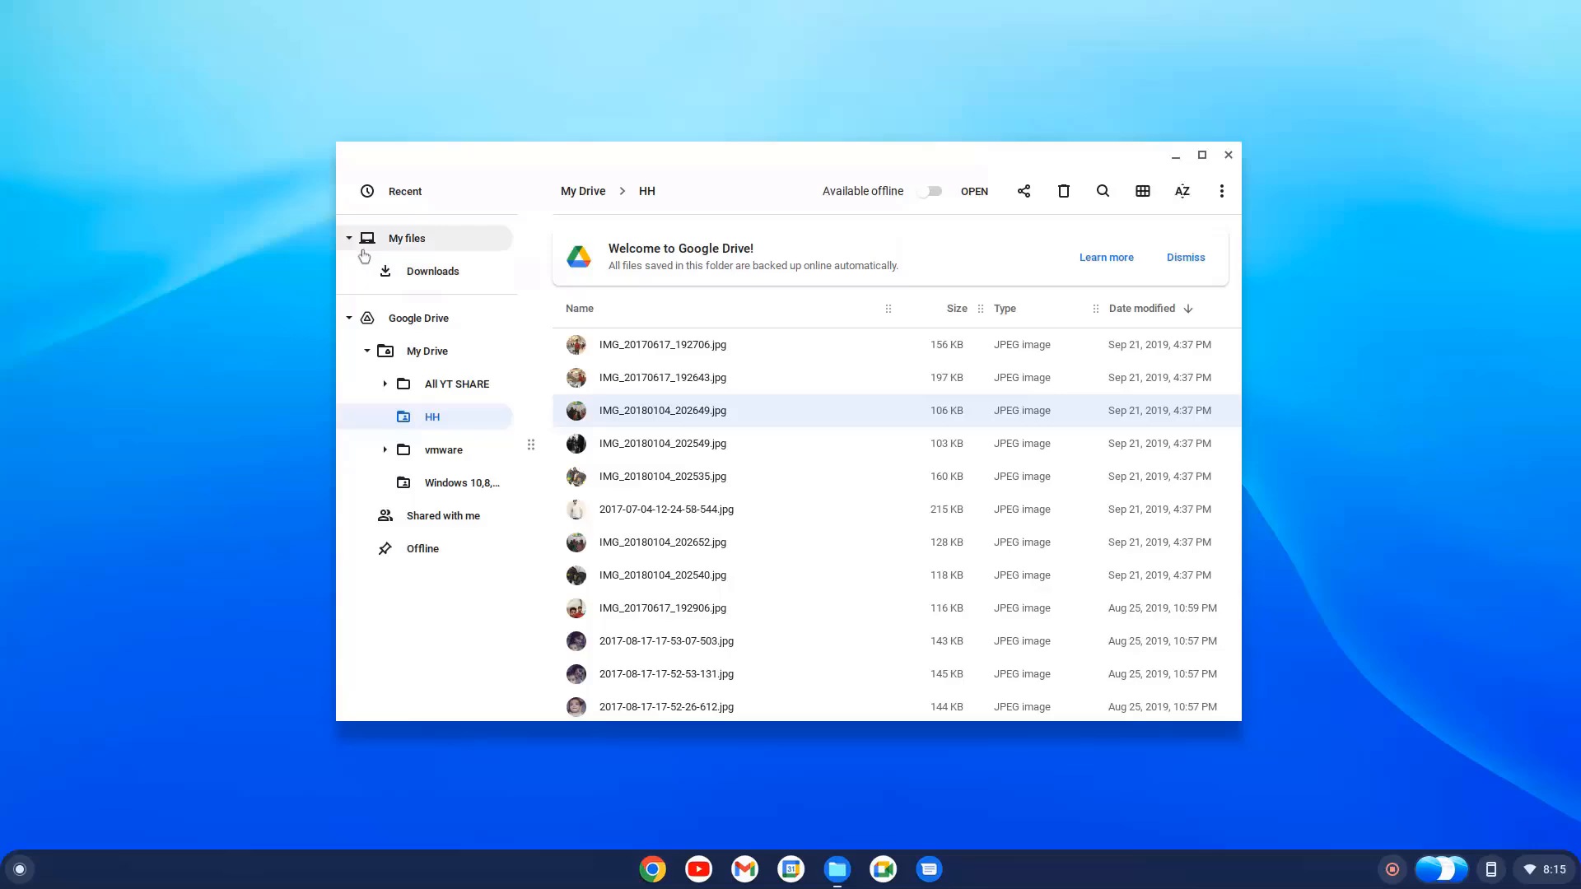
pyautogui.click(455, 383)
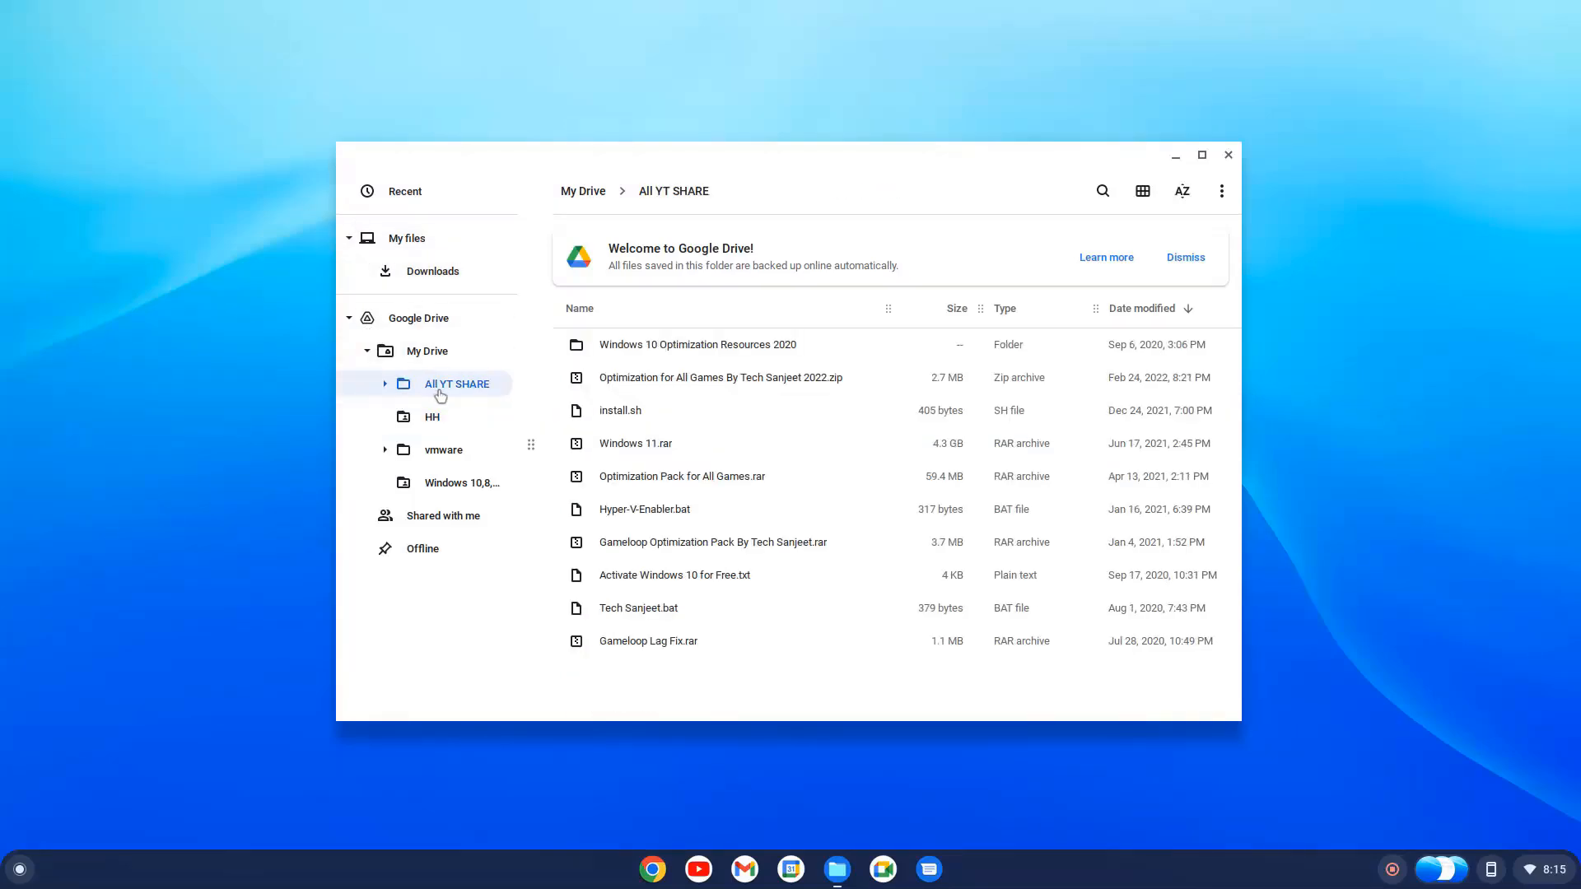
# Use the launcher and view the drawing app's layers list.
pyautogui.click(18, 867)
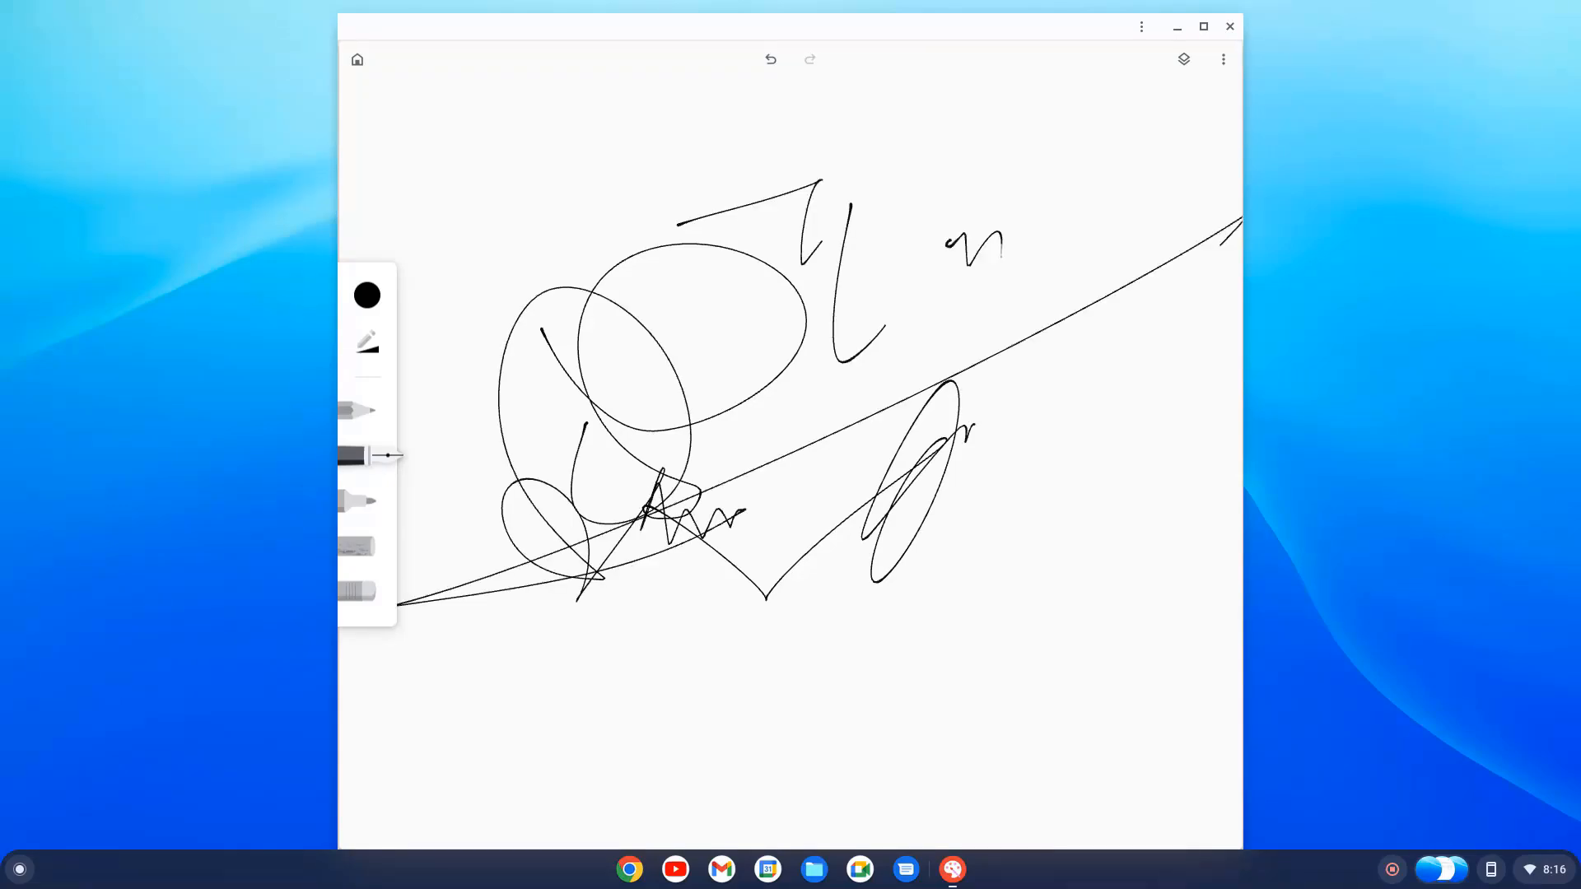
pyautogui.click(1184, 58)
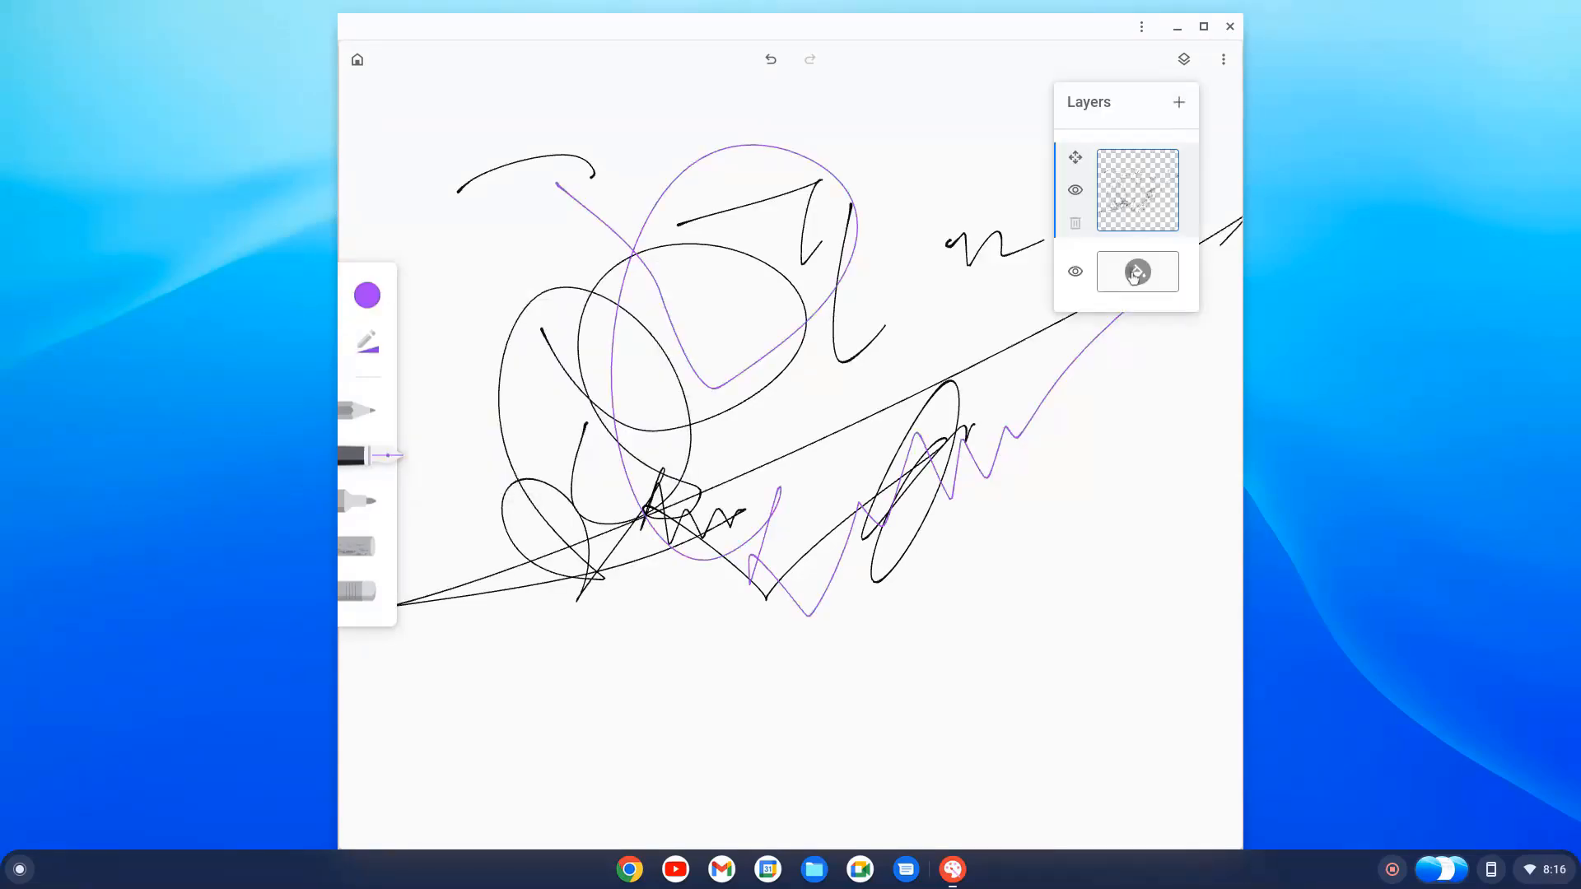
pyautogui.click(18, 868)
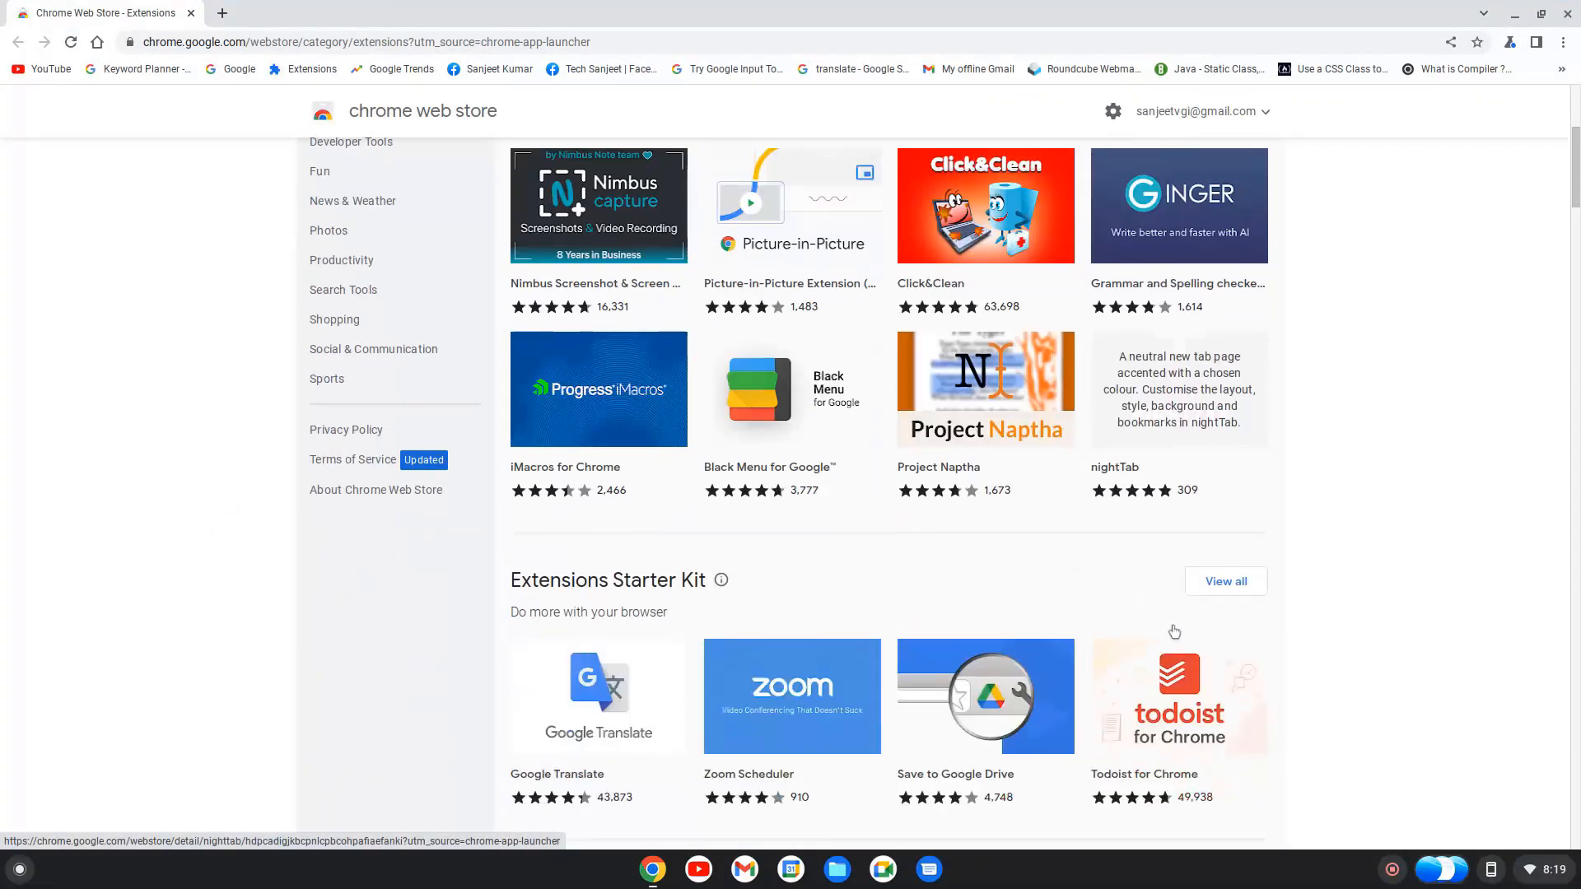
# Scroll the Web Store extension collections and add Dark Reader to Chrome.
pyautogui.scroll(-3)
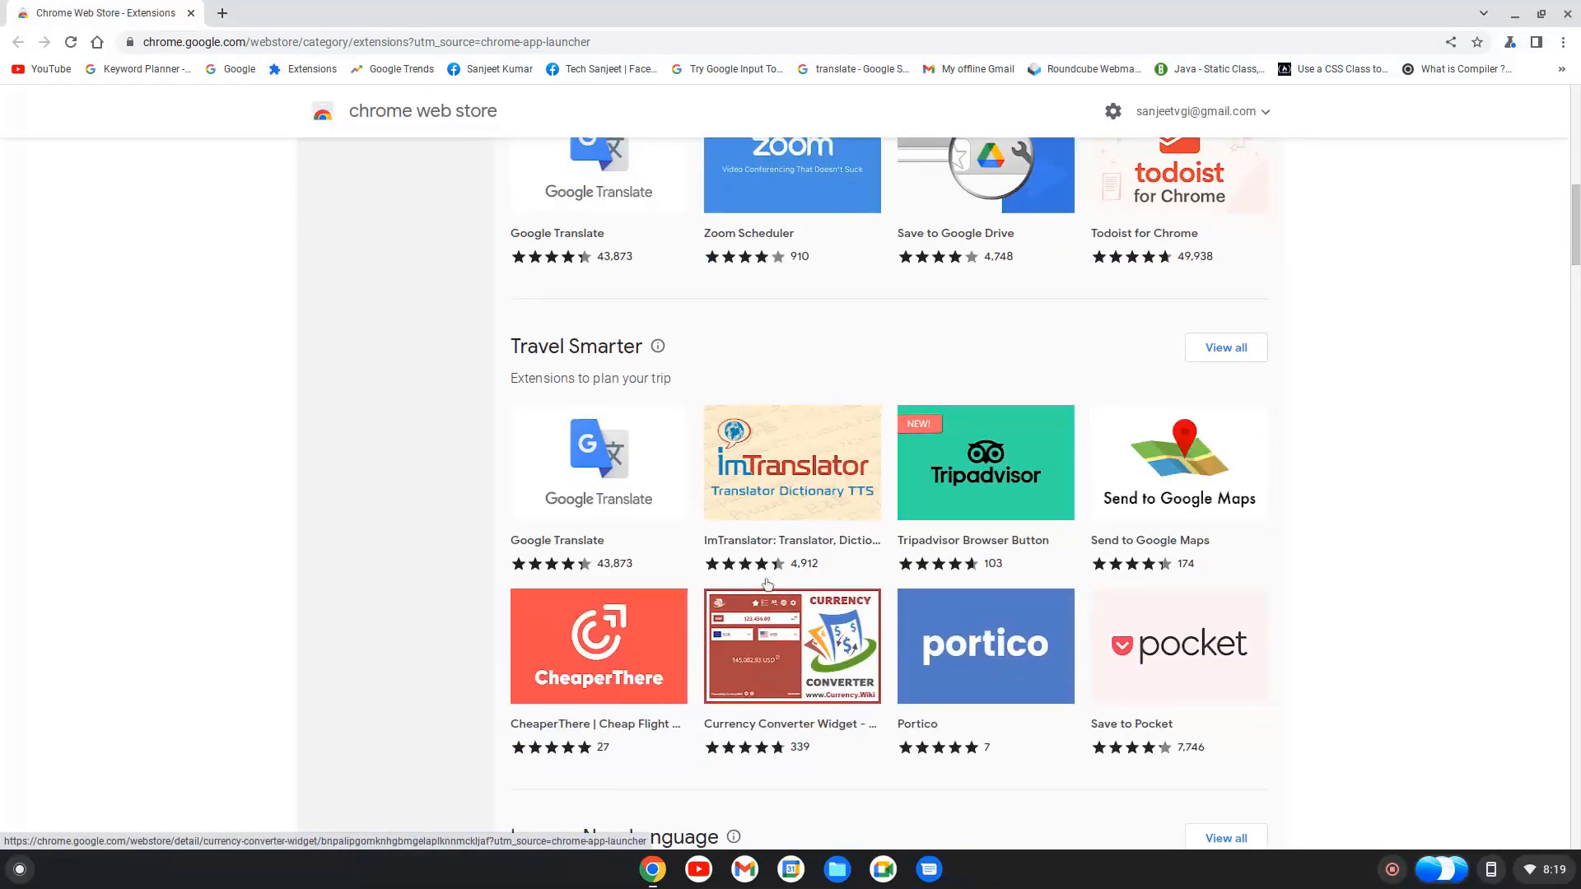
pyautogui.scroll(-3)
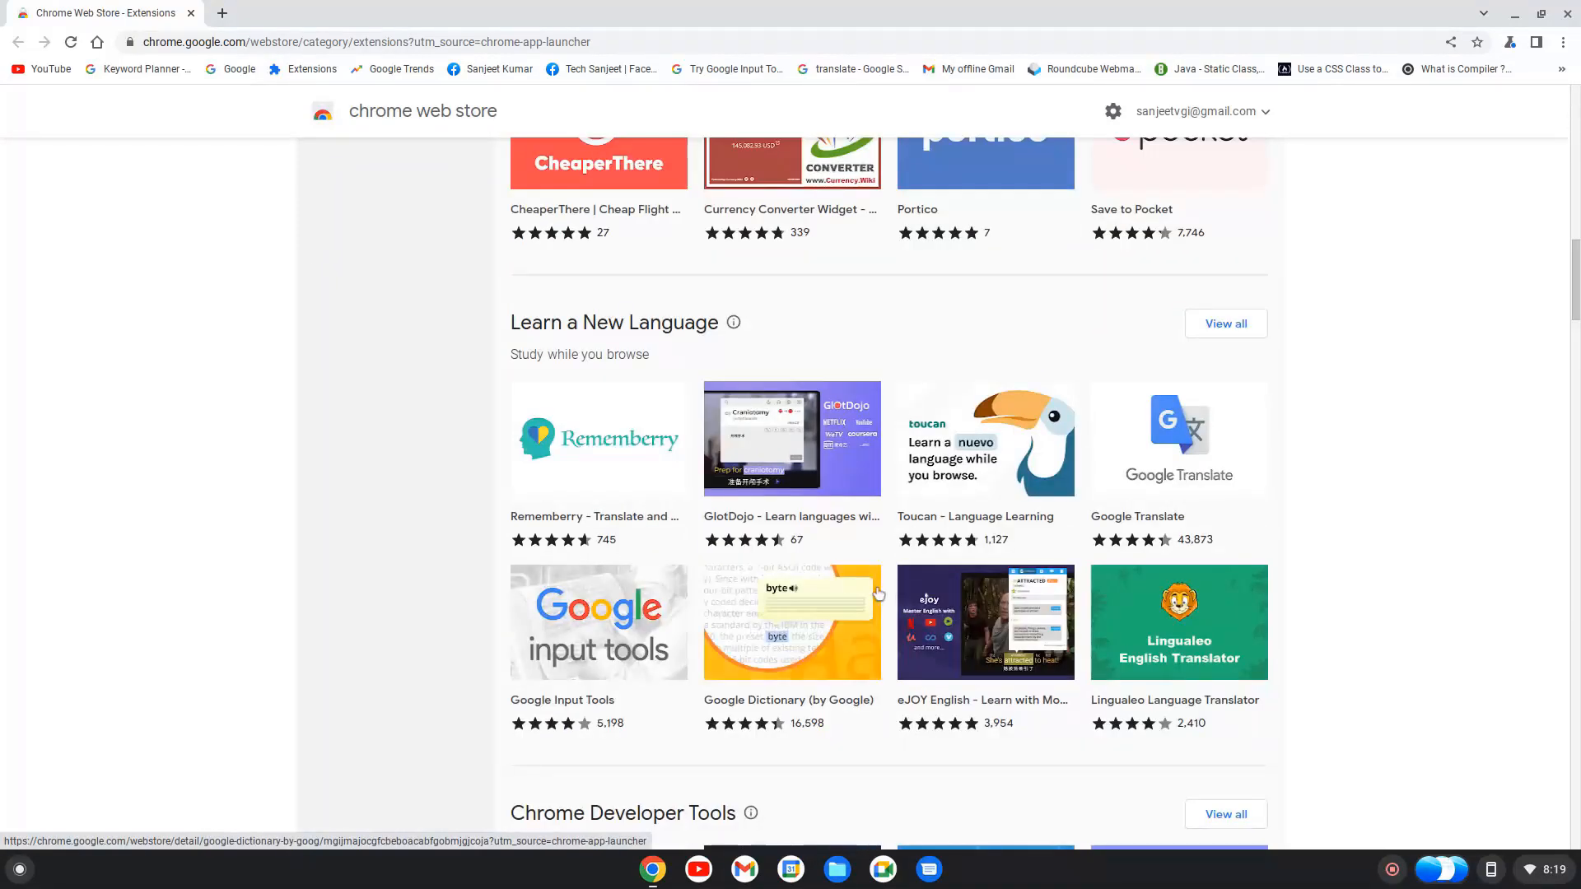
pyautogui.scroll(-3)
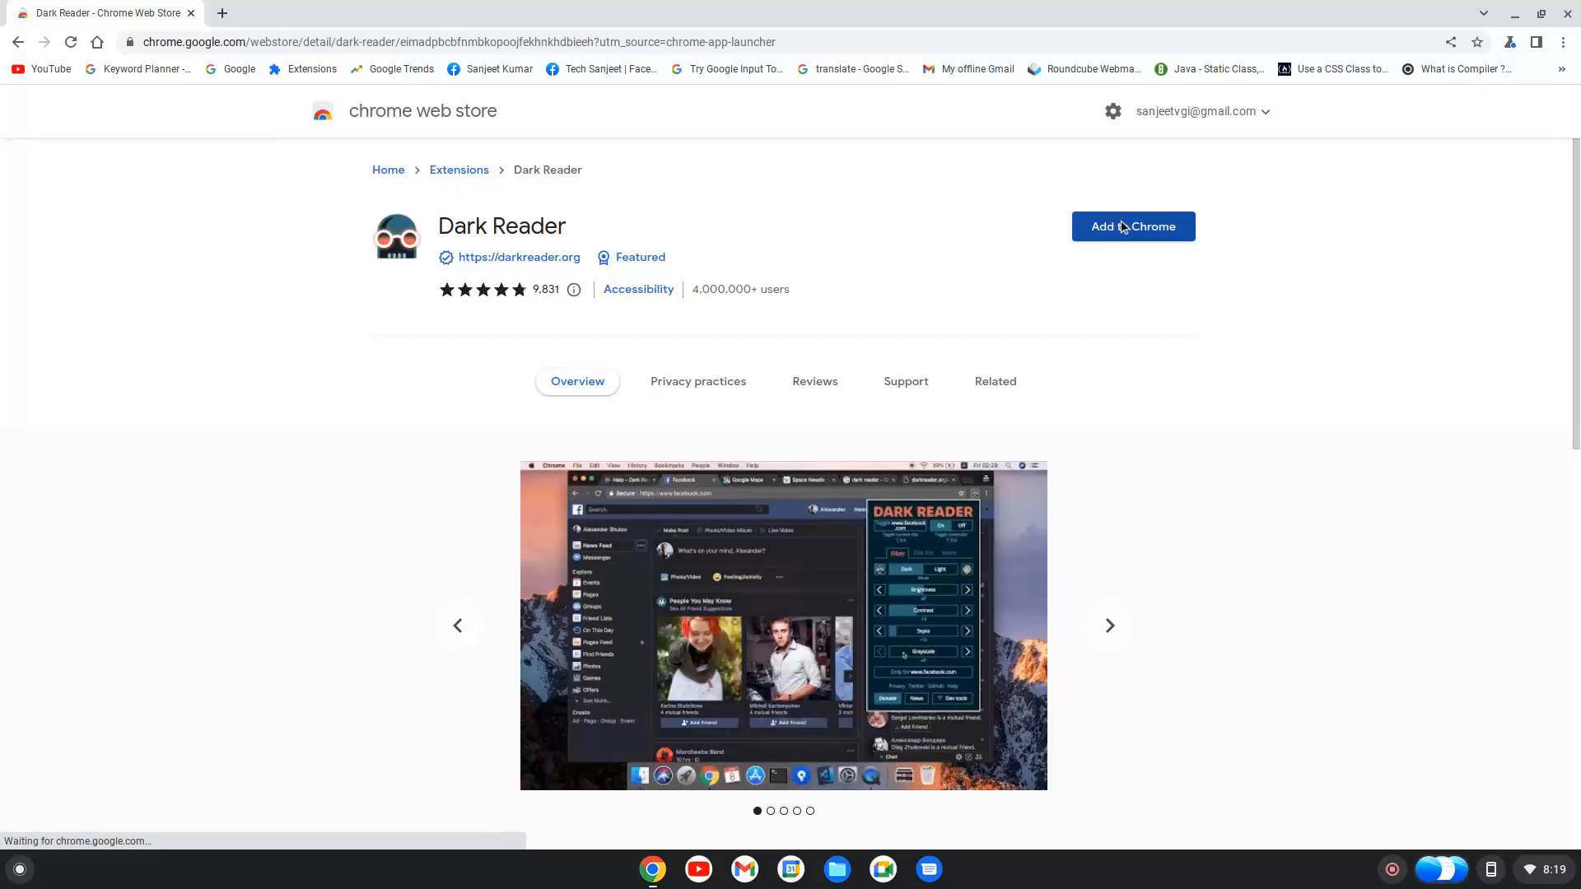
pyautogui.click(1527, 867)
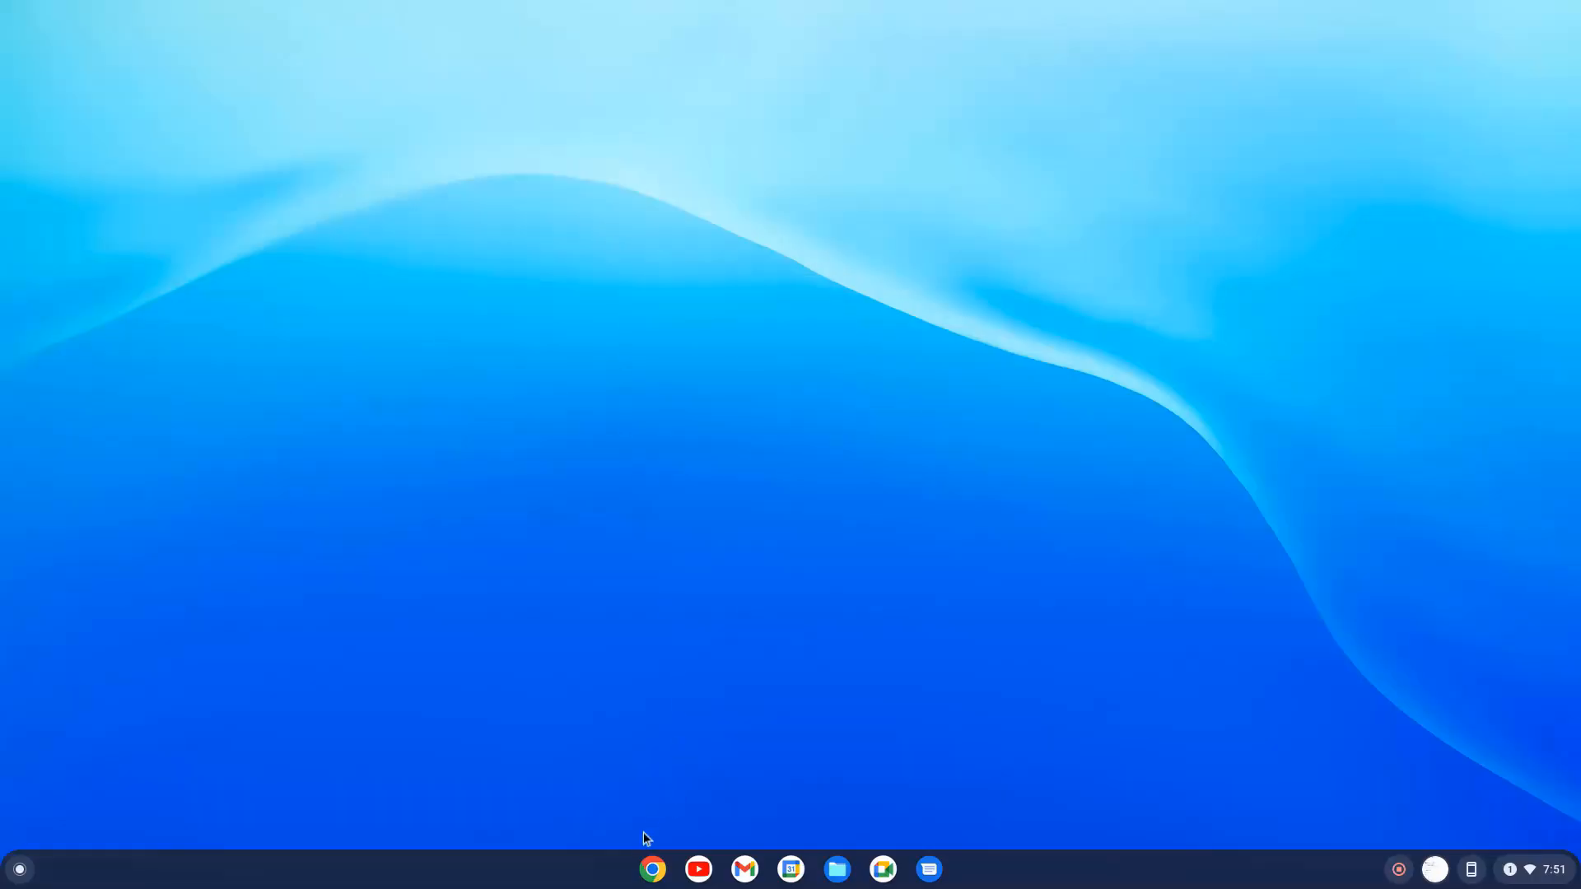
pyautogui.moveTo(85, 859)
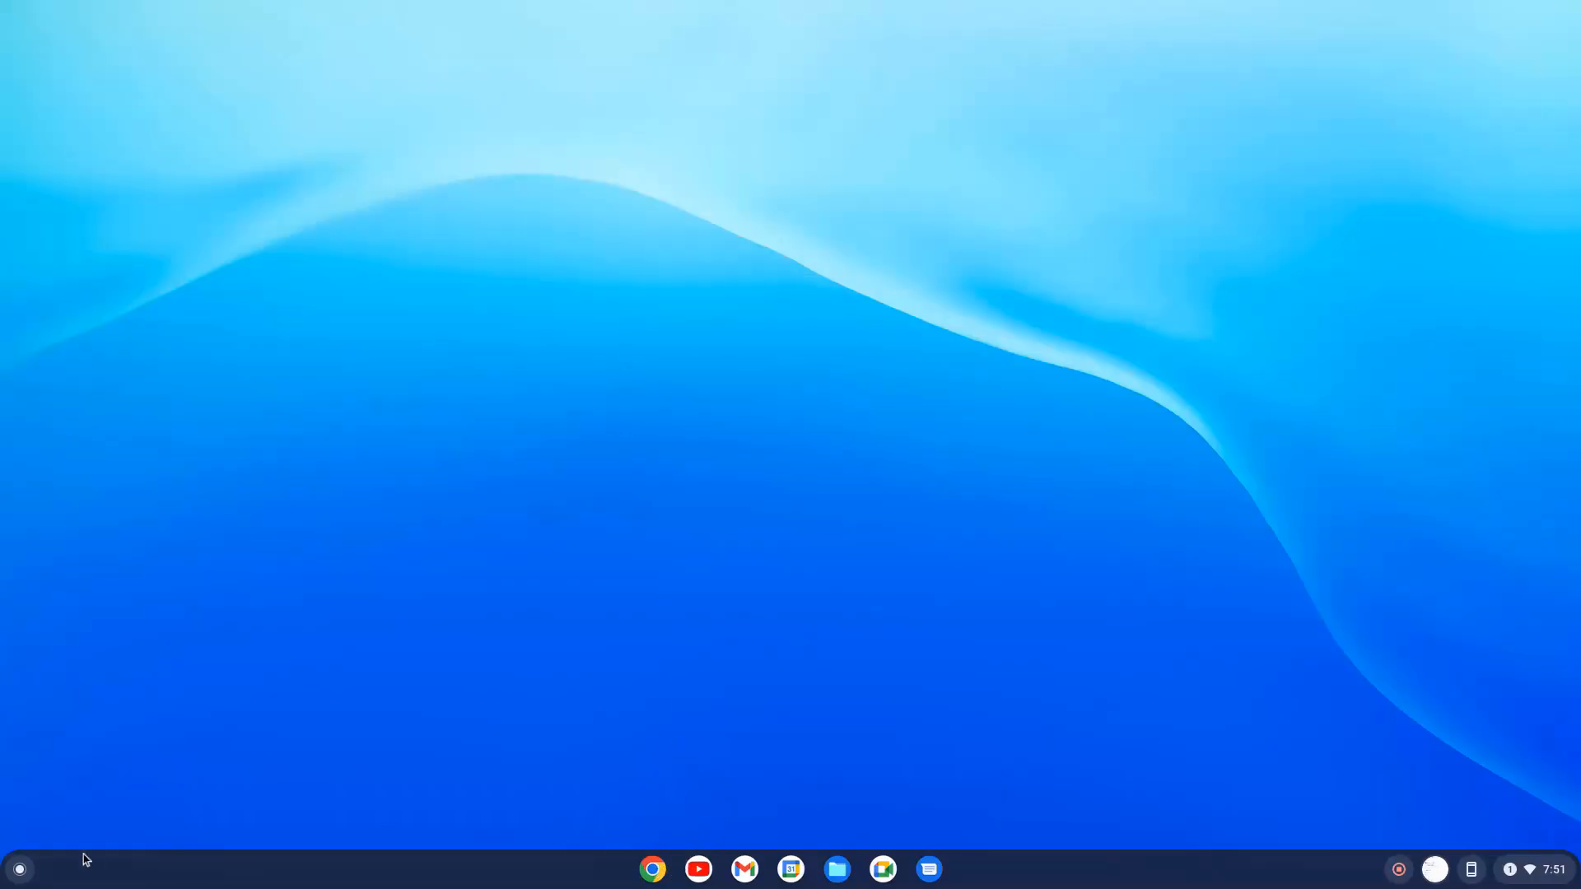
# Open the app launcher from the shelf's Launcher button.
pyautogui.click(19, 867)
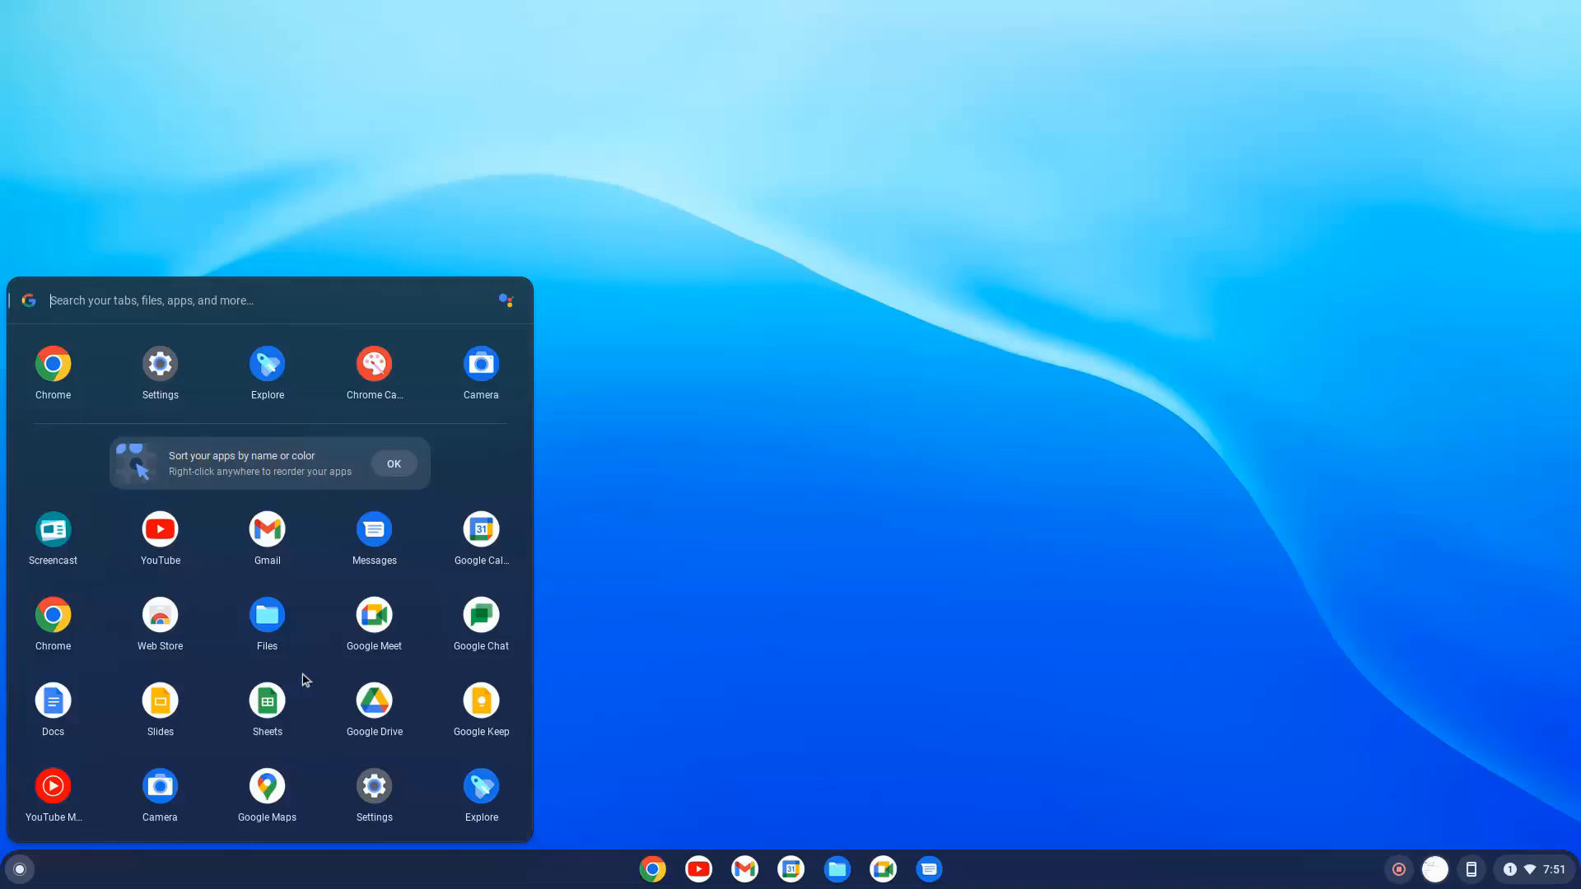
pyautogui.moveTo(393, 464)
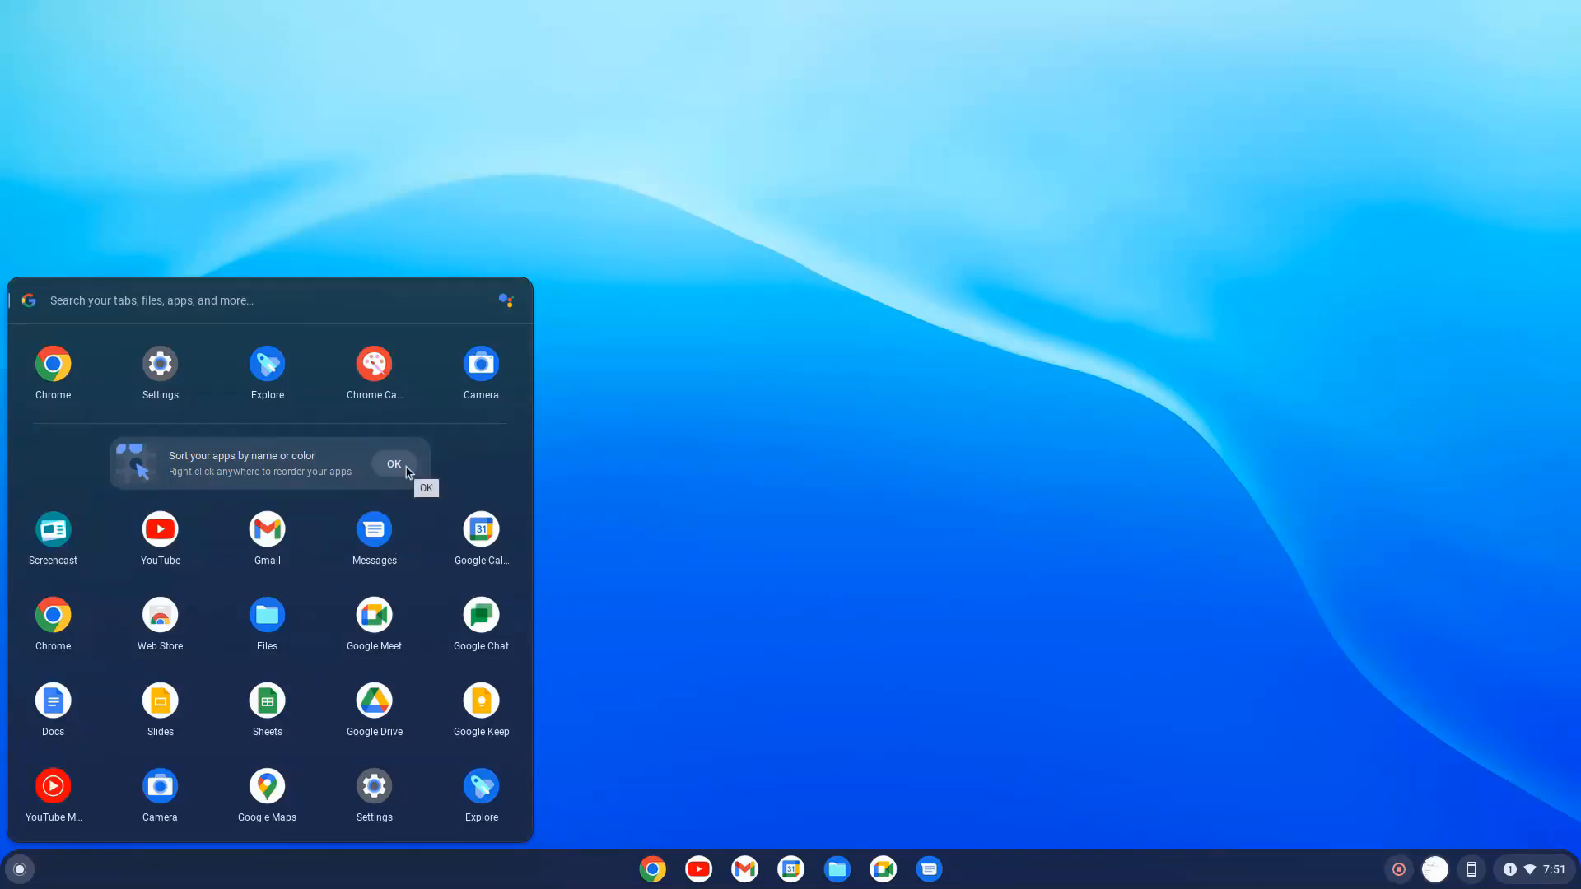